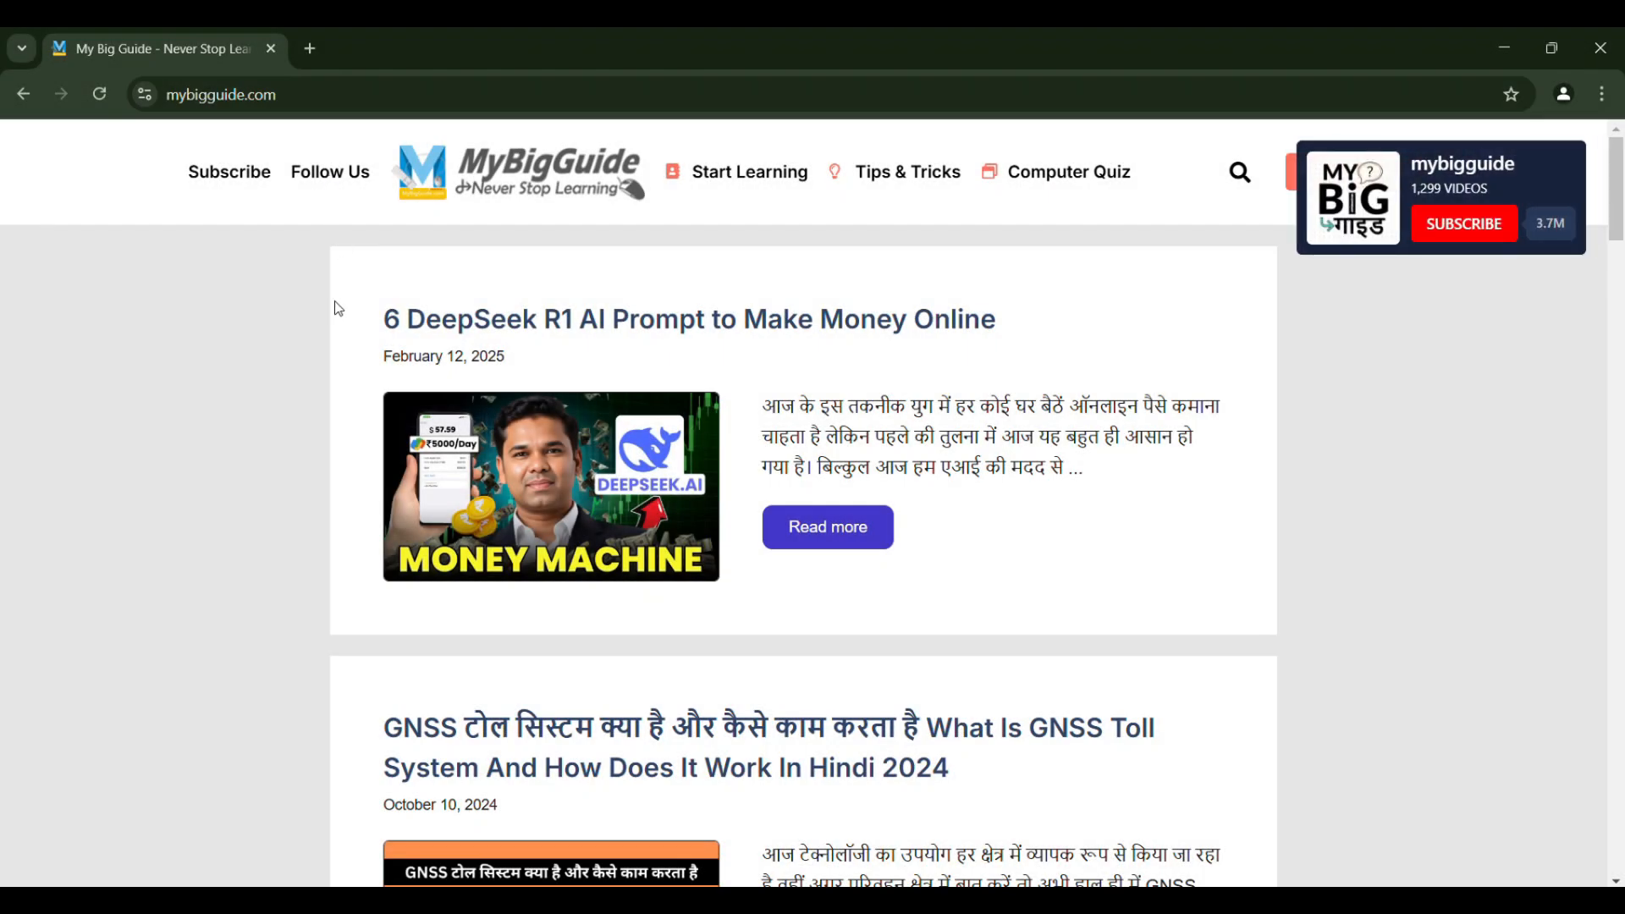
pyautogui.moveTo(657, 278)
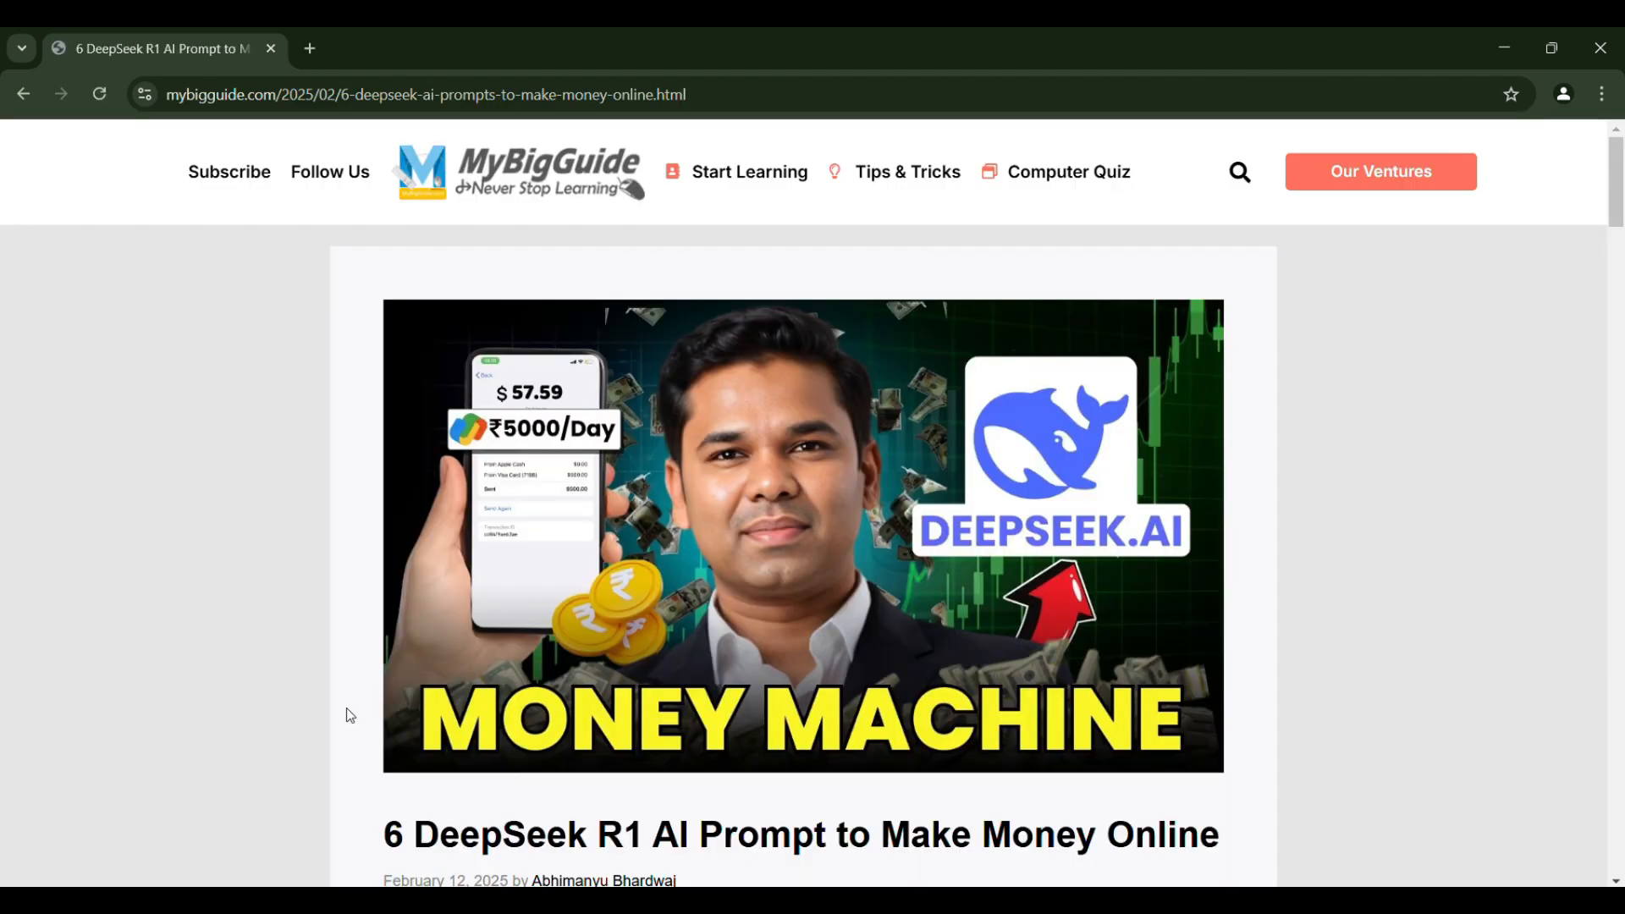
# Scroll through the article's prompts, from EMI and Image Converter to Compound Interest Calculator
pyautogui.scroll(-3)
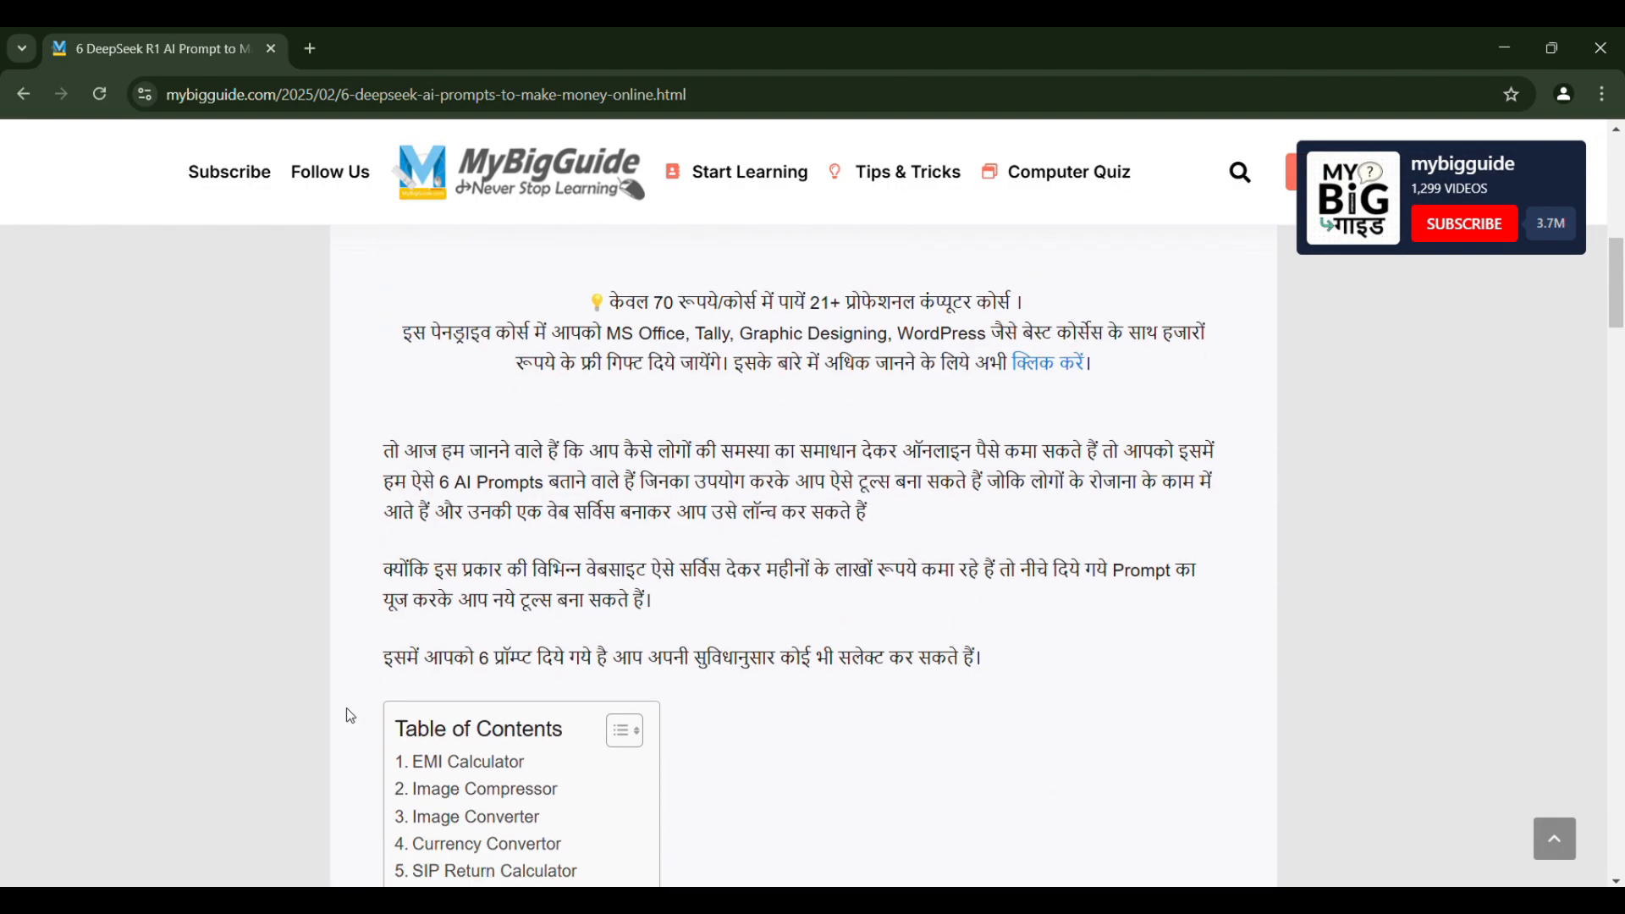
pyautogui.scroll(-3)
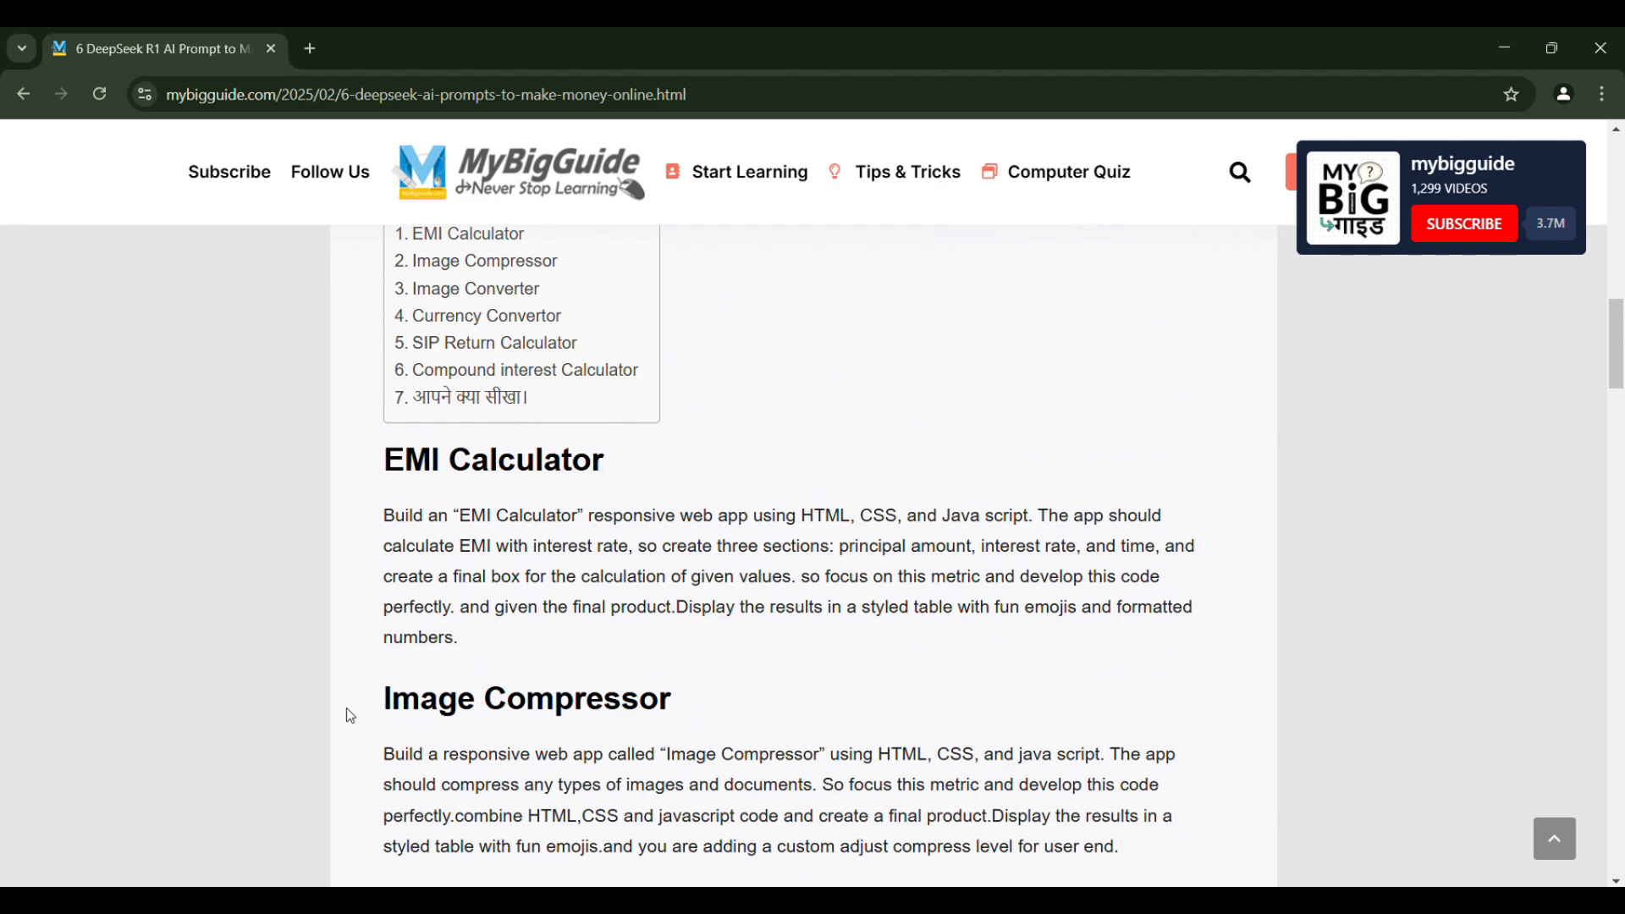
pyautogui.scroll(-3)
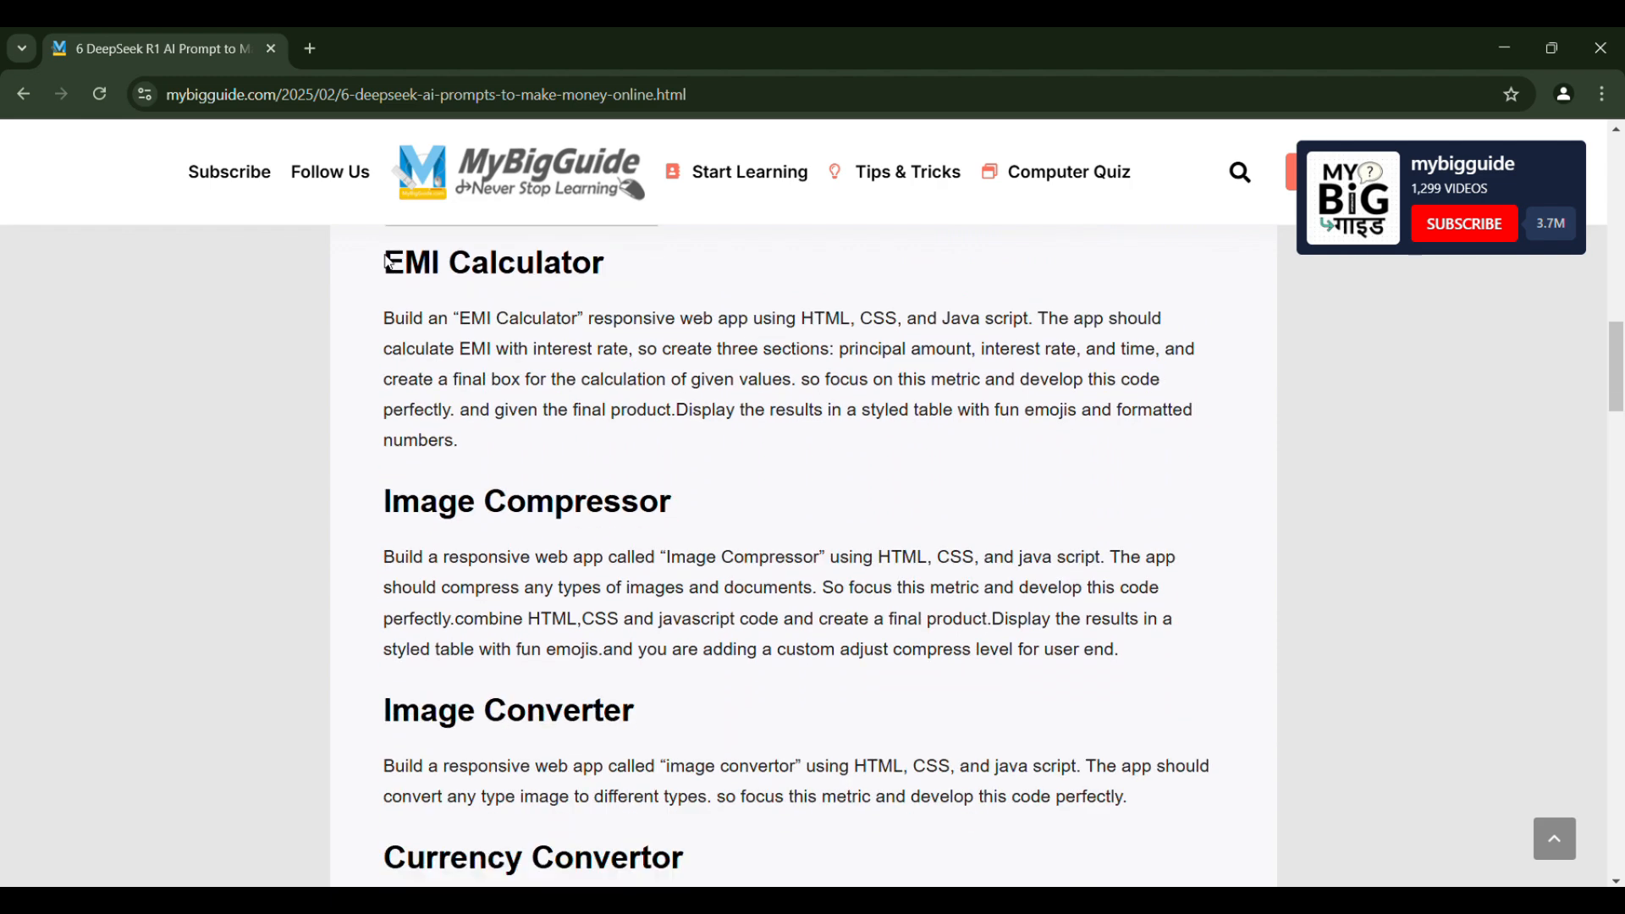
pyautogui.moveTo(383, 502); pyautogui.dragTo(581, 502)
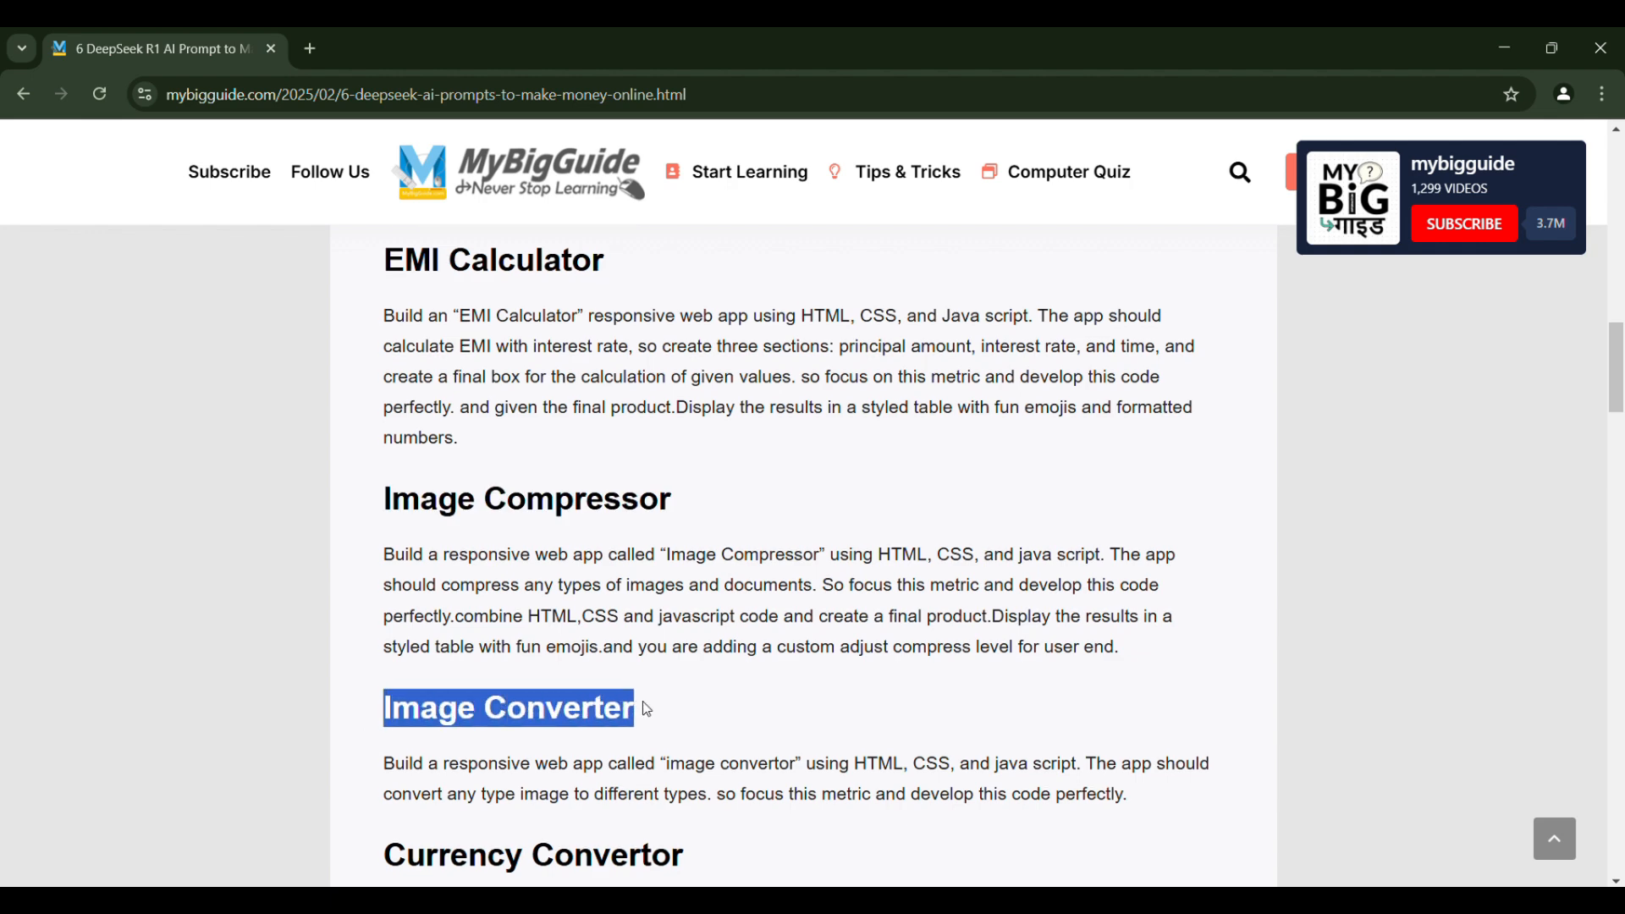
pyautogui.scroll(-3)
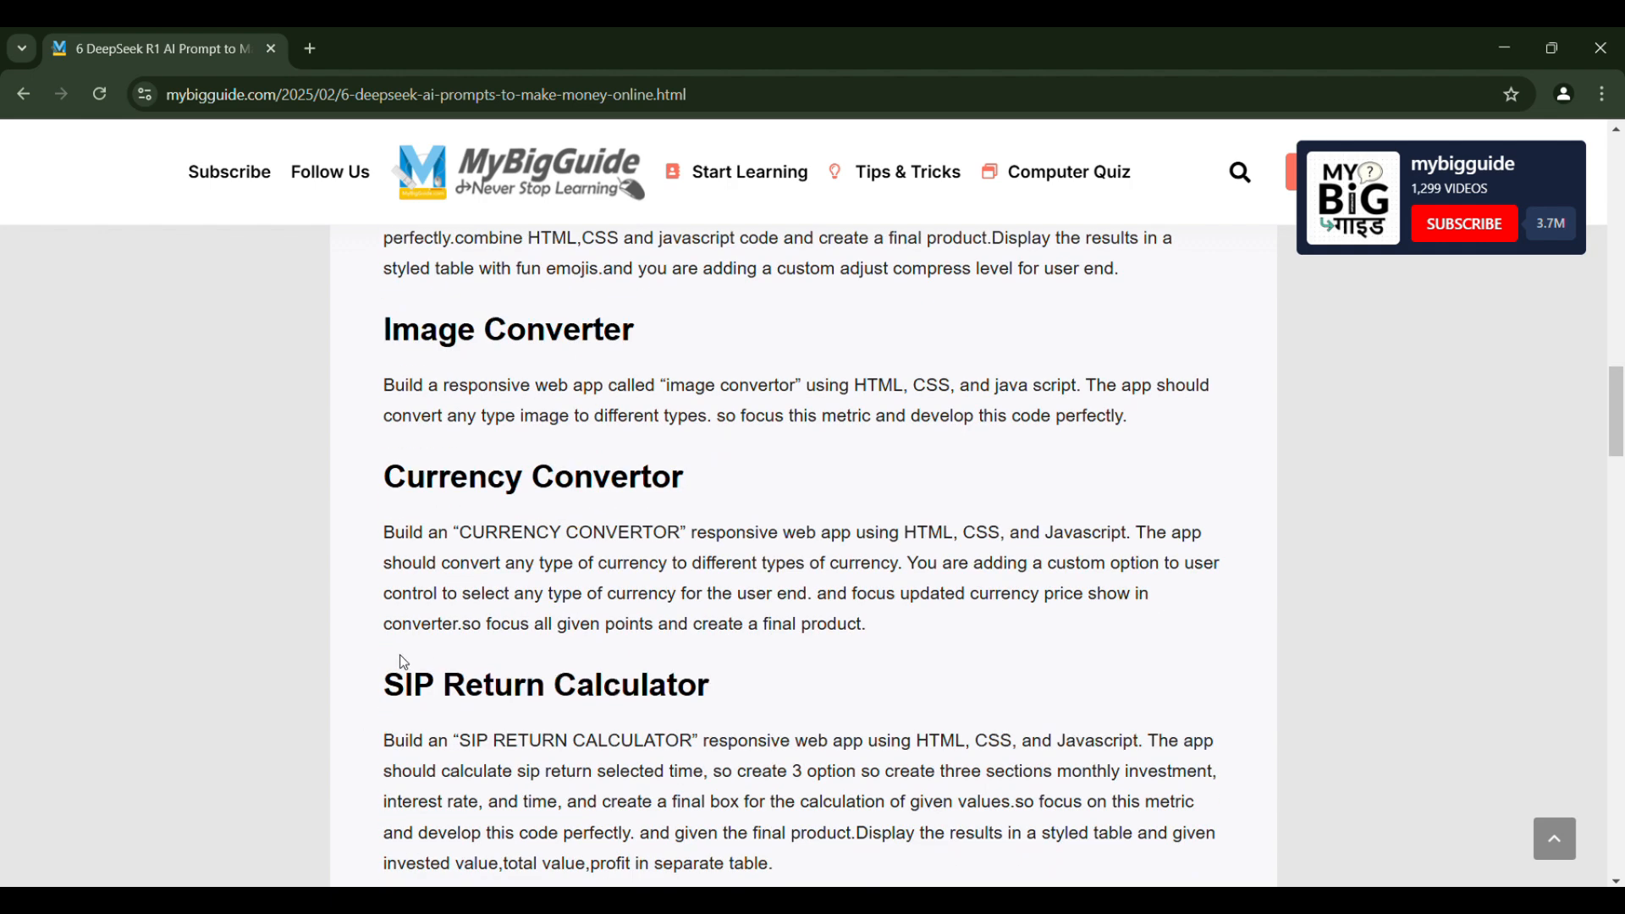
pyautogui.scroll(-3)
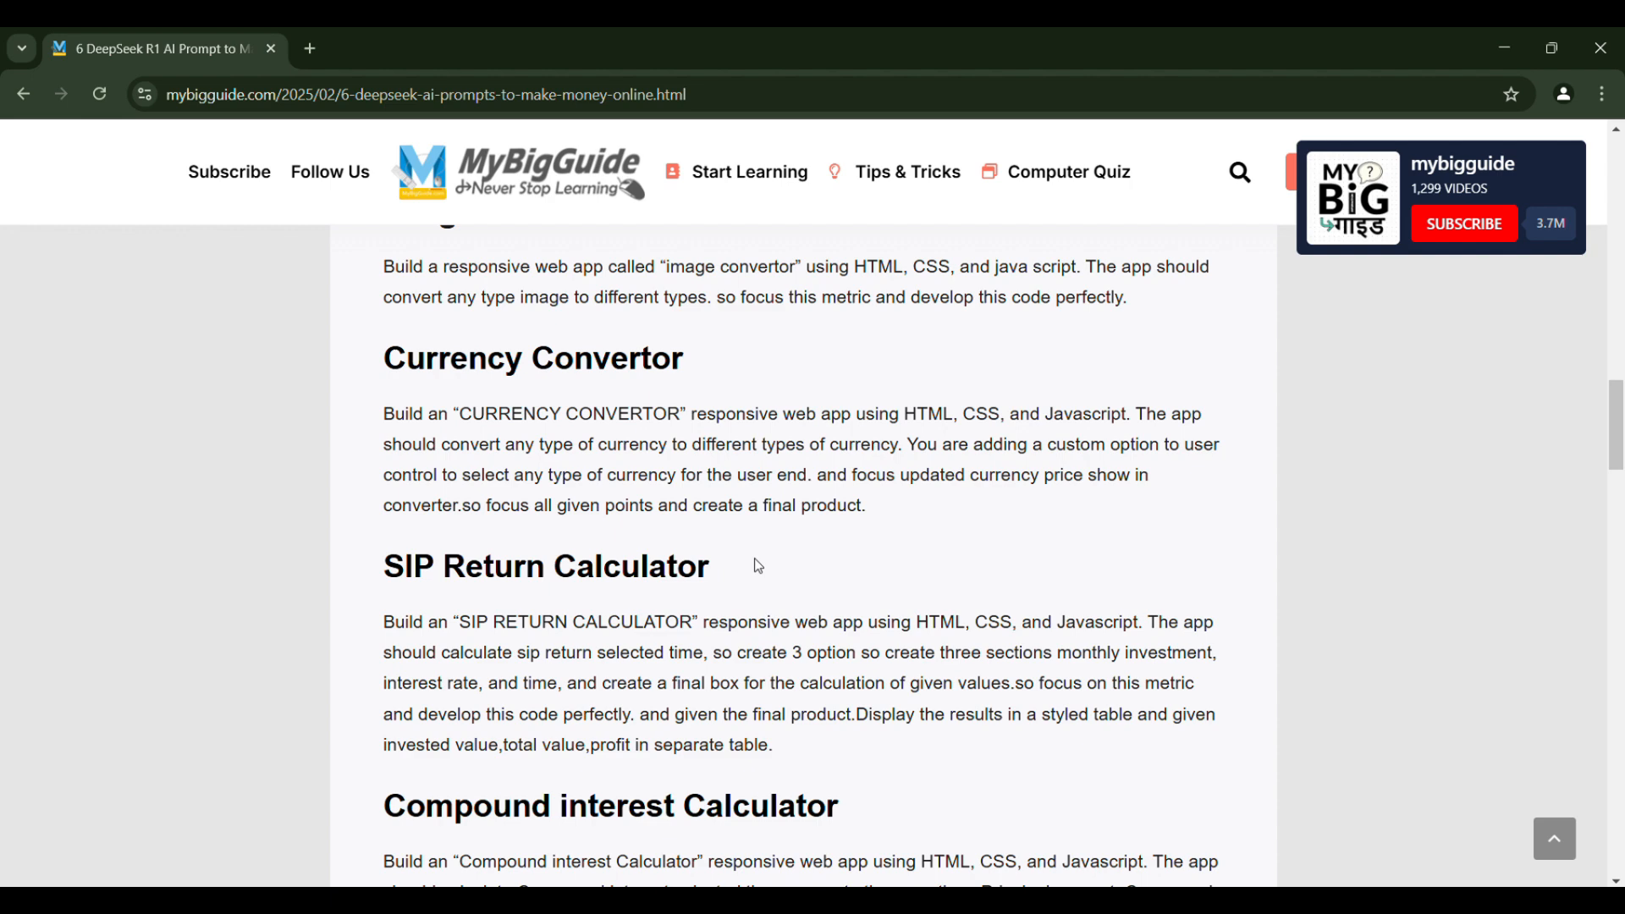
pyautogui.scroll(-3)
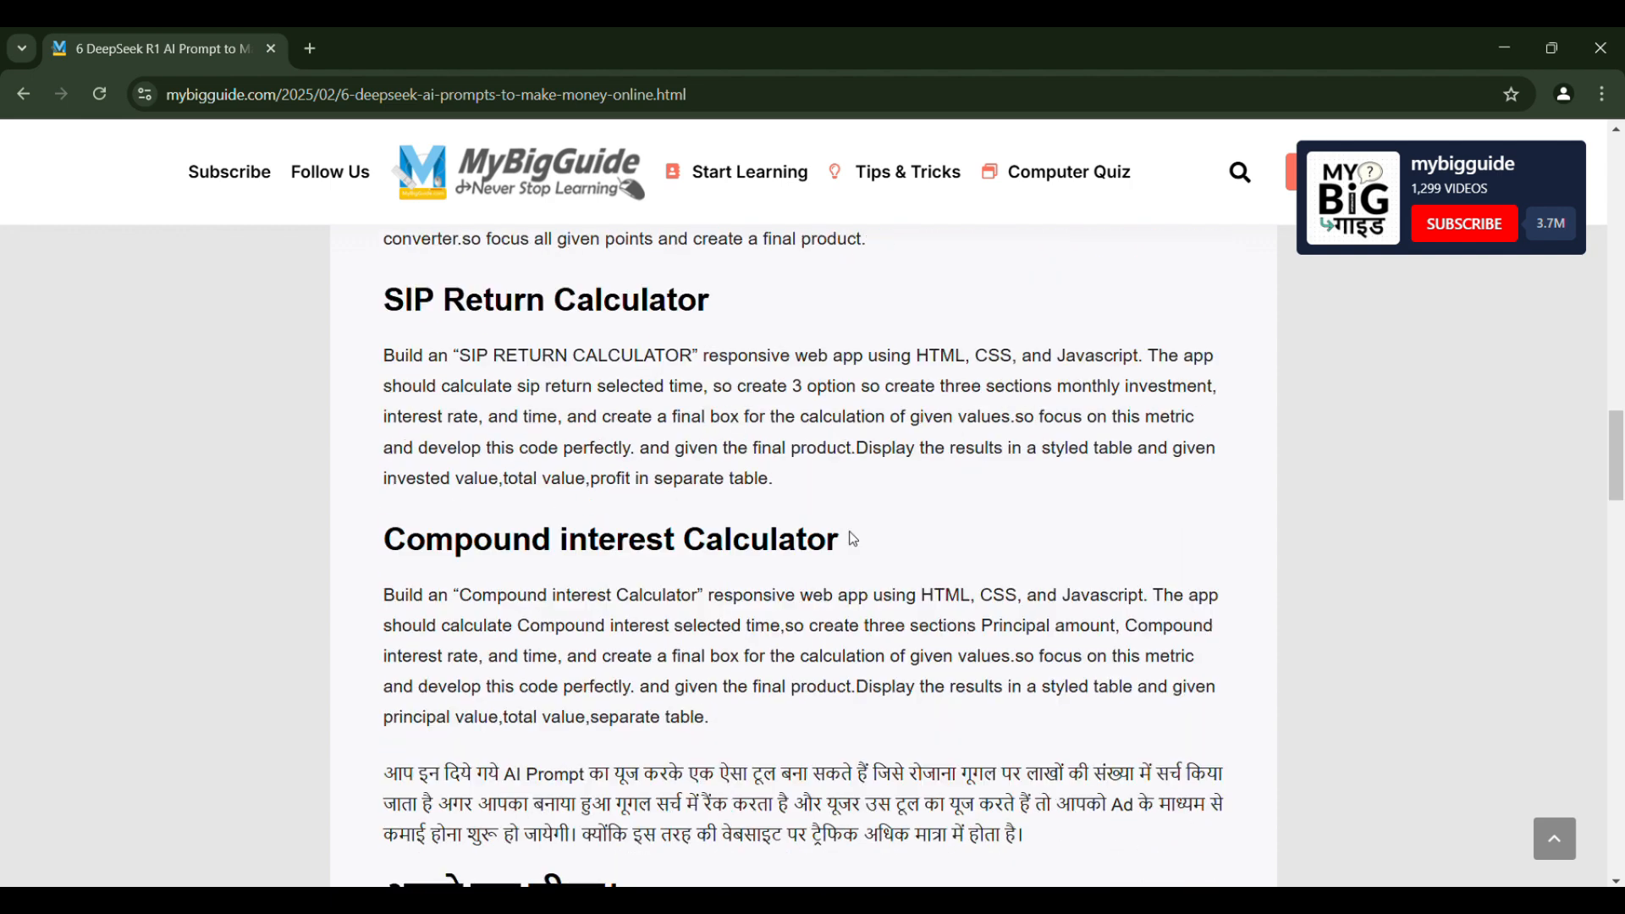
pyautogui.moveTo(697, 65)
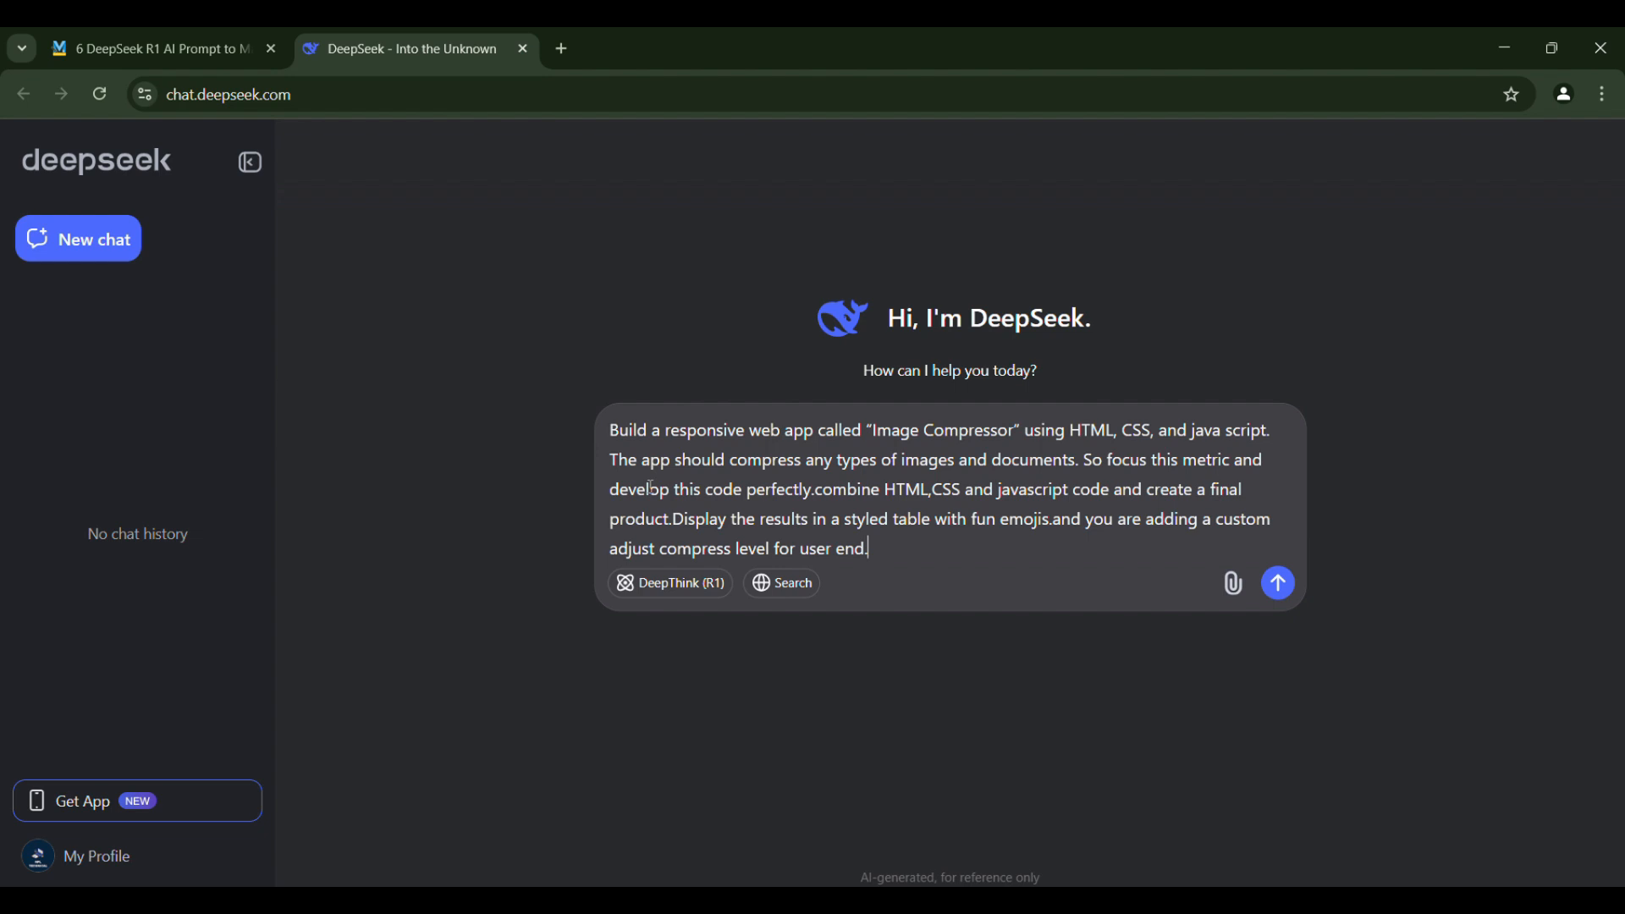
# Send the pasted Image Compressor prompt to DeepSeek and hide the chat sidebar
pyautogui.click(1277, 581)
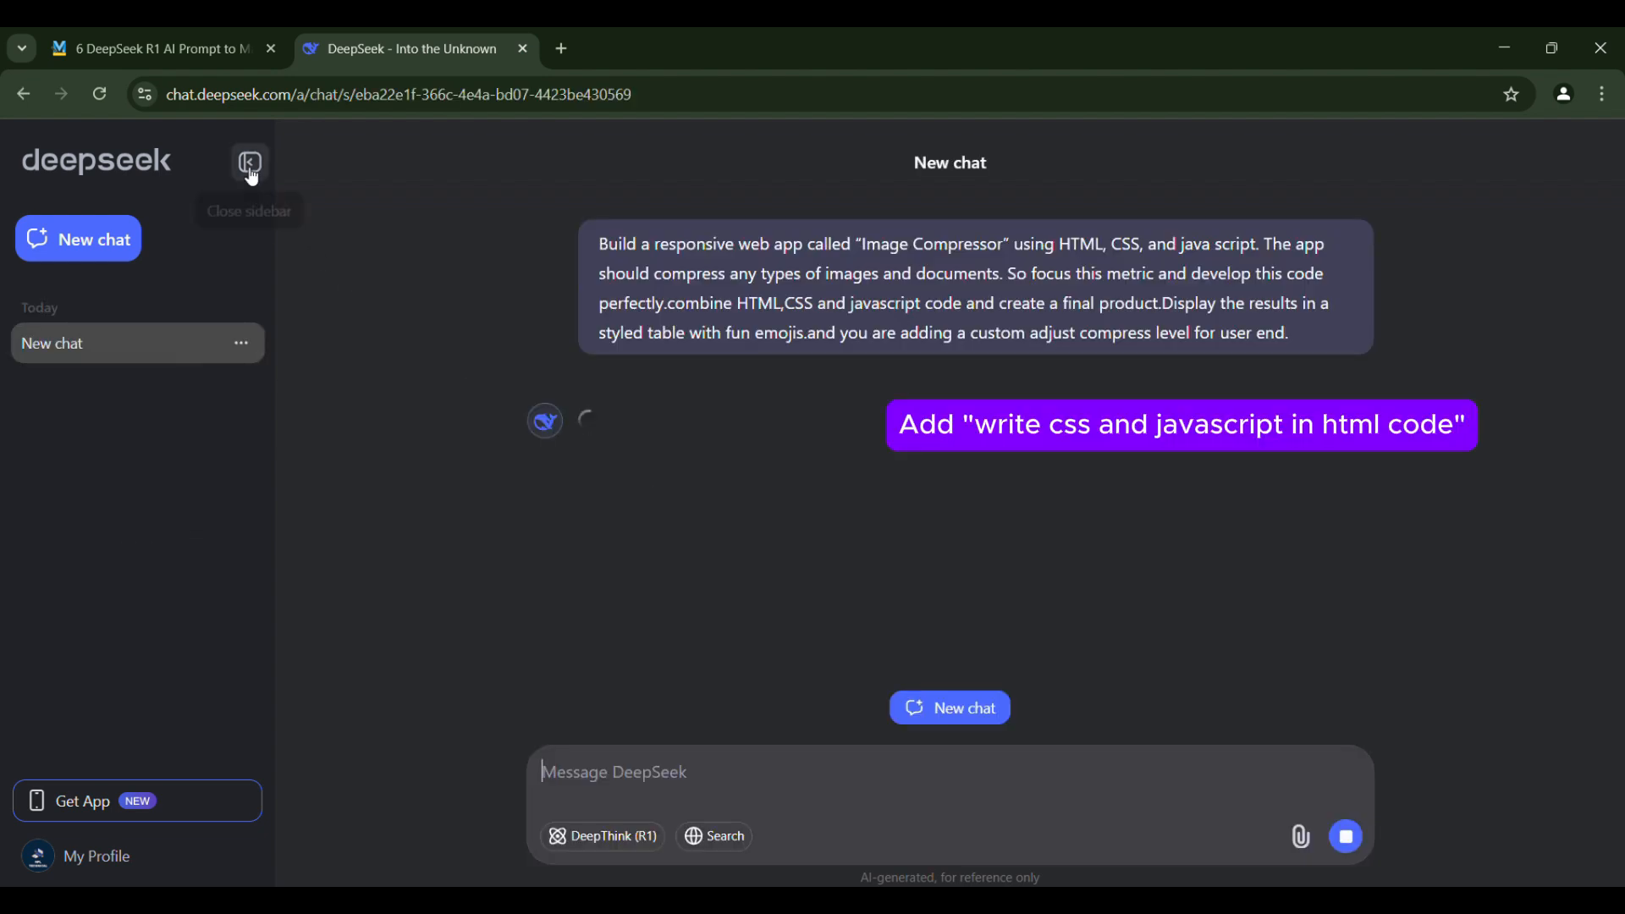
pyautogui.click(248, 163)
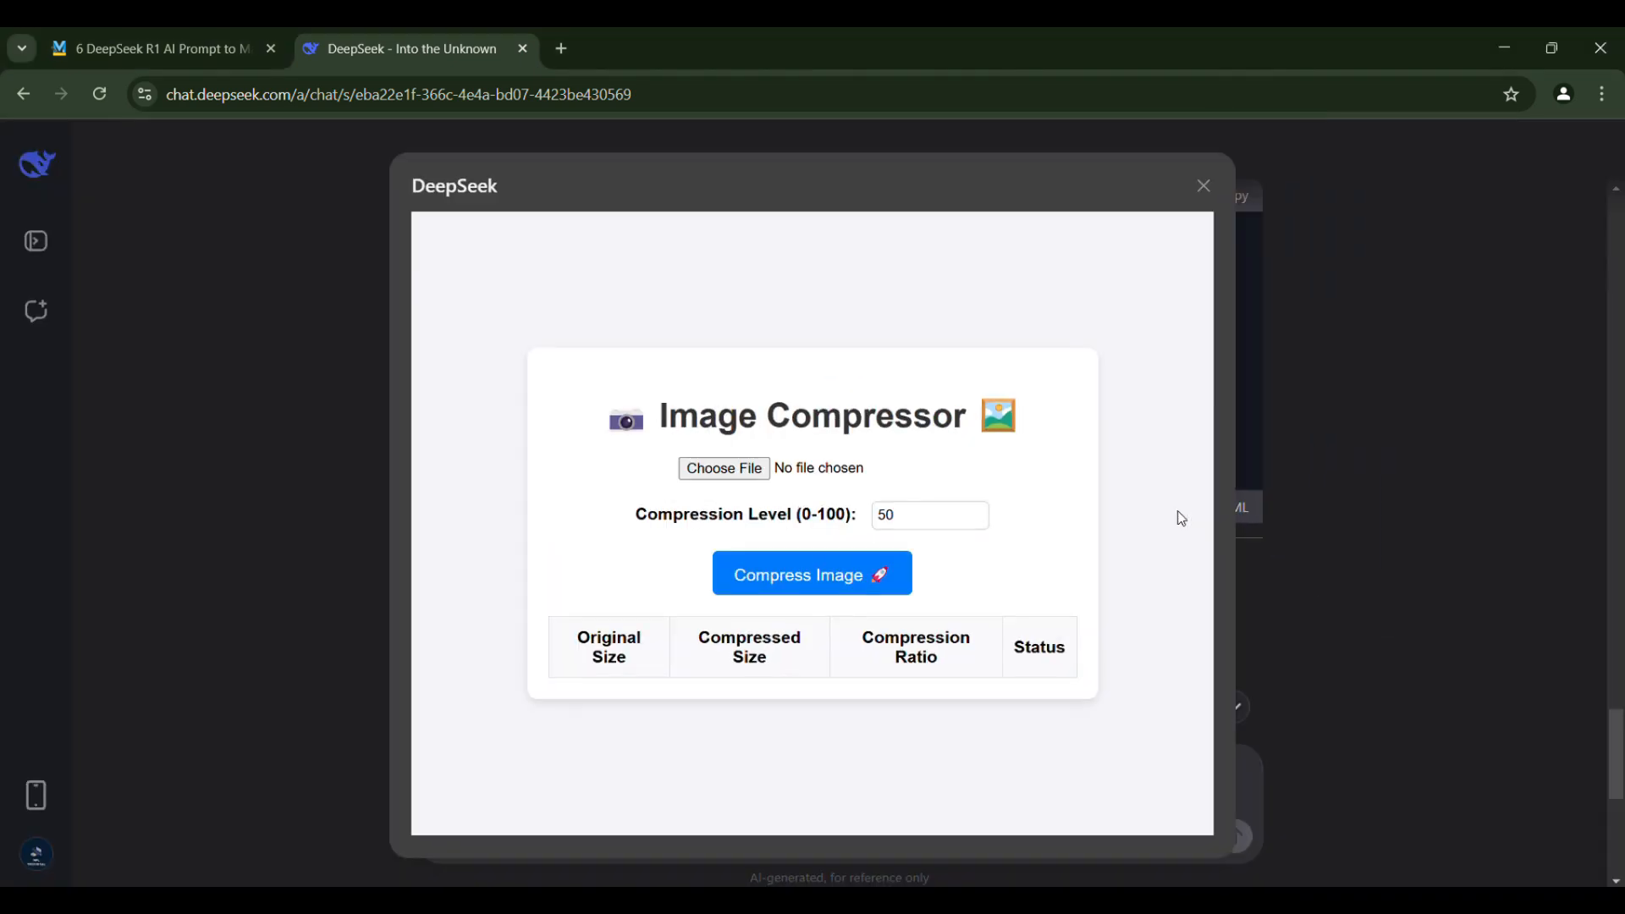
pyautogui.moveTo(999, 564)
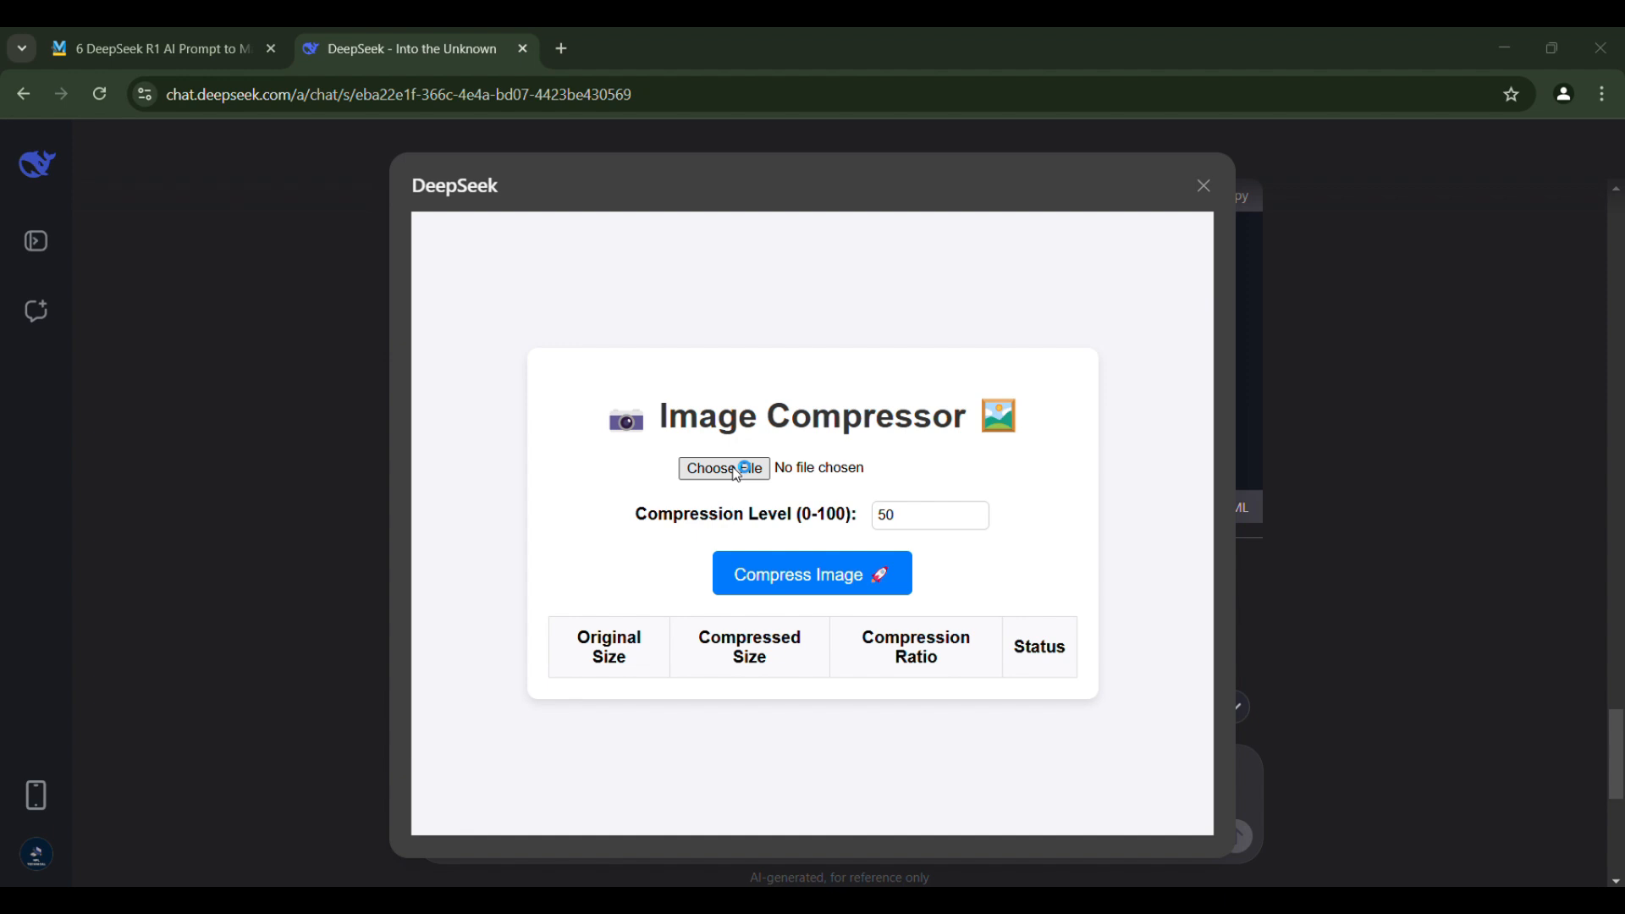
# Compress NPL TECHNICAL.jpg to 18.44 KB in the preview and download the result
pyautogui.click(722, 467)
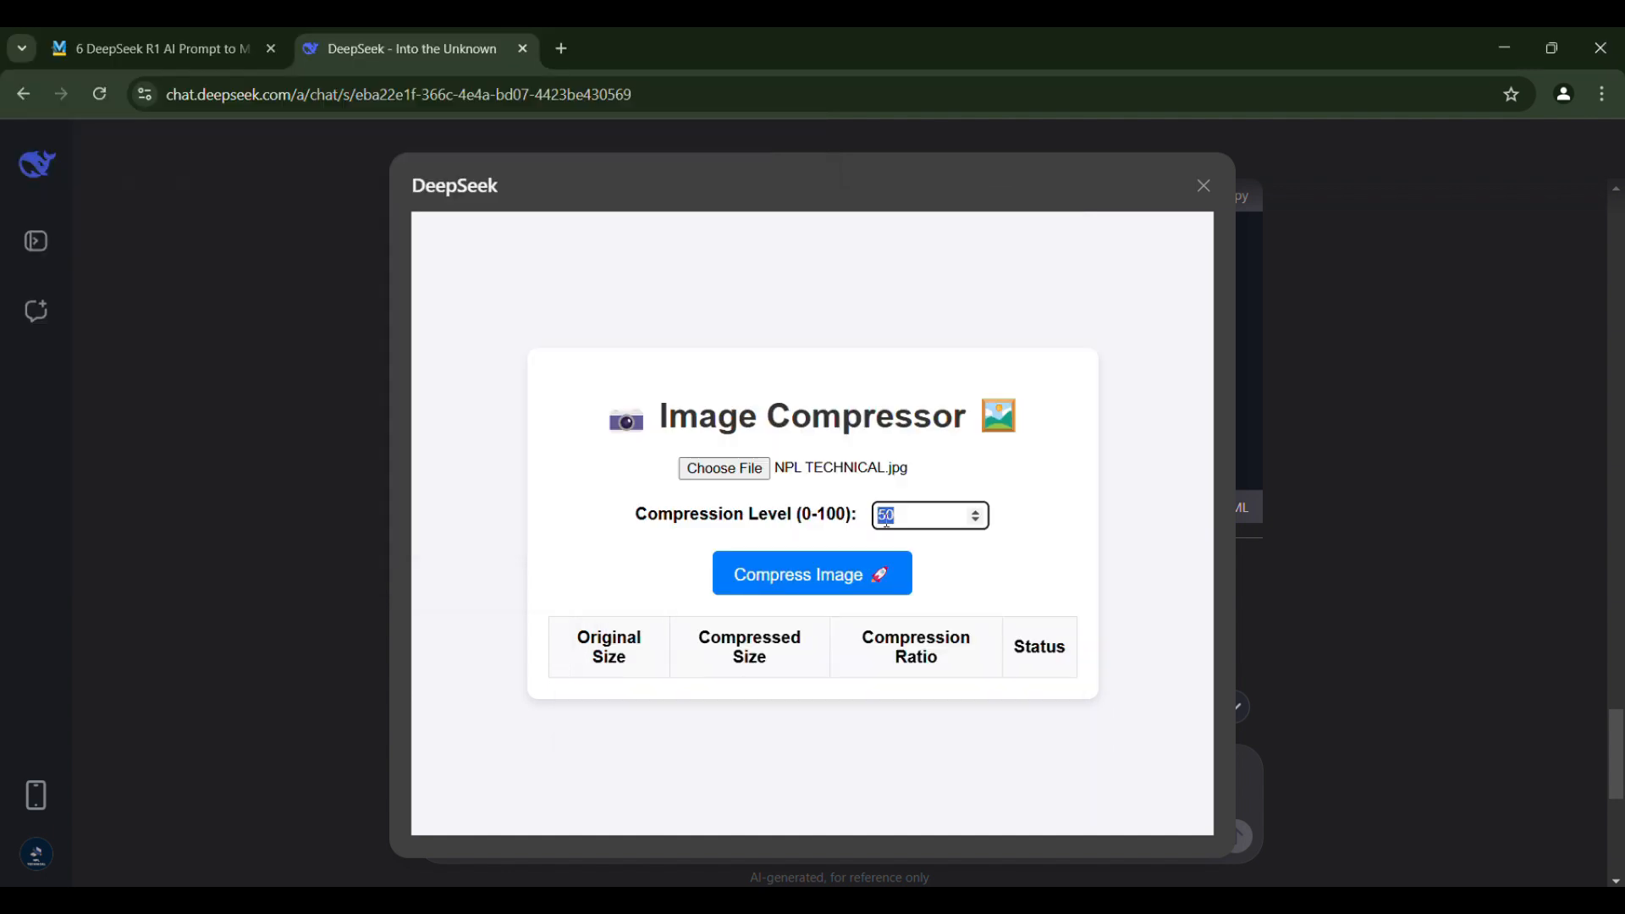
pyautogui.click(812, 573)
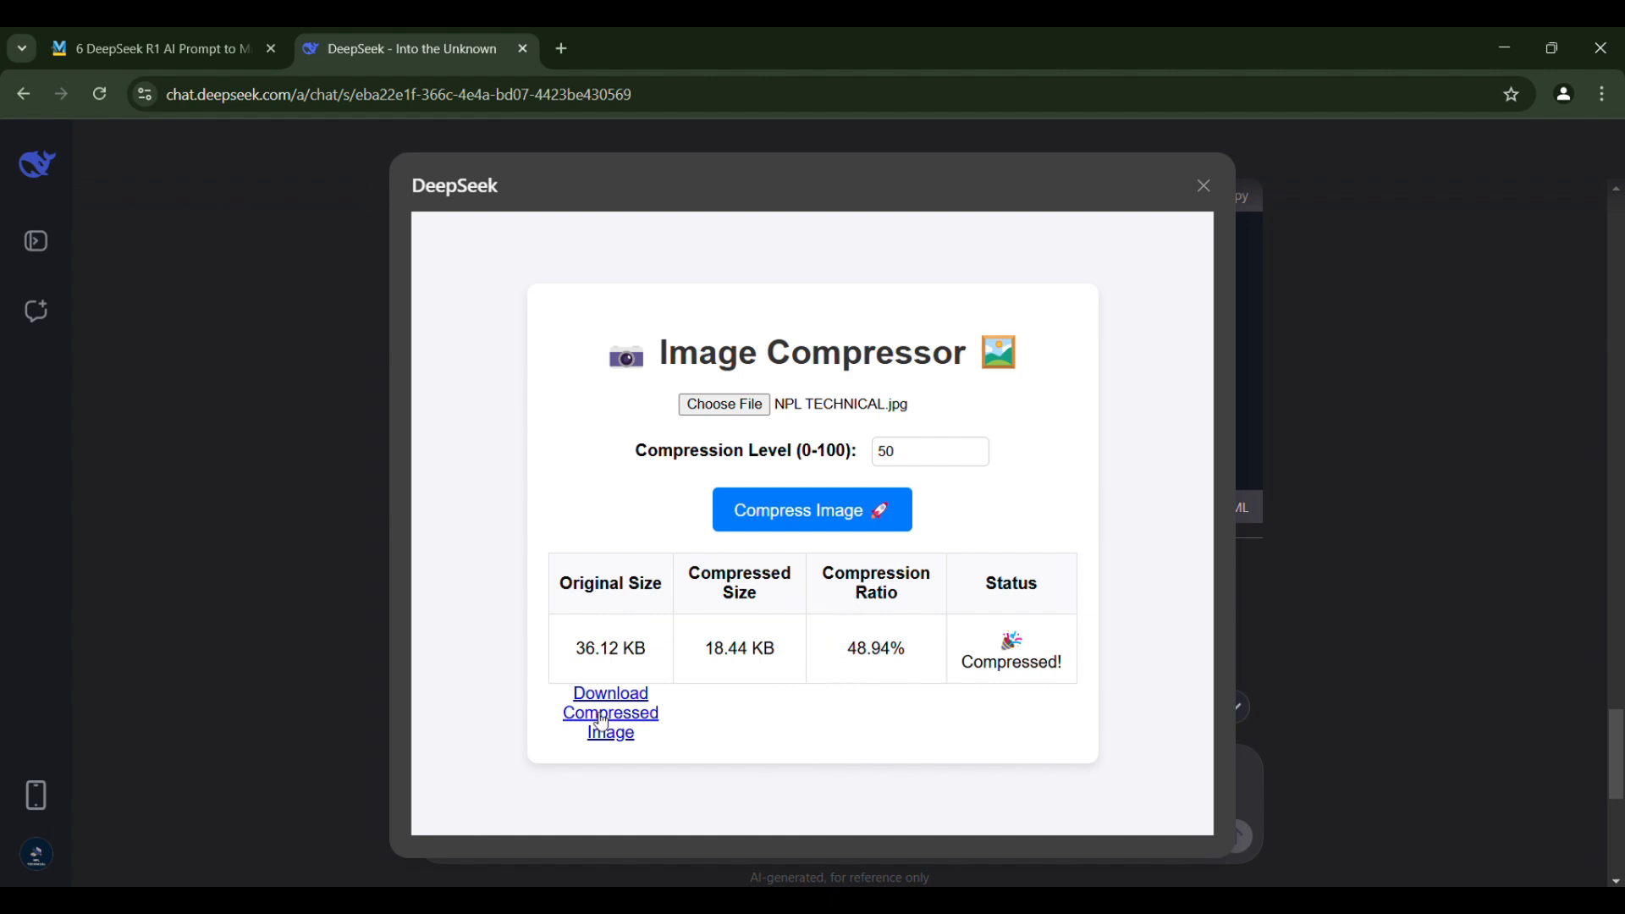
pyautogui.click(610, 713)
pyautogui.write('goog')
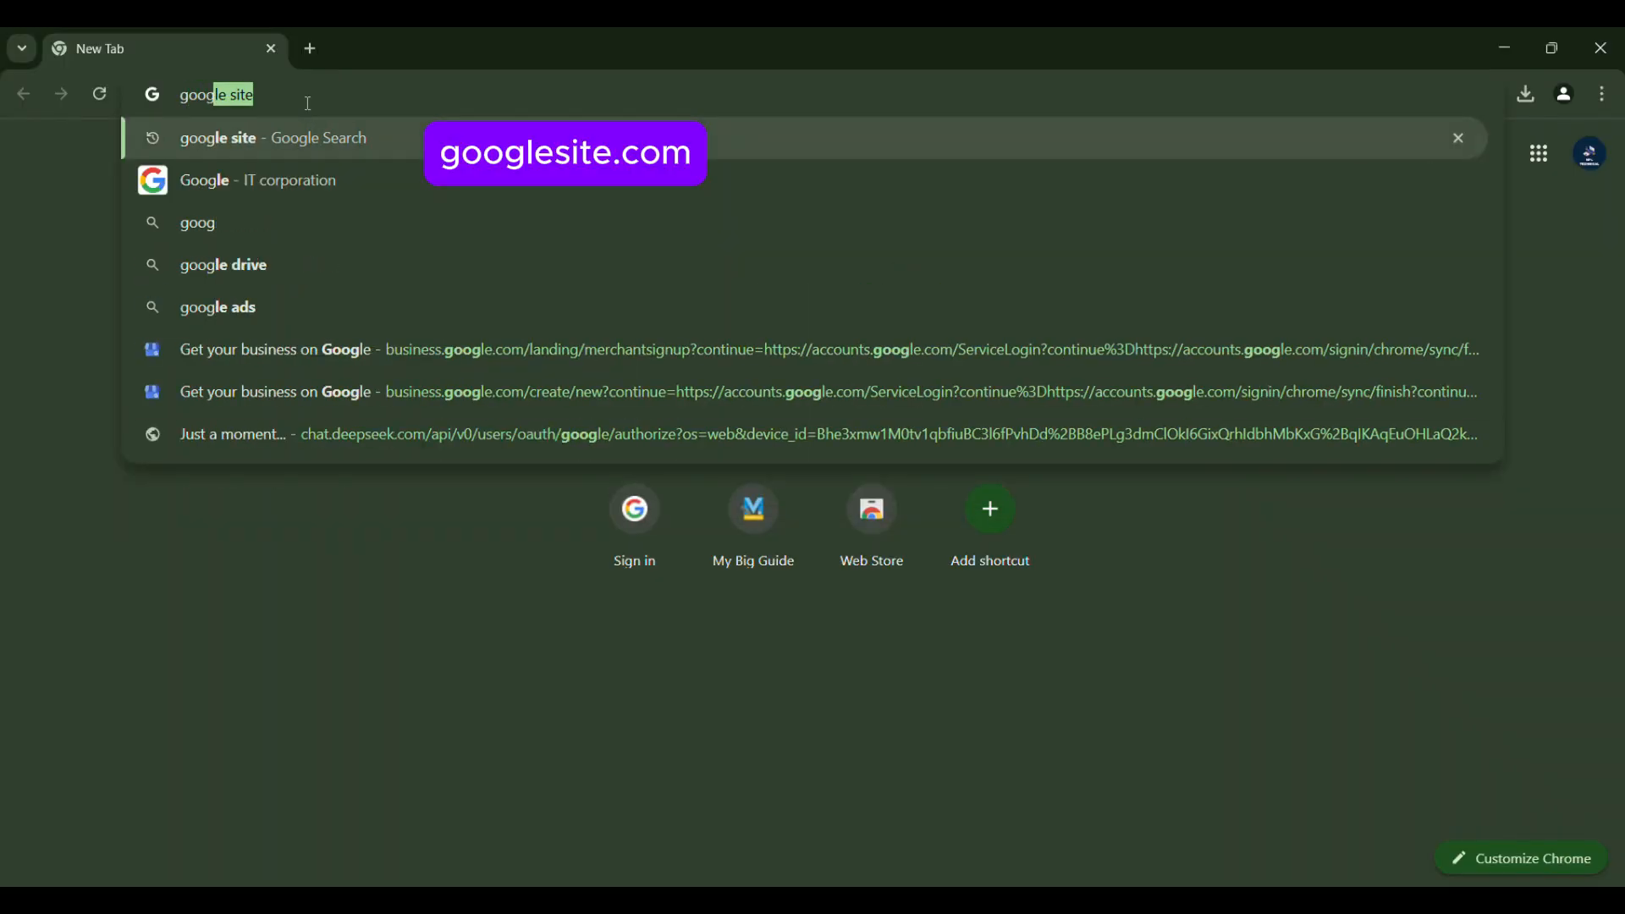
# Go to Google Sites, dismiss the welcome message, and start a blank site
pyautogui.click(271, 138)
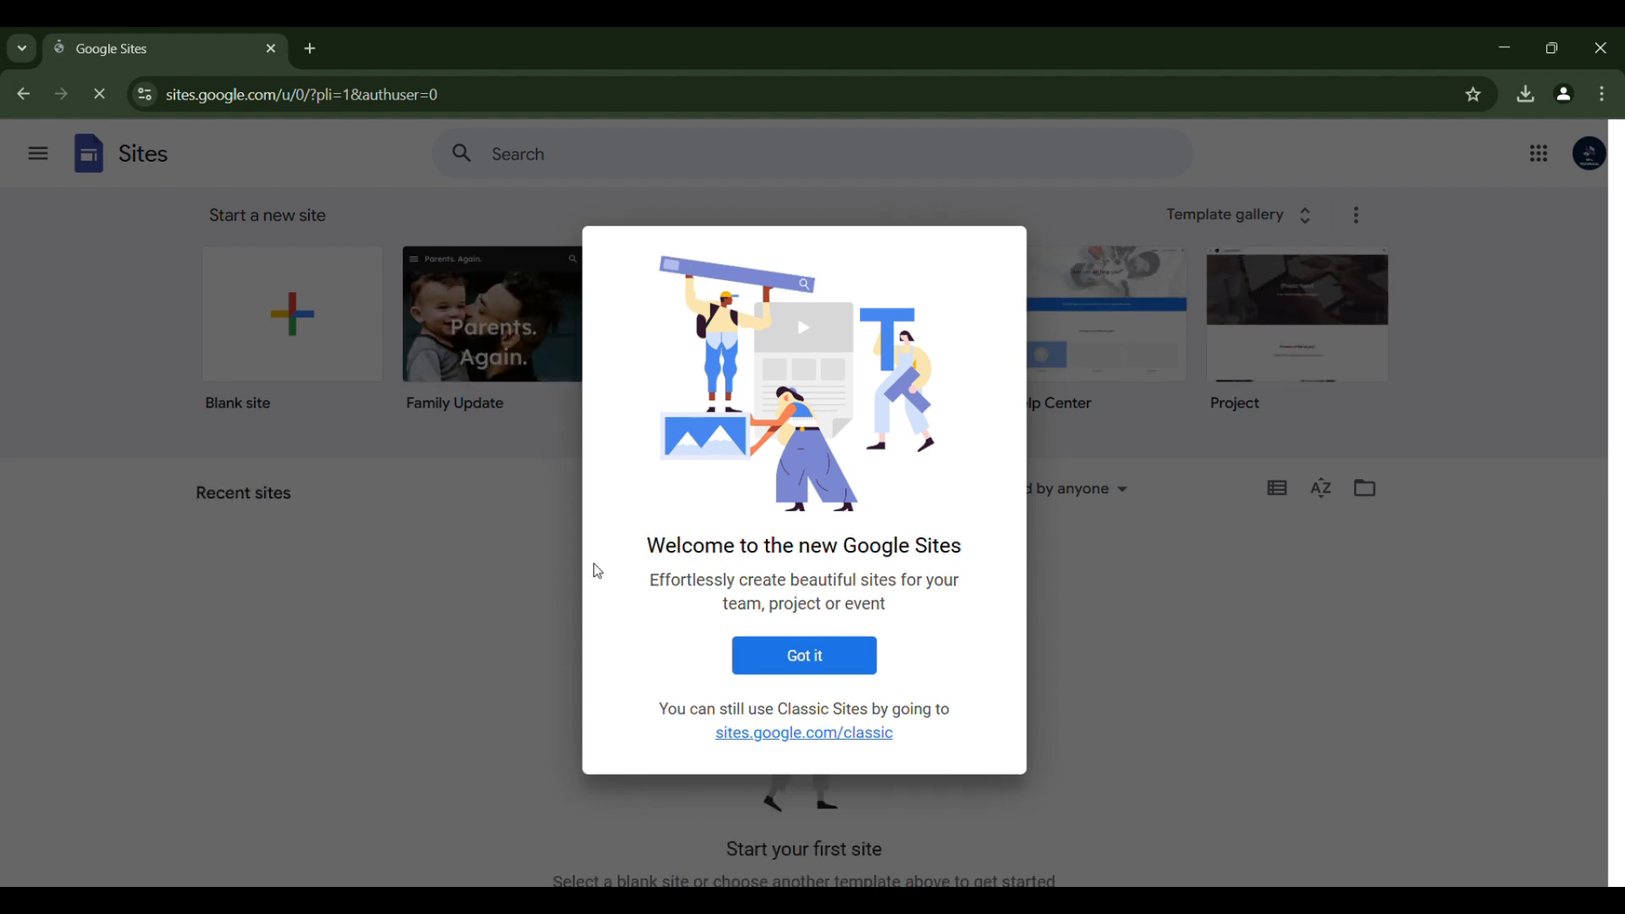
pyautogui.click(804, 655)
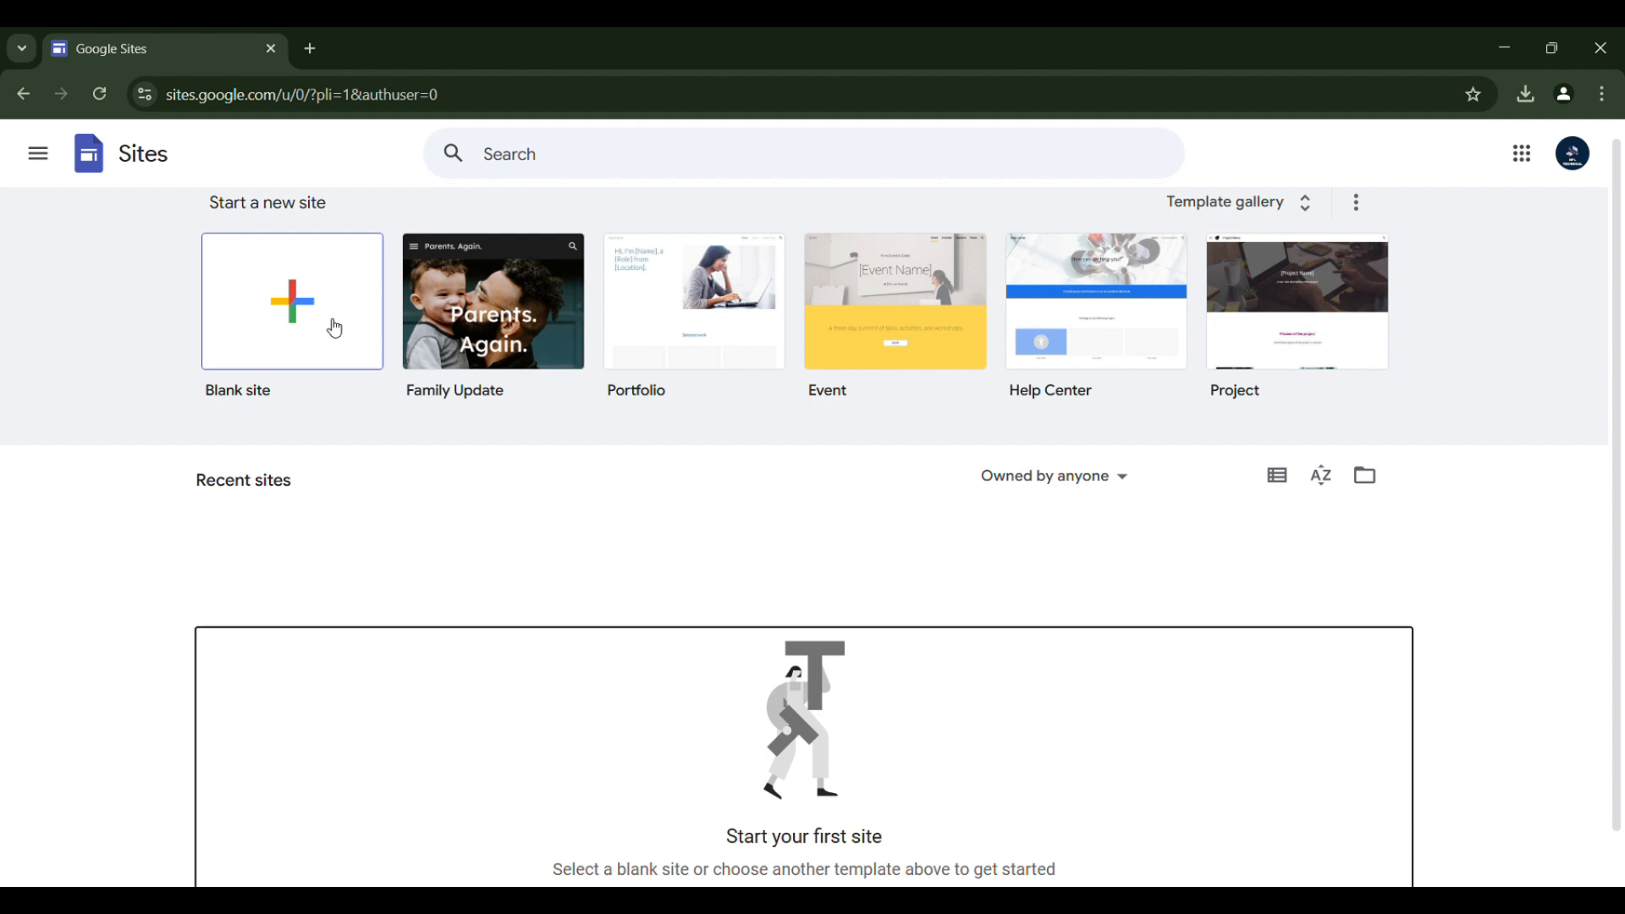
pyautogui.click(292, 301)
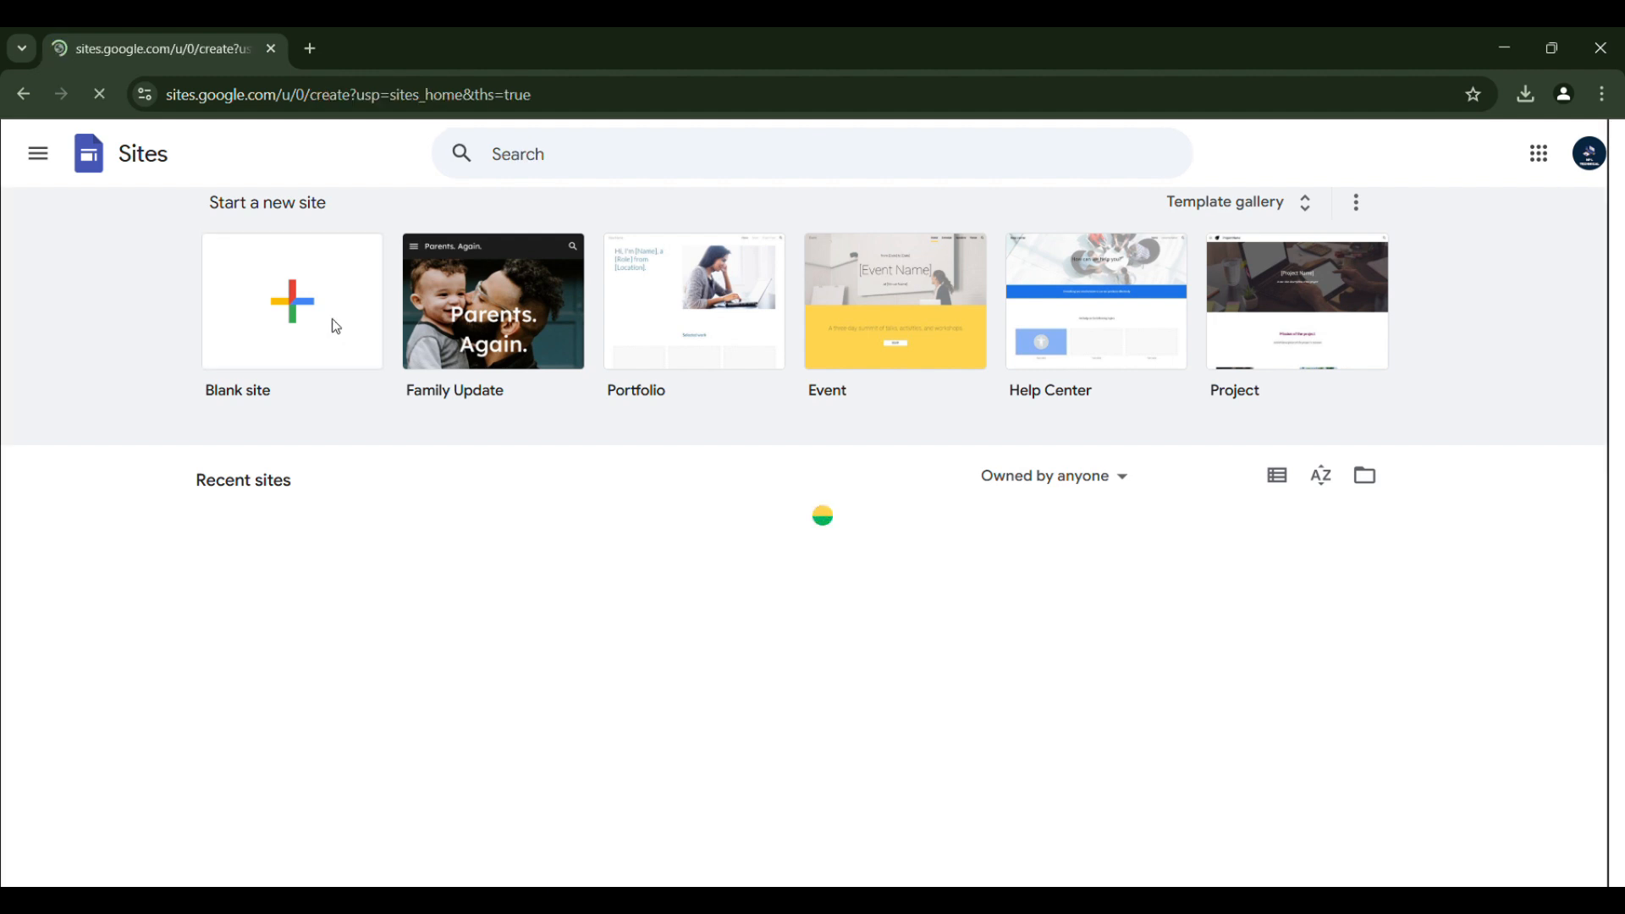
# Replace the page title placeholder with 'NPL TOOLS'
pyautogui.click(291, 301)
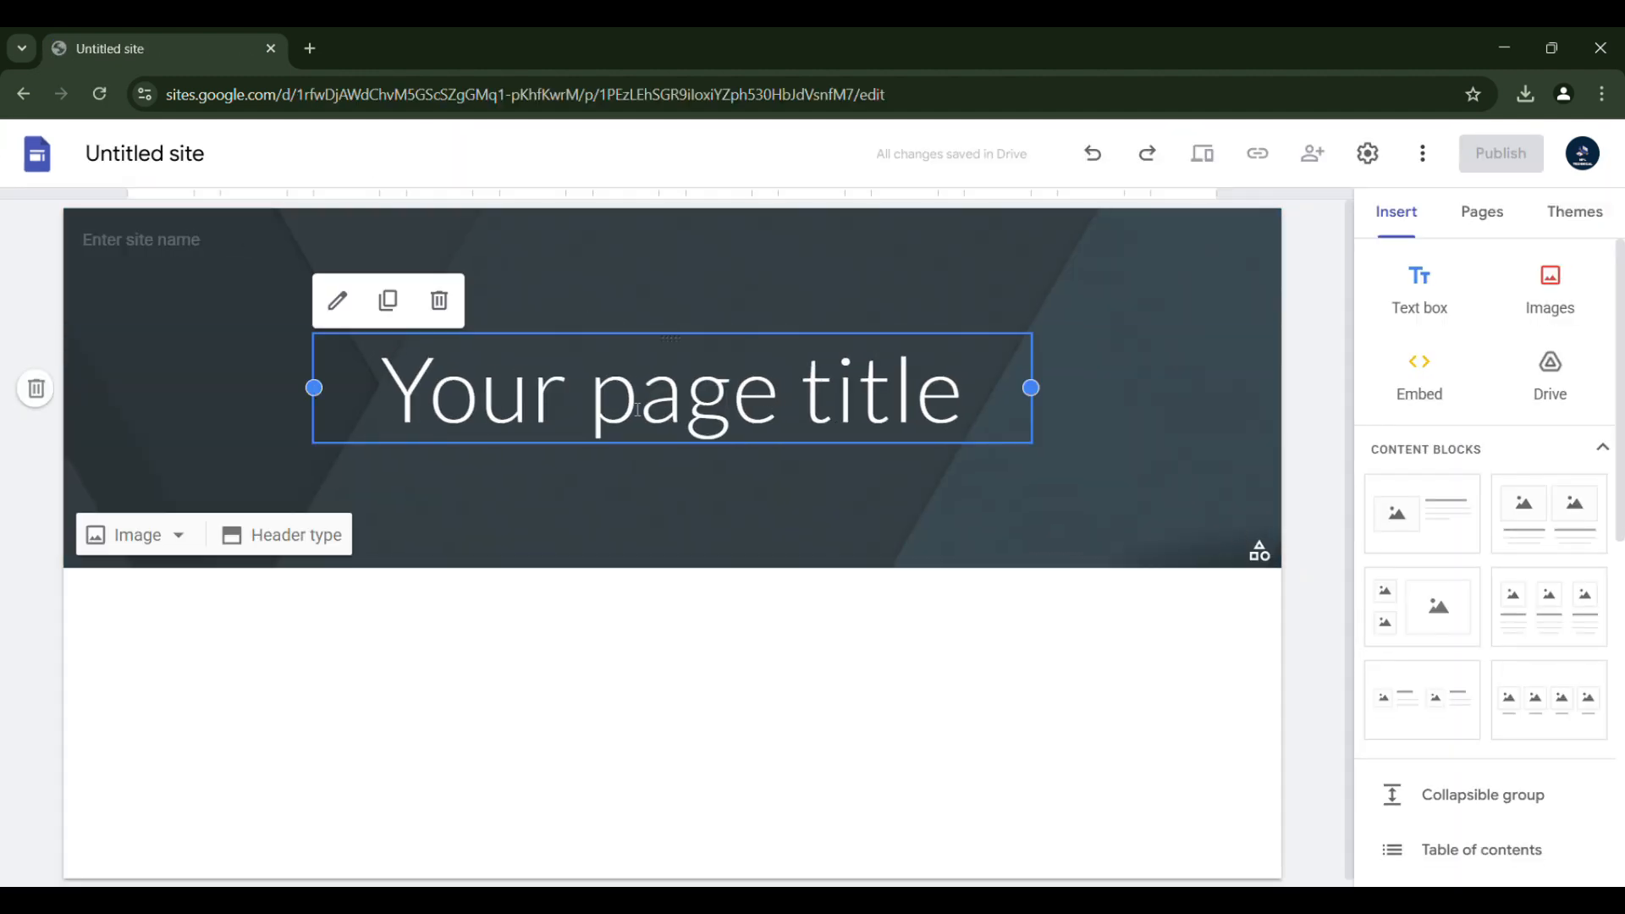
pyautogui.doubleClick(671, 391)
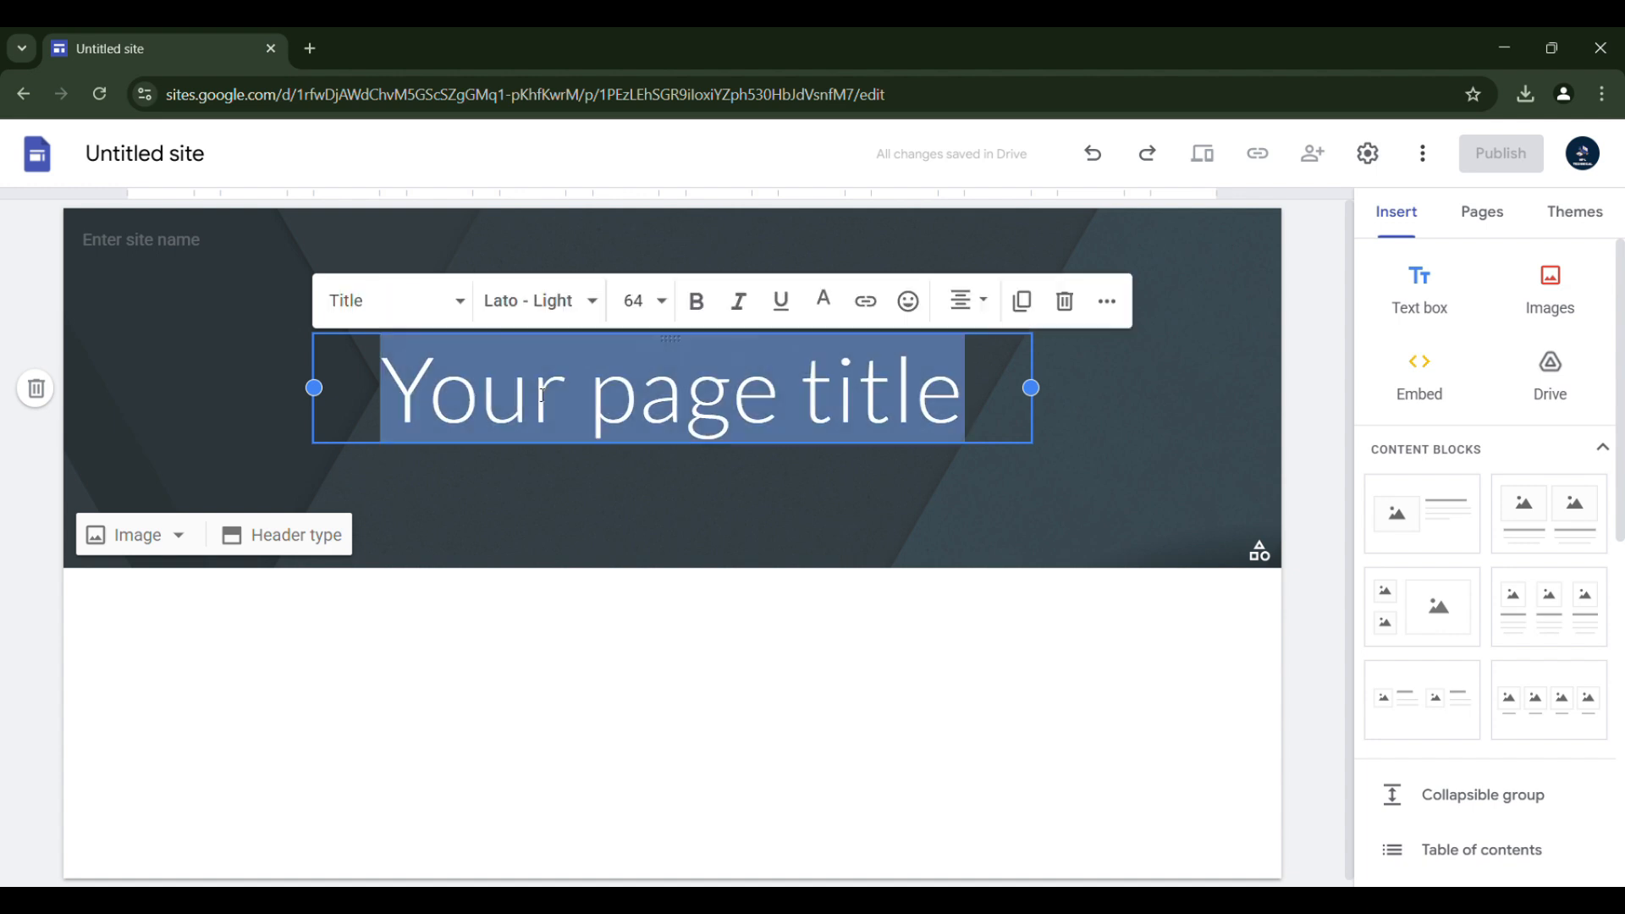
pyautogui.write('NPL')
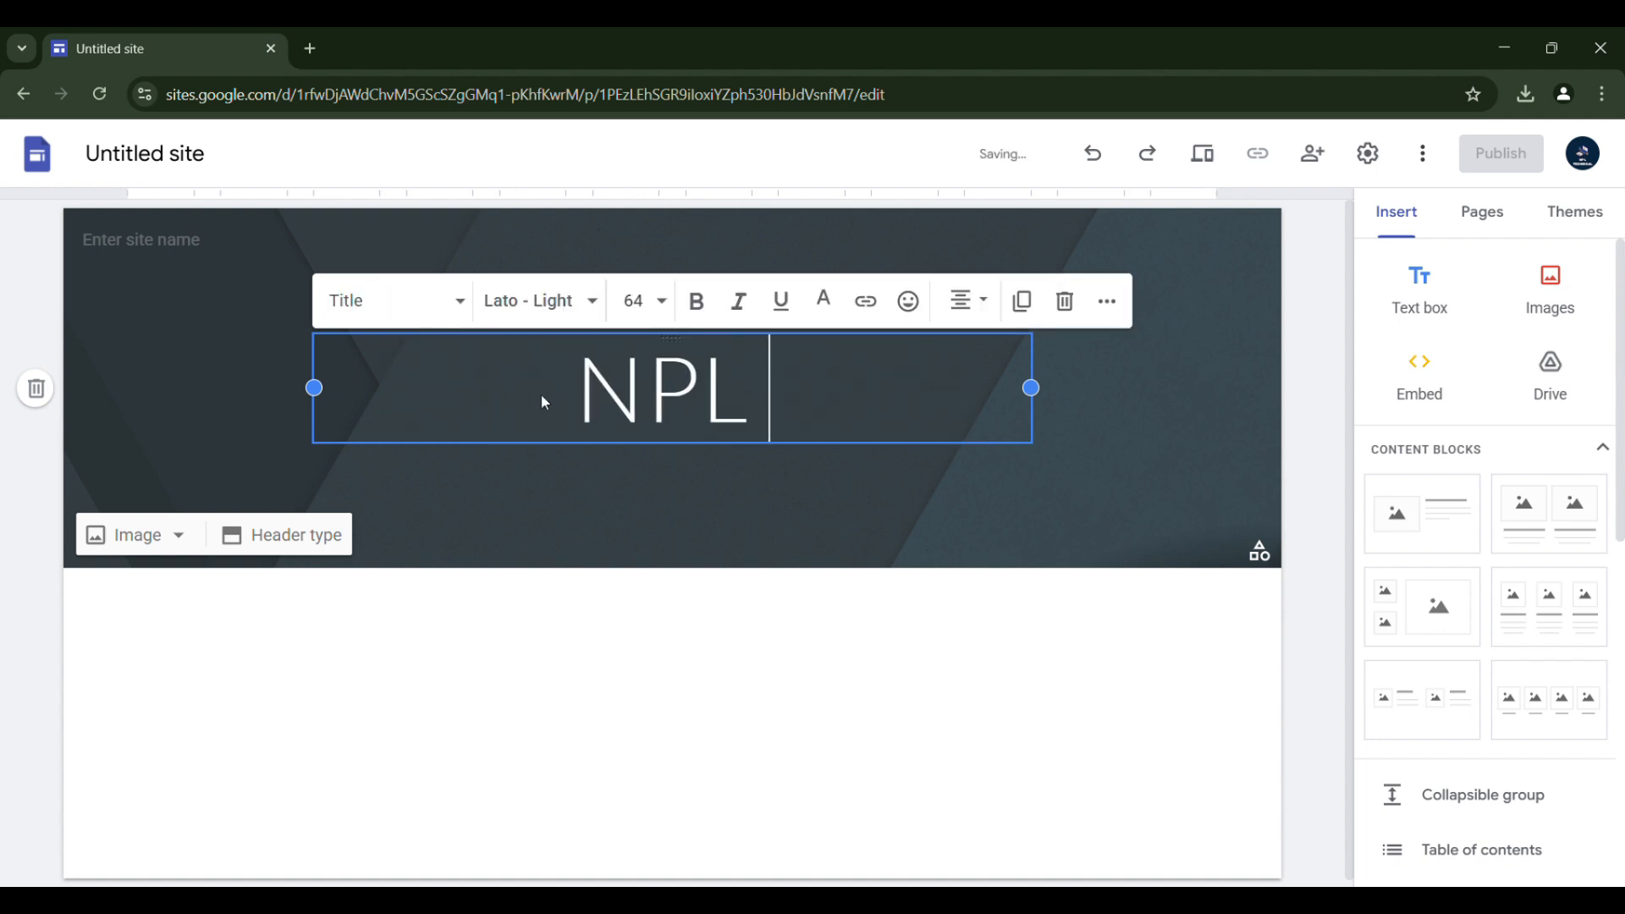
pyautogui.write('TOOLS')
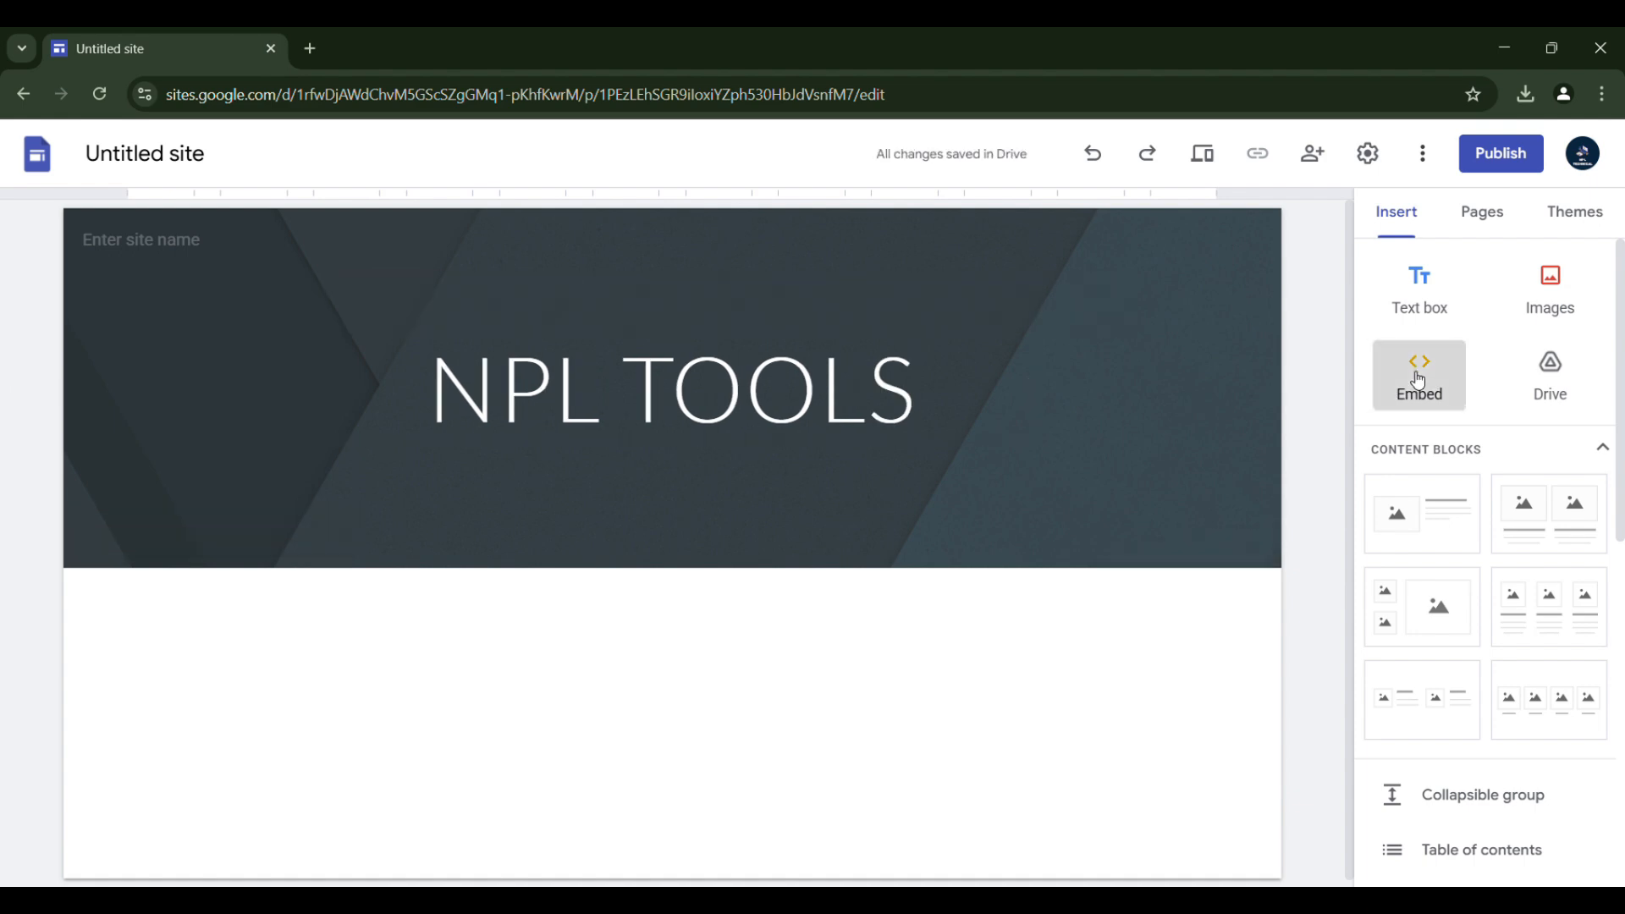
# Embed the Image Compressor HTML code on the home page and widen the embed
pyautogui.click(1418, 375)
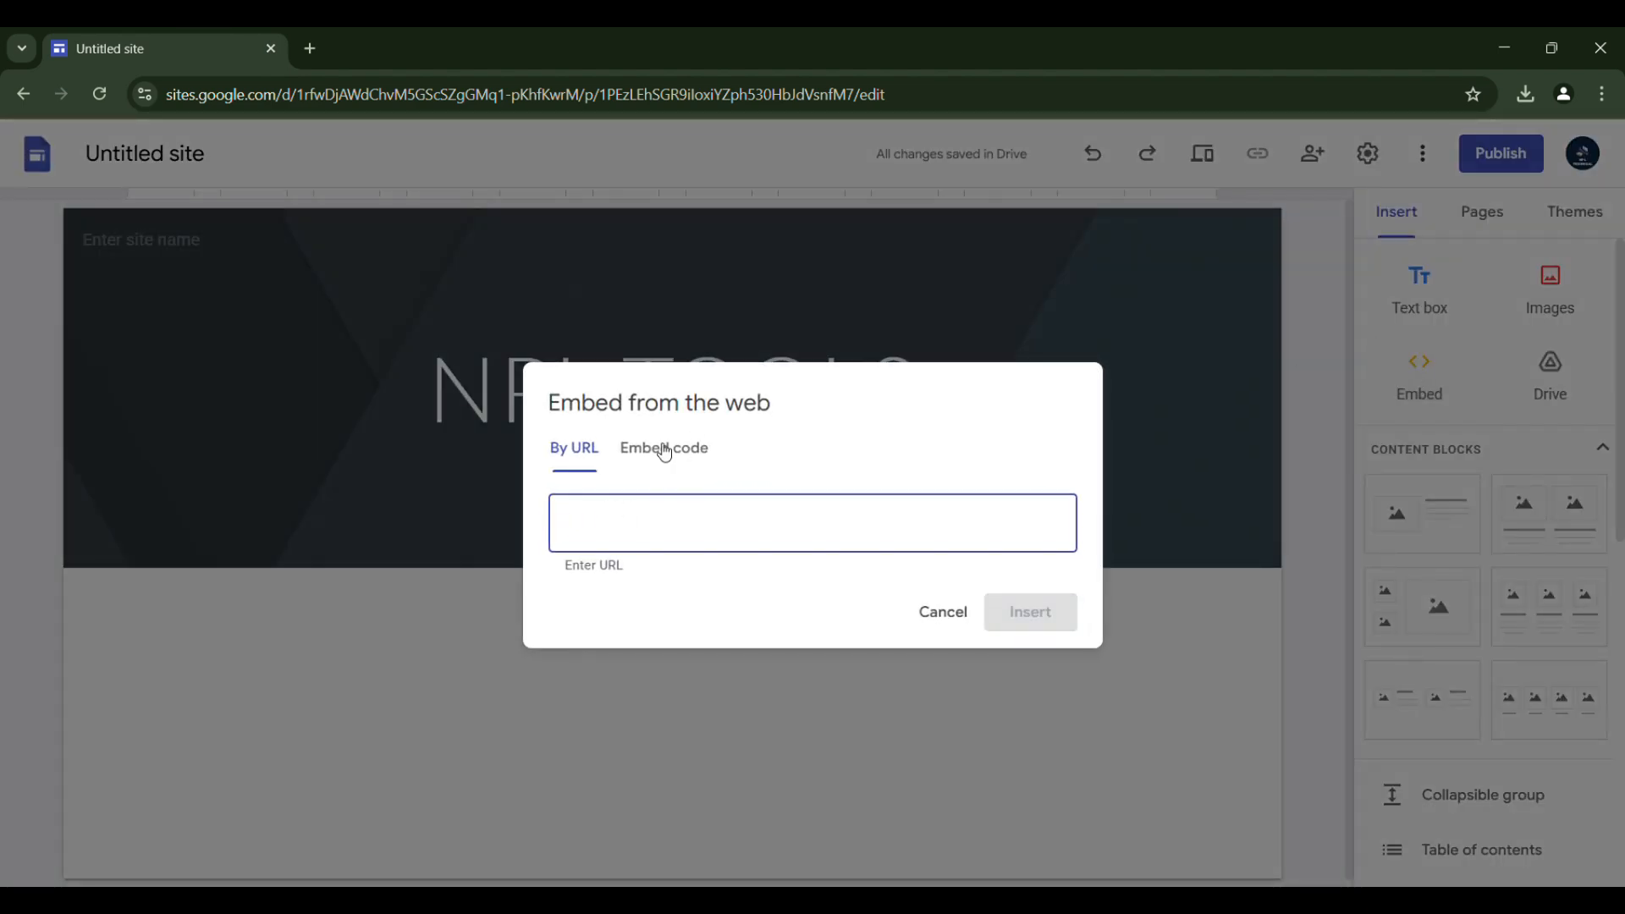
pyautogui.click(663, 447)
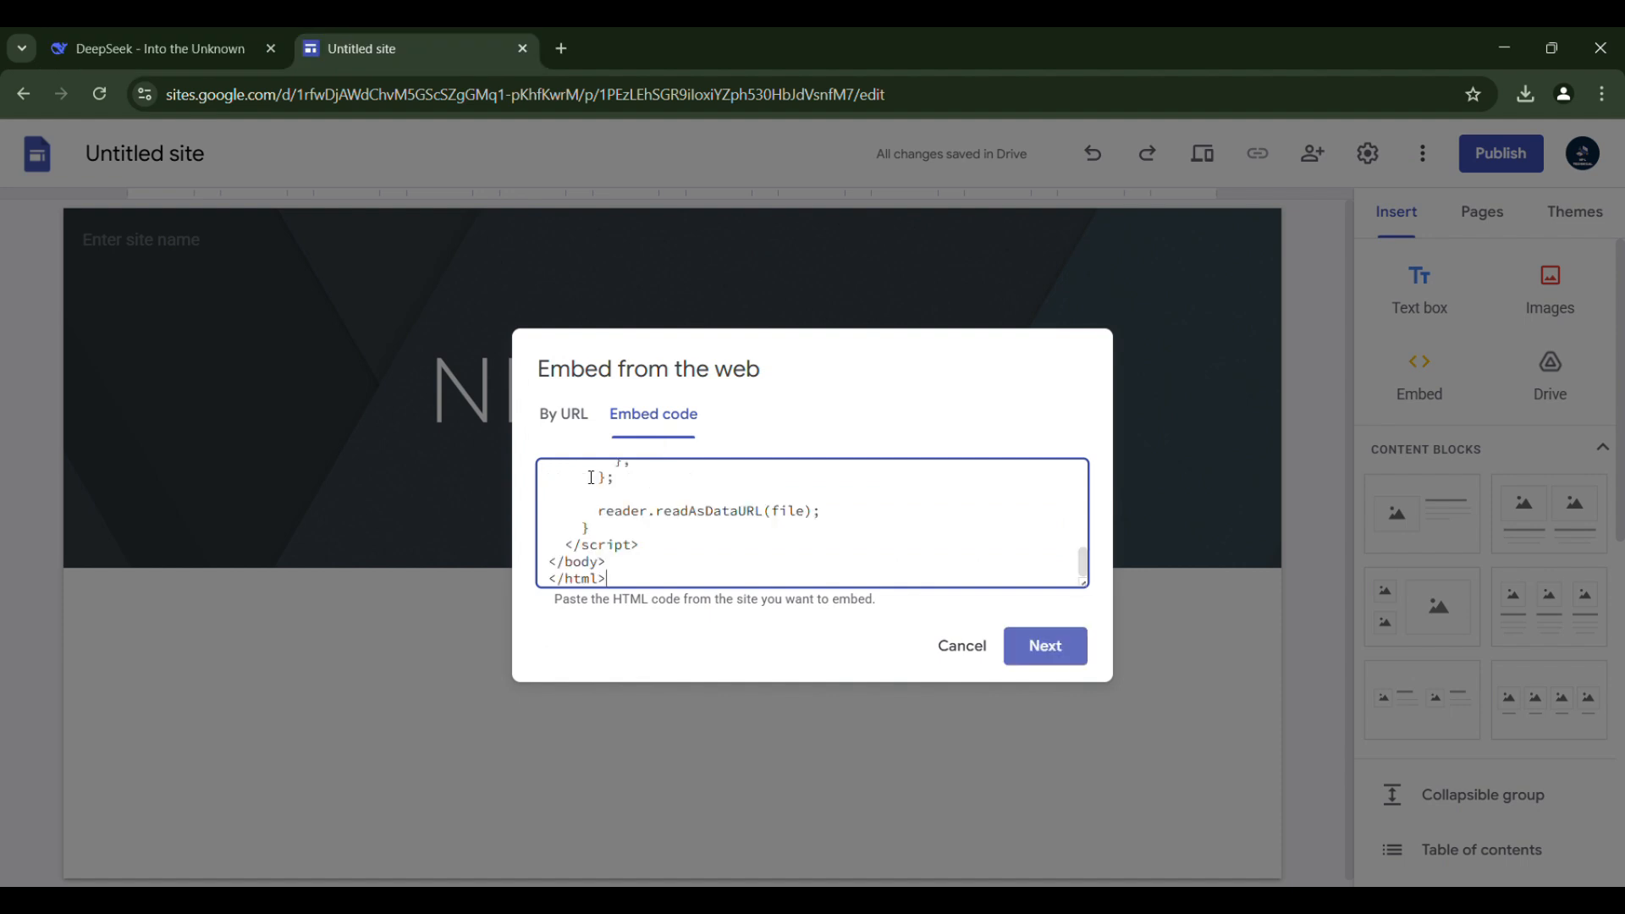
pyautogui.click(1042, 646)
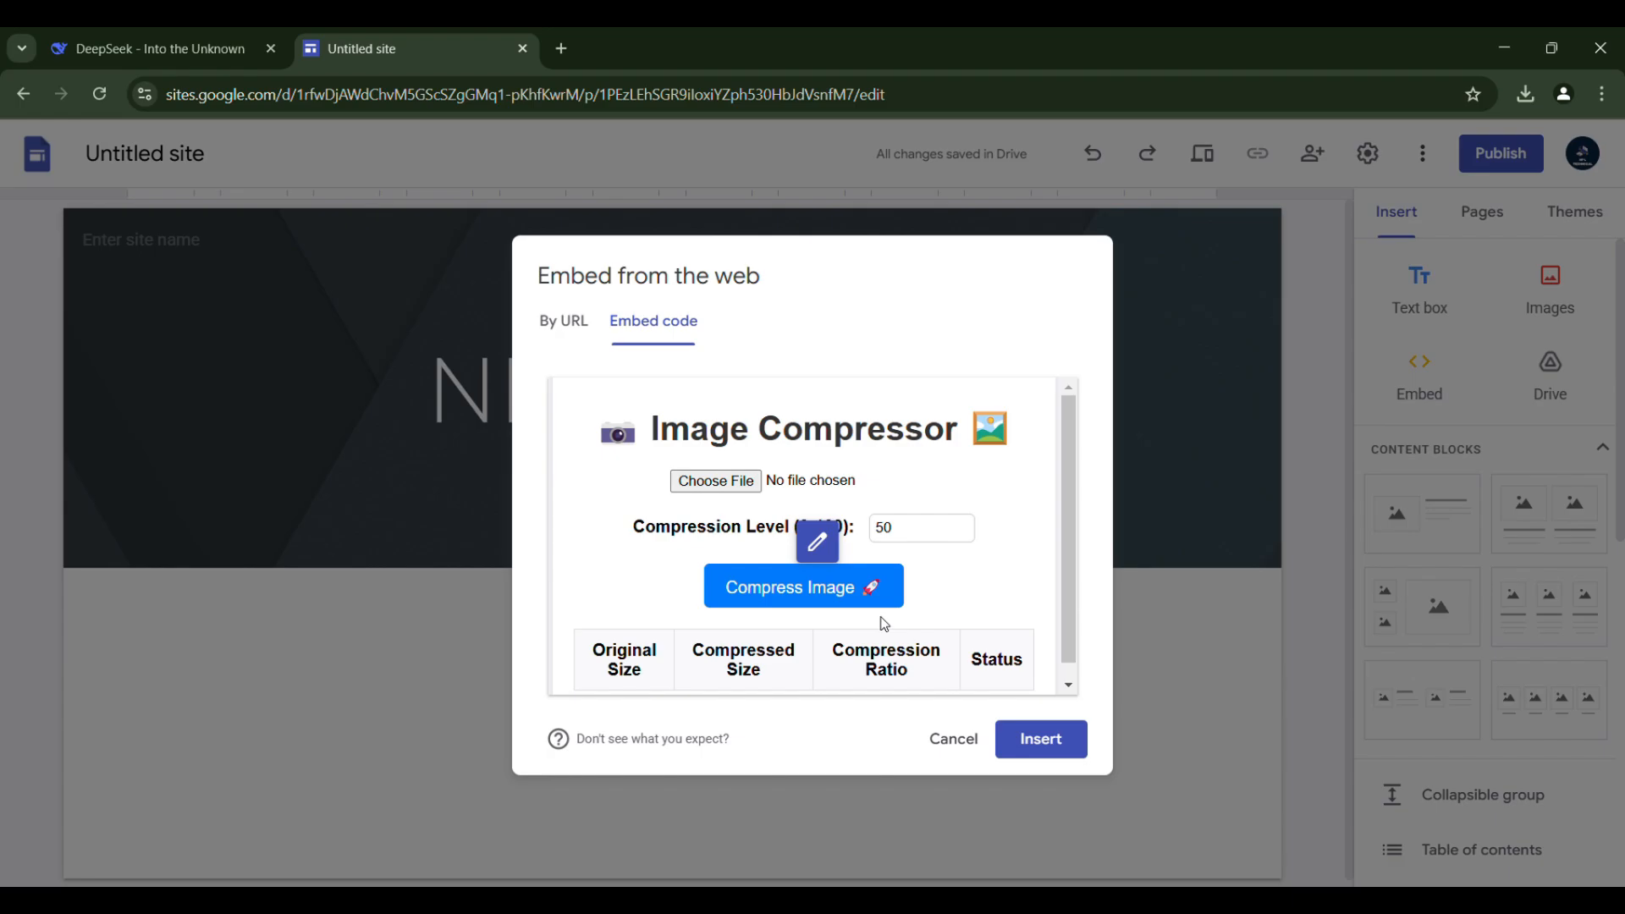
pyautogui.click(1039, 739)
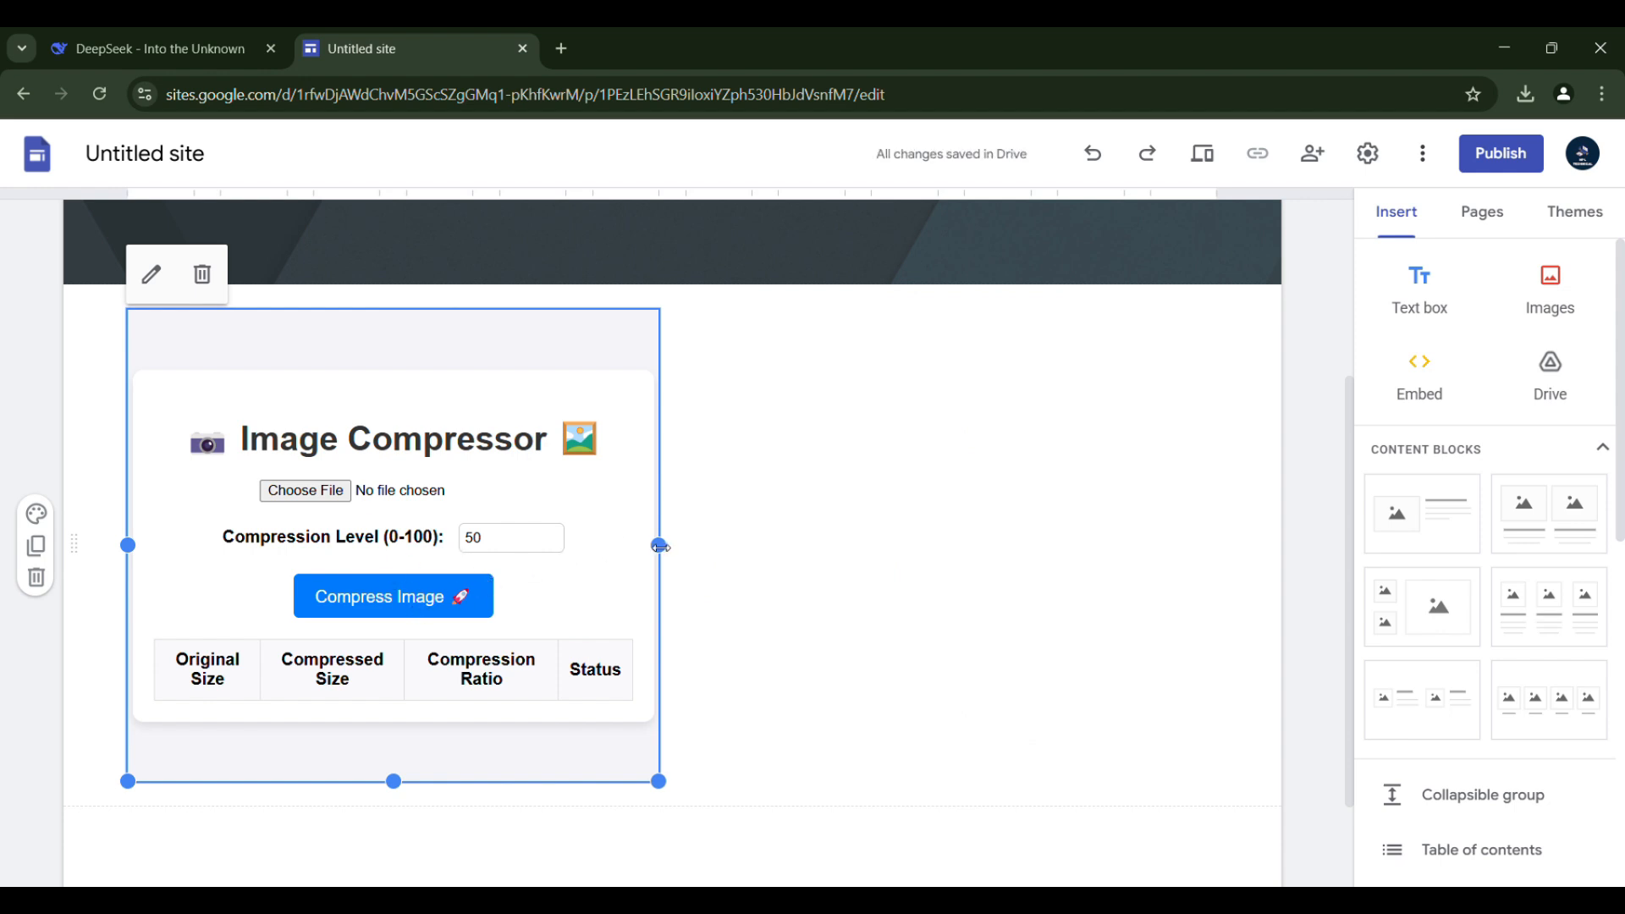
pyautogui.moveTo(660, 545); pyautogui.dragTo(1121, 545)
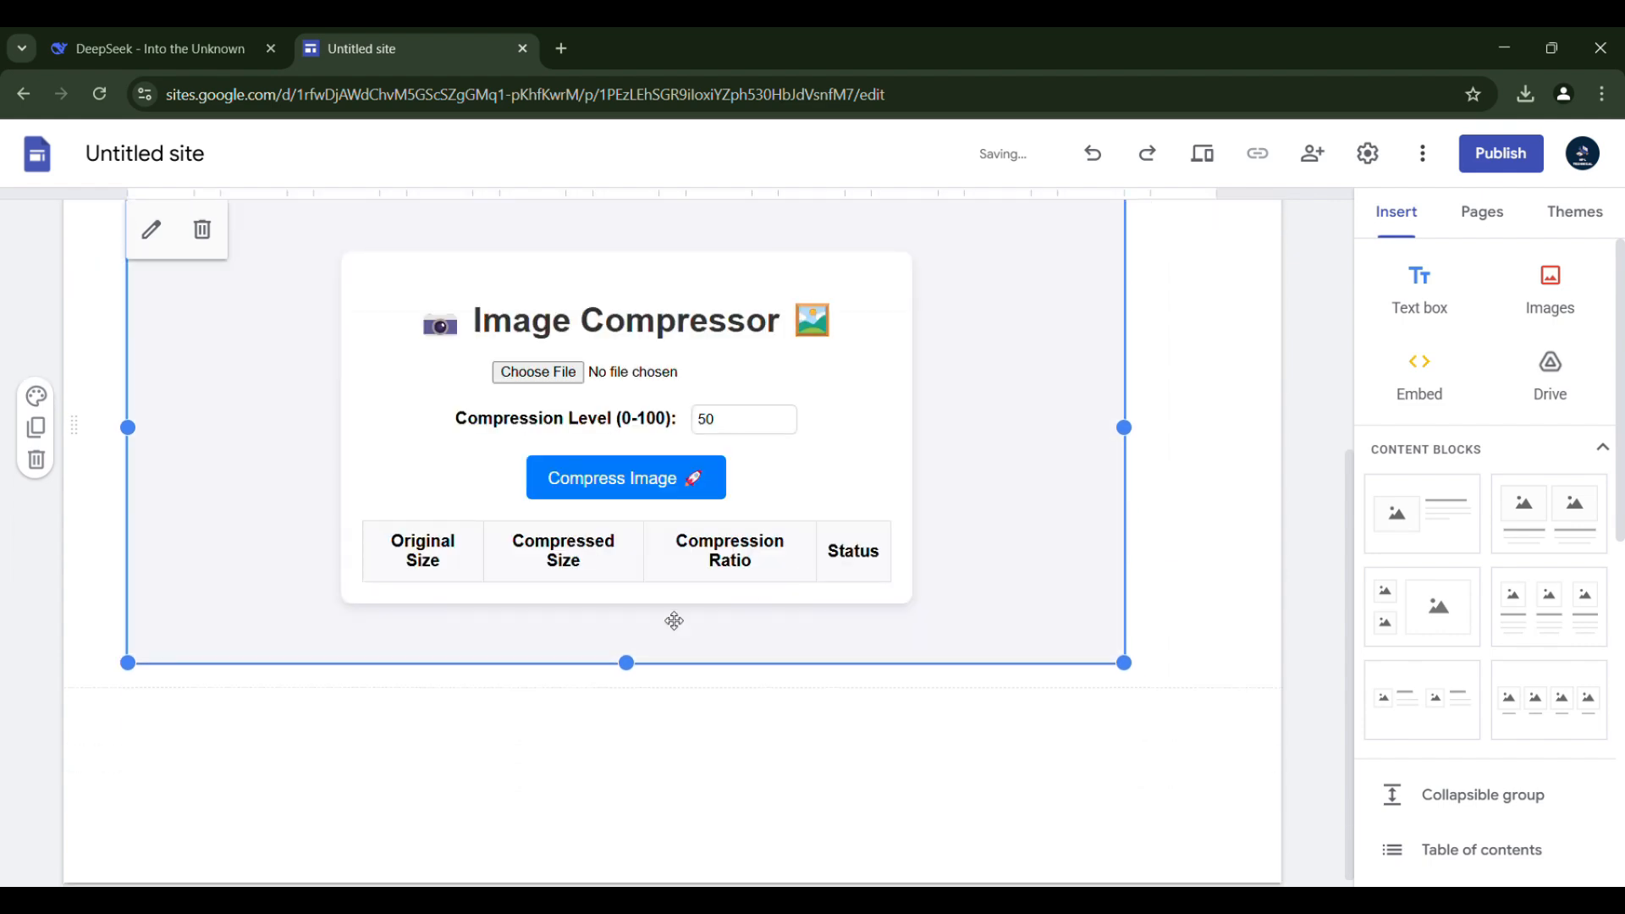
pyautogui.click(668, 49)
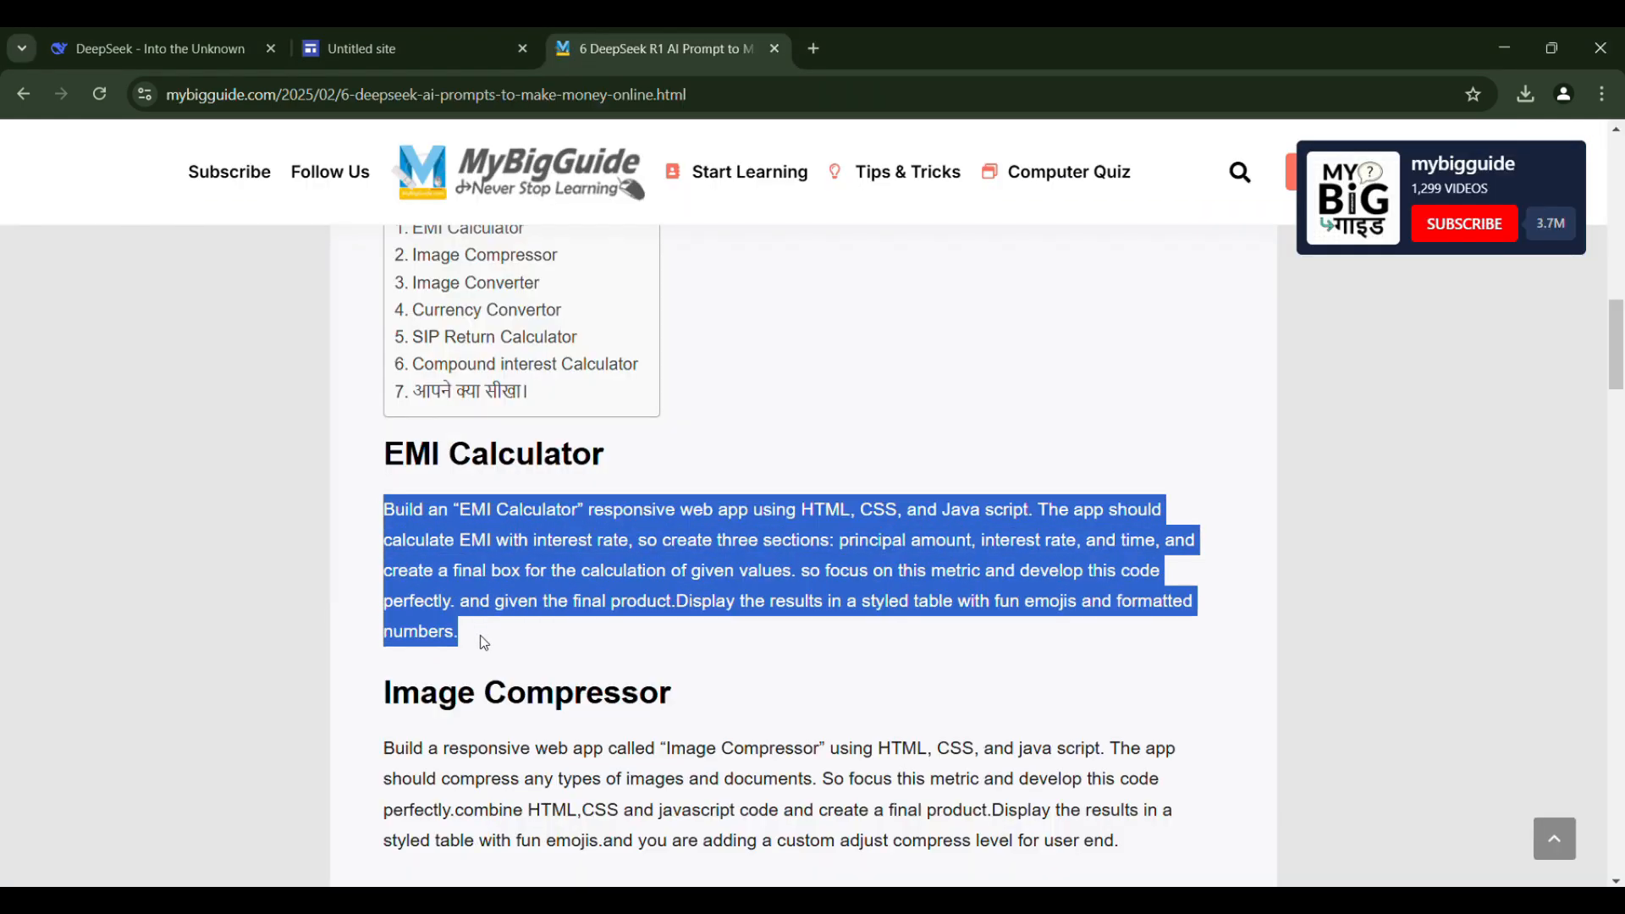
# Finish the EMI Calculator prompt with 'javascript in html' and send it to DeepSeek
pyautogui.click(156, 50)
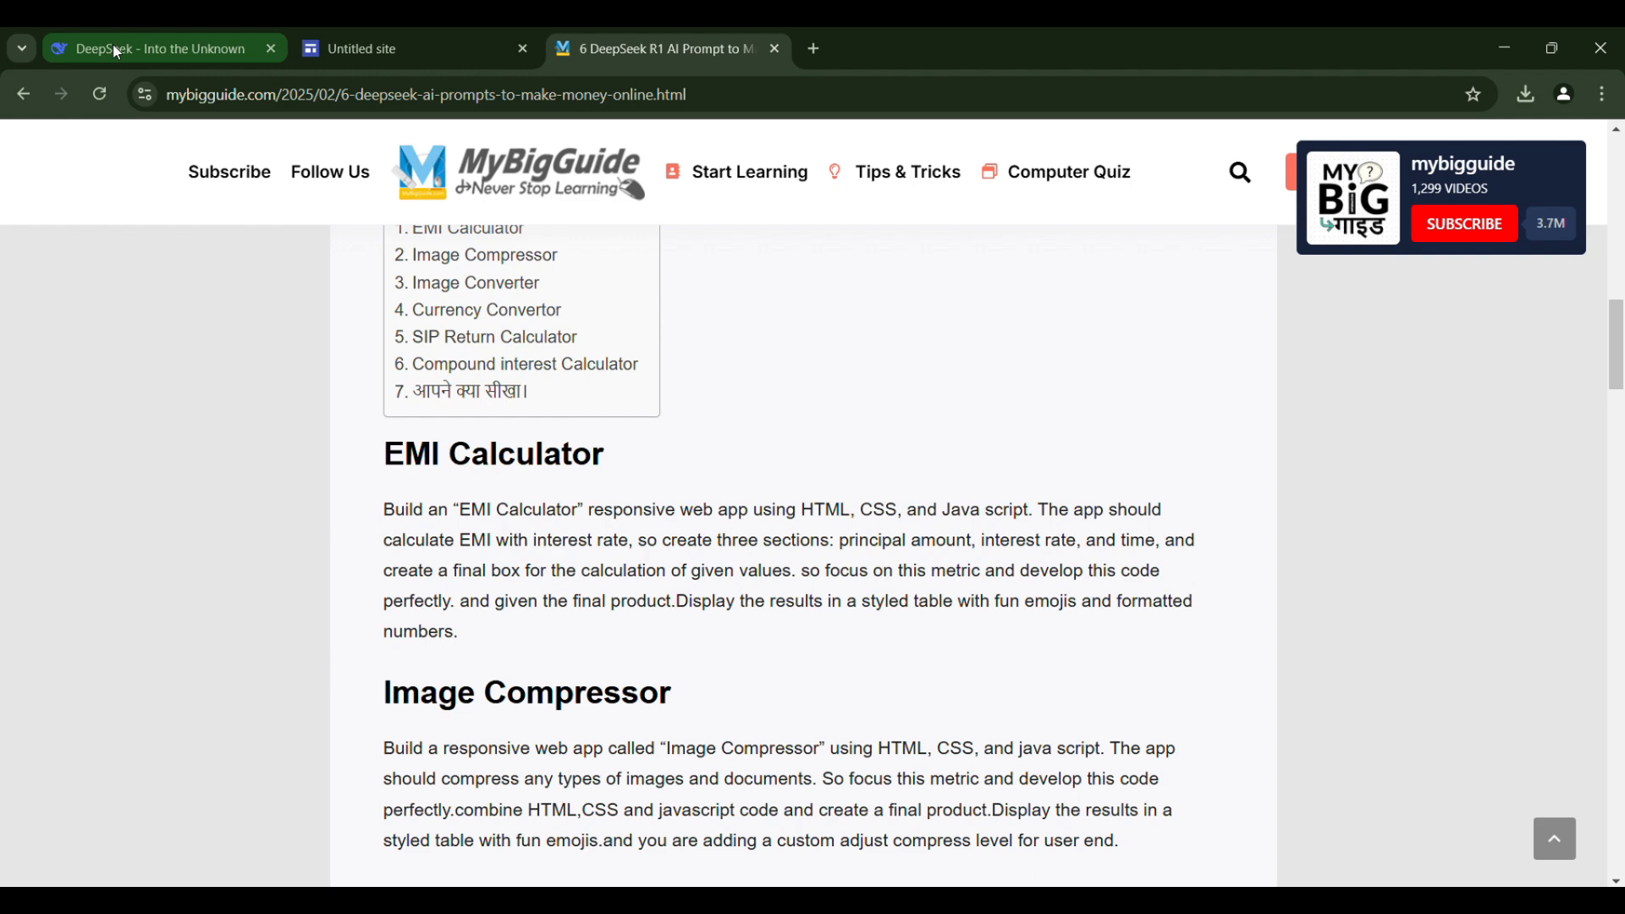
pyautogui.click(156, 48)
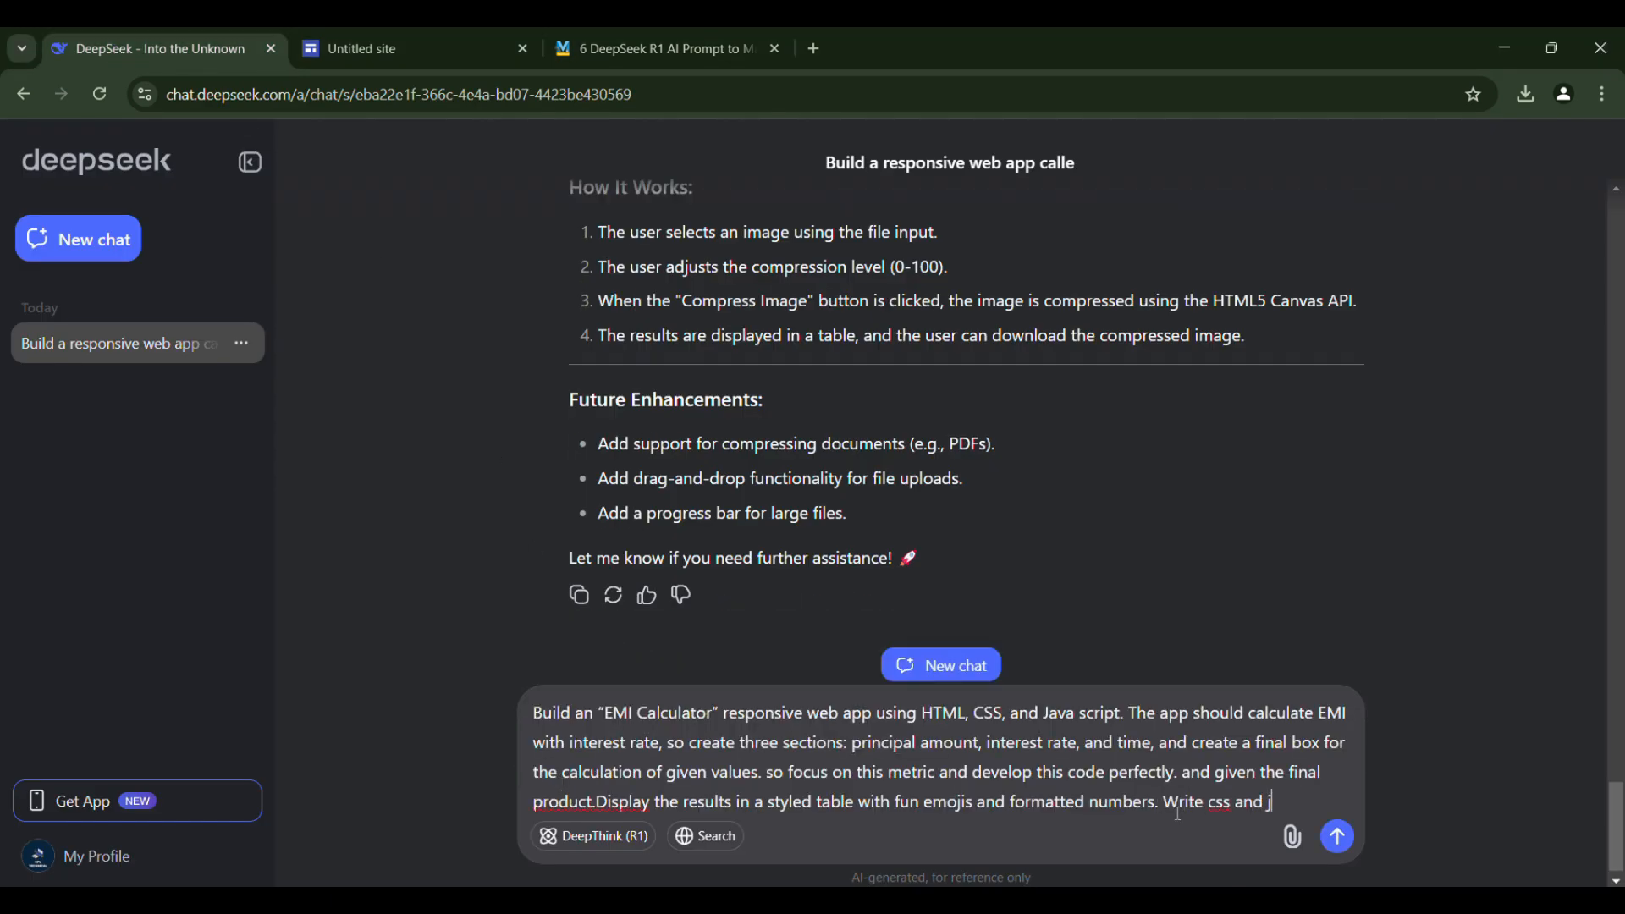
pyautogui.write('avascript in html')
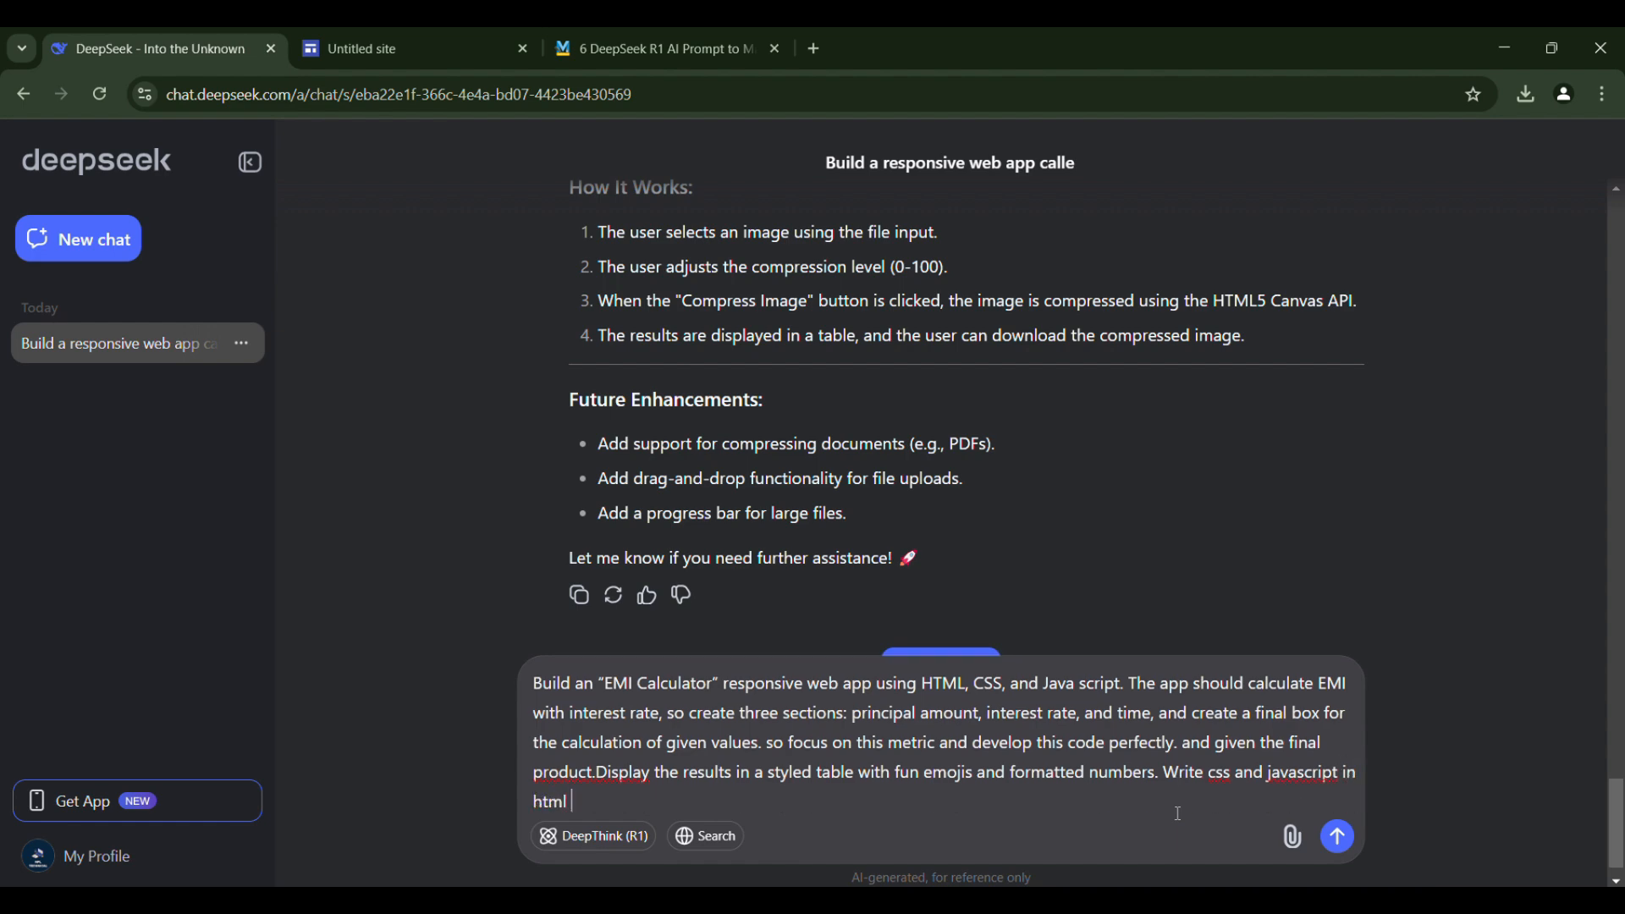
pyautogui.click(1336, 836)
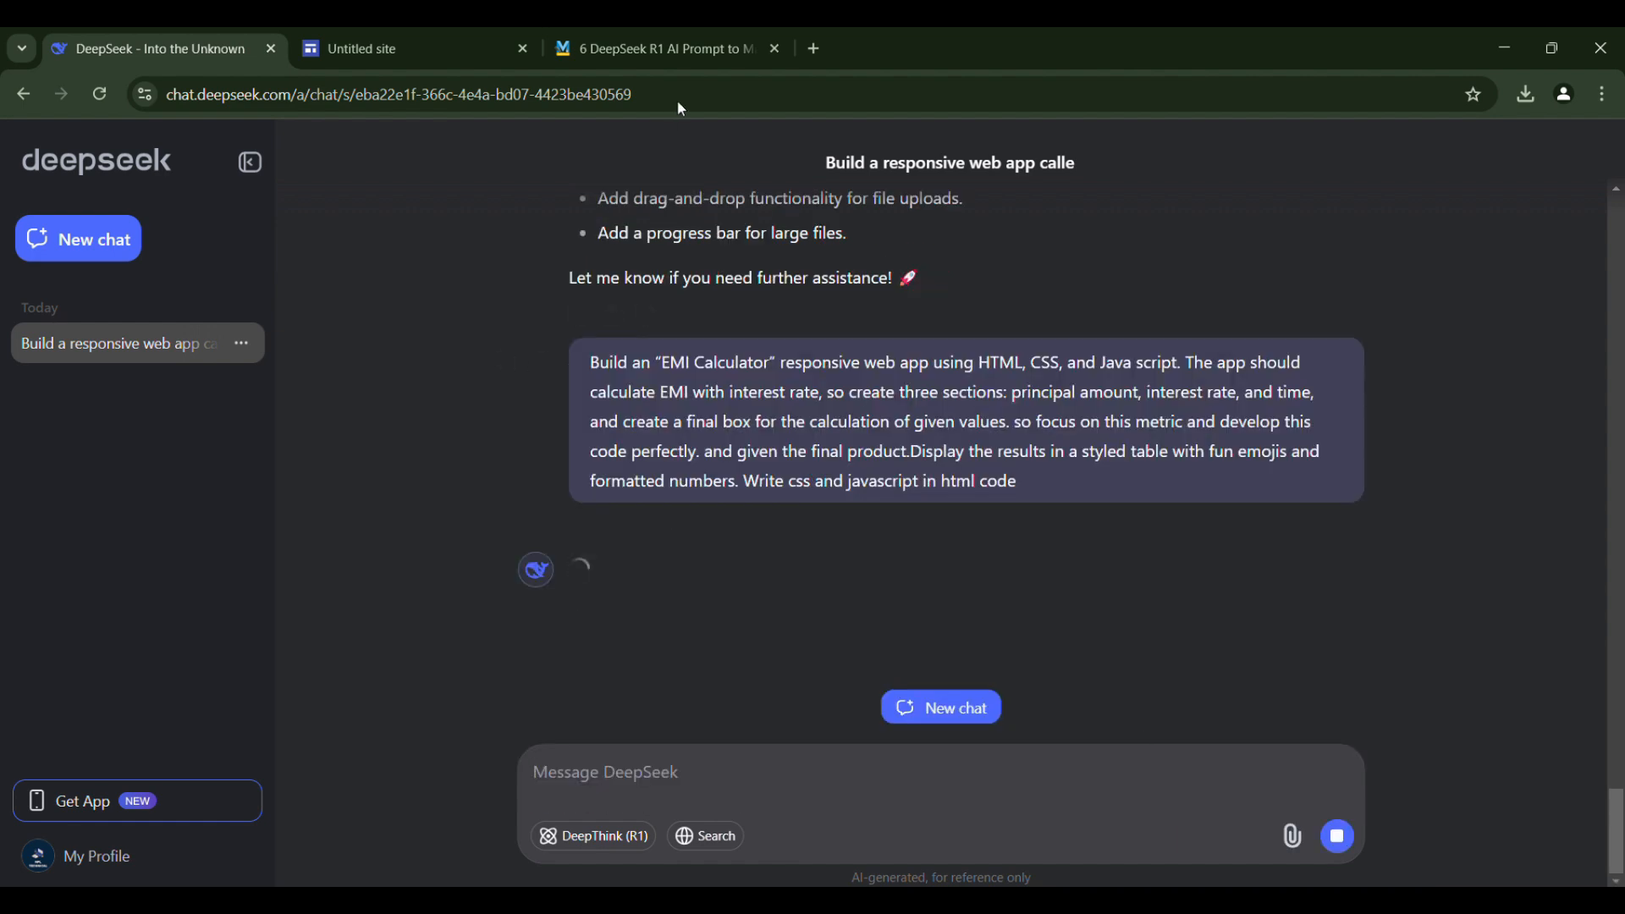
pyautogui.click(1301, 548)
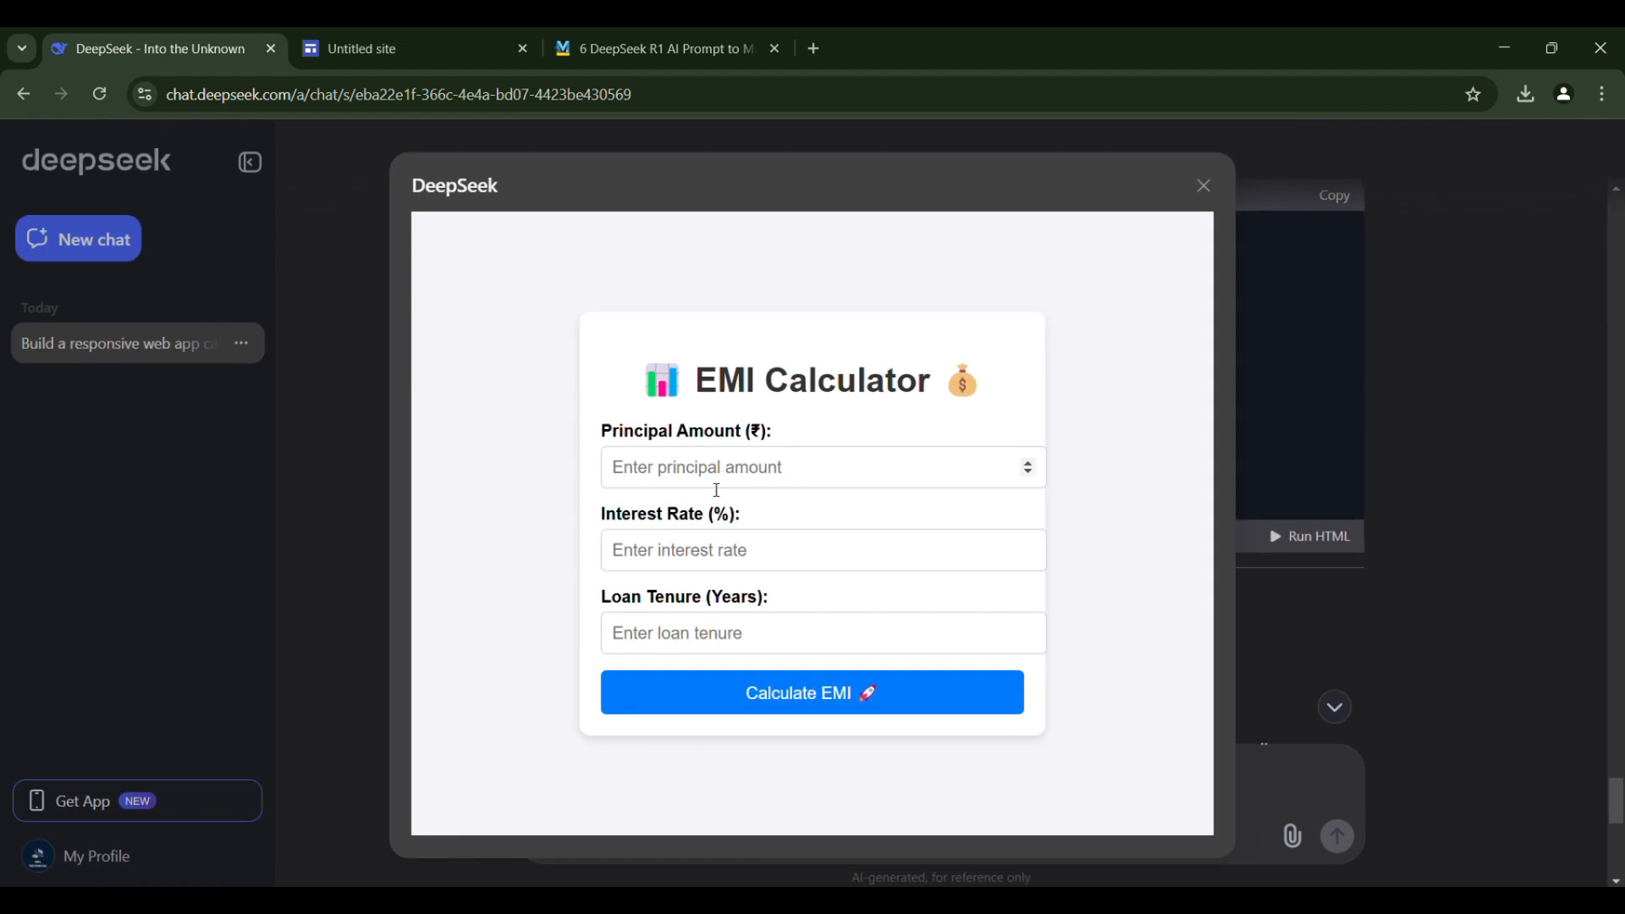
# Enter 100000 principal, 2.5% rate and 2 years, and calculate an EMI of ₹4276.04
pyautogui.click(821, 466)
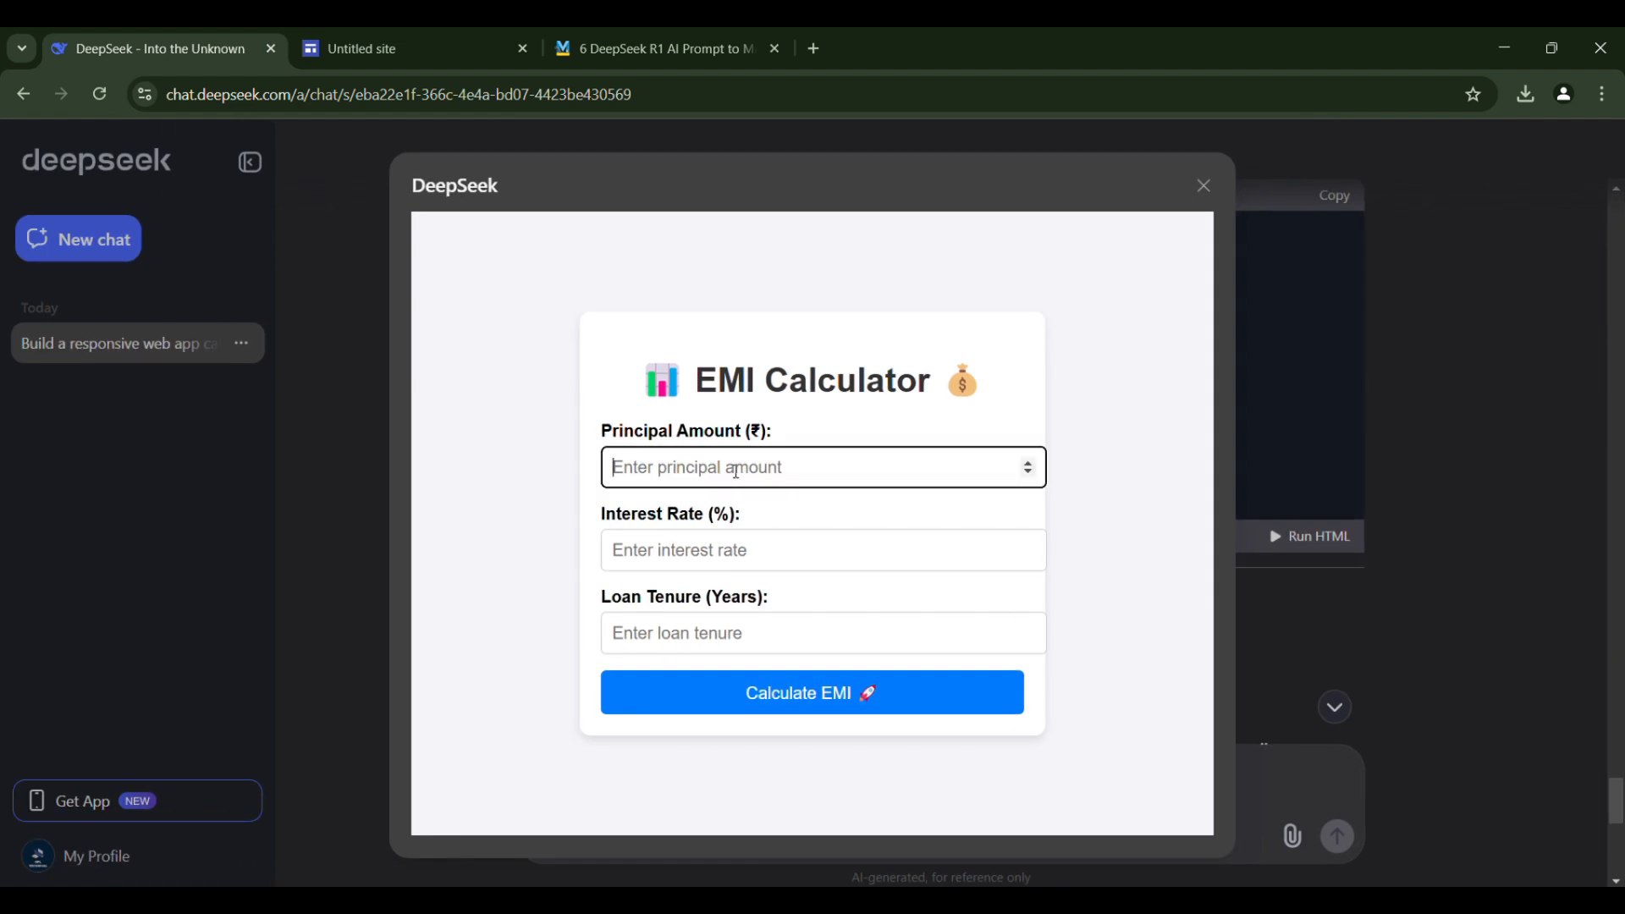
pyautogui.write('100000')
pyautogui.click(825, 550)
pyautogui.write('2.5')
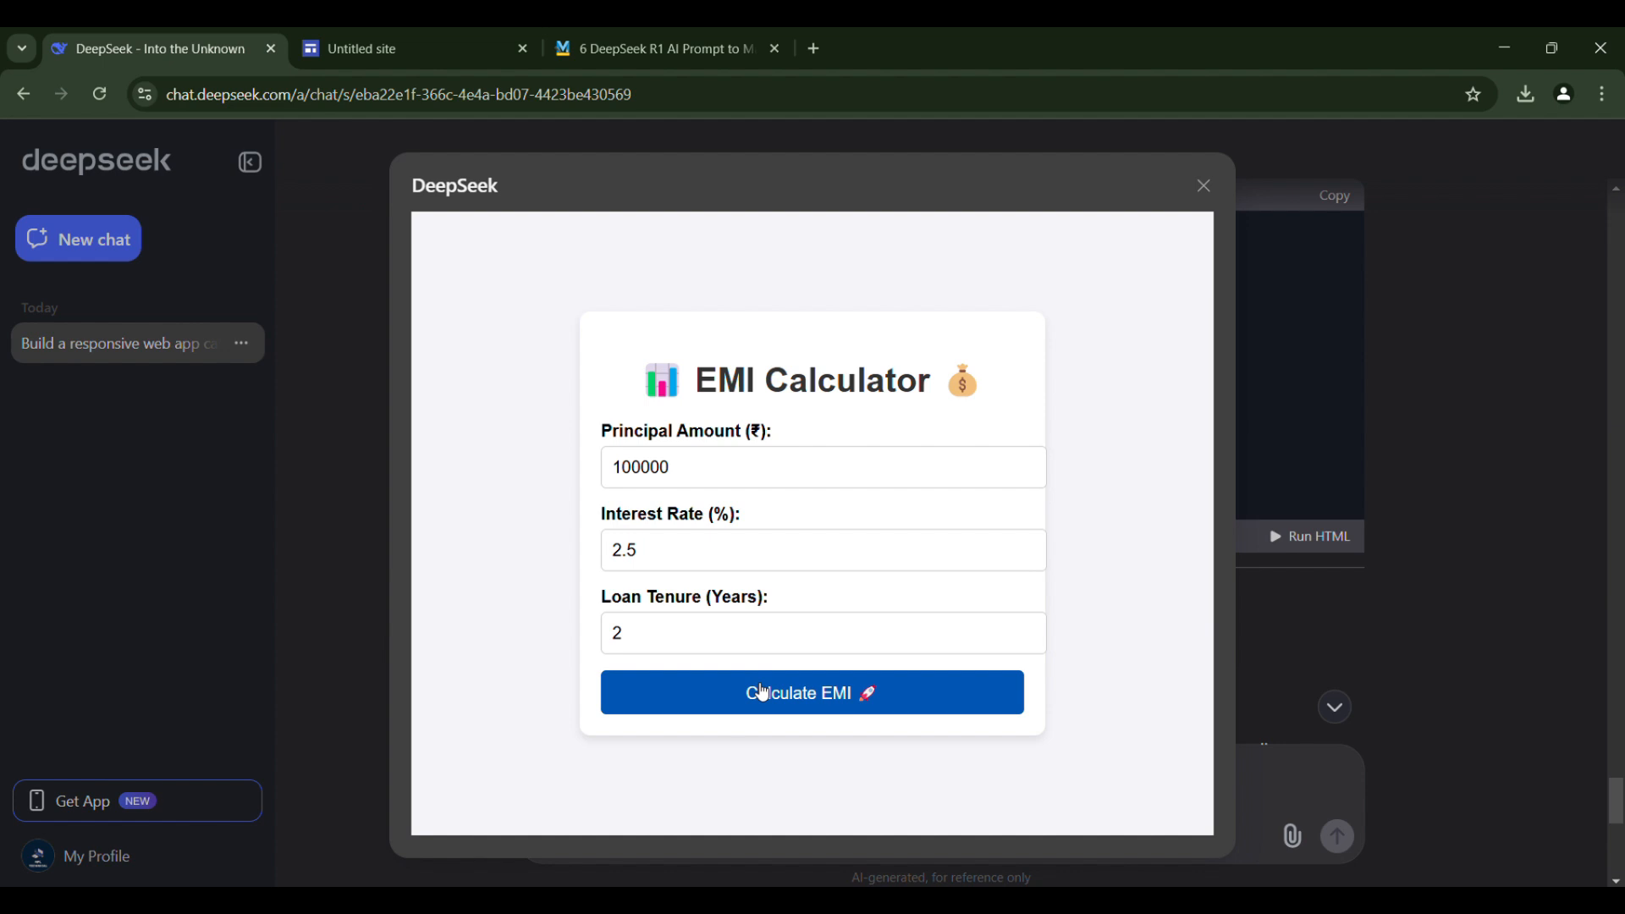
pyautogui.click(811, 692)
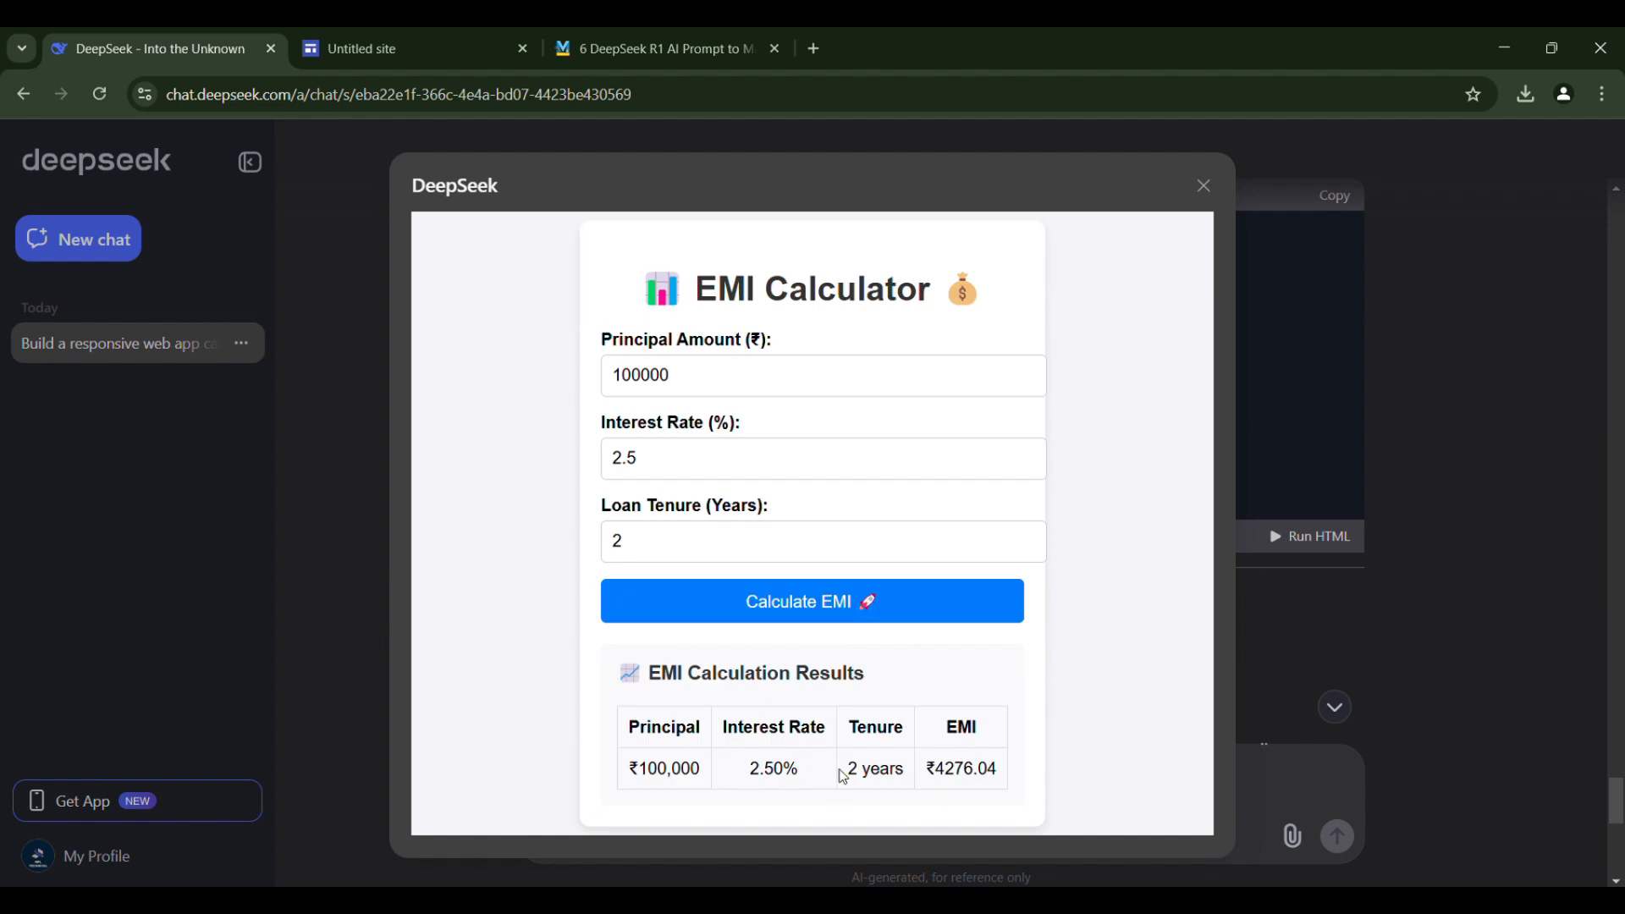
pyautogui.click(412, 49)
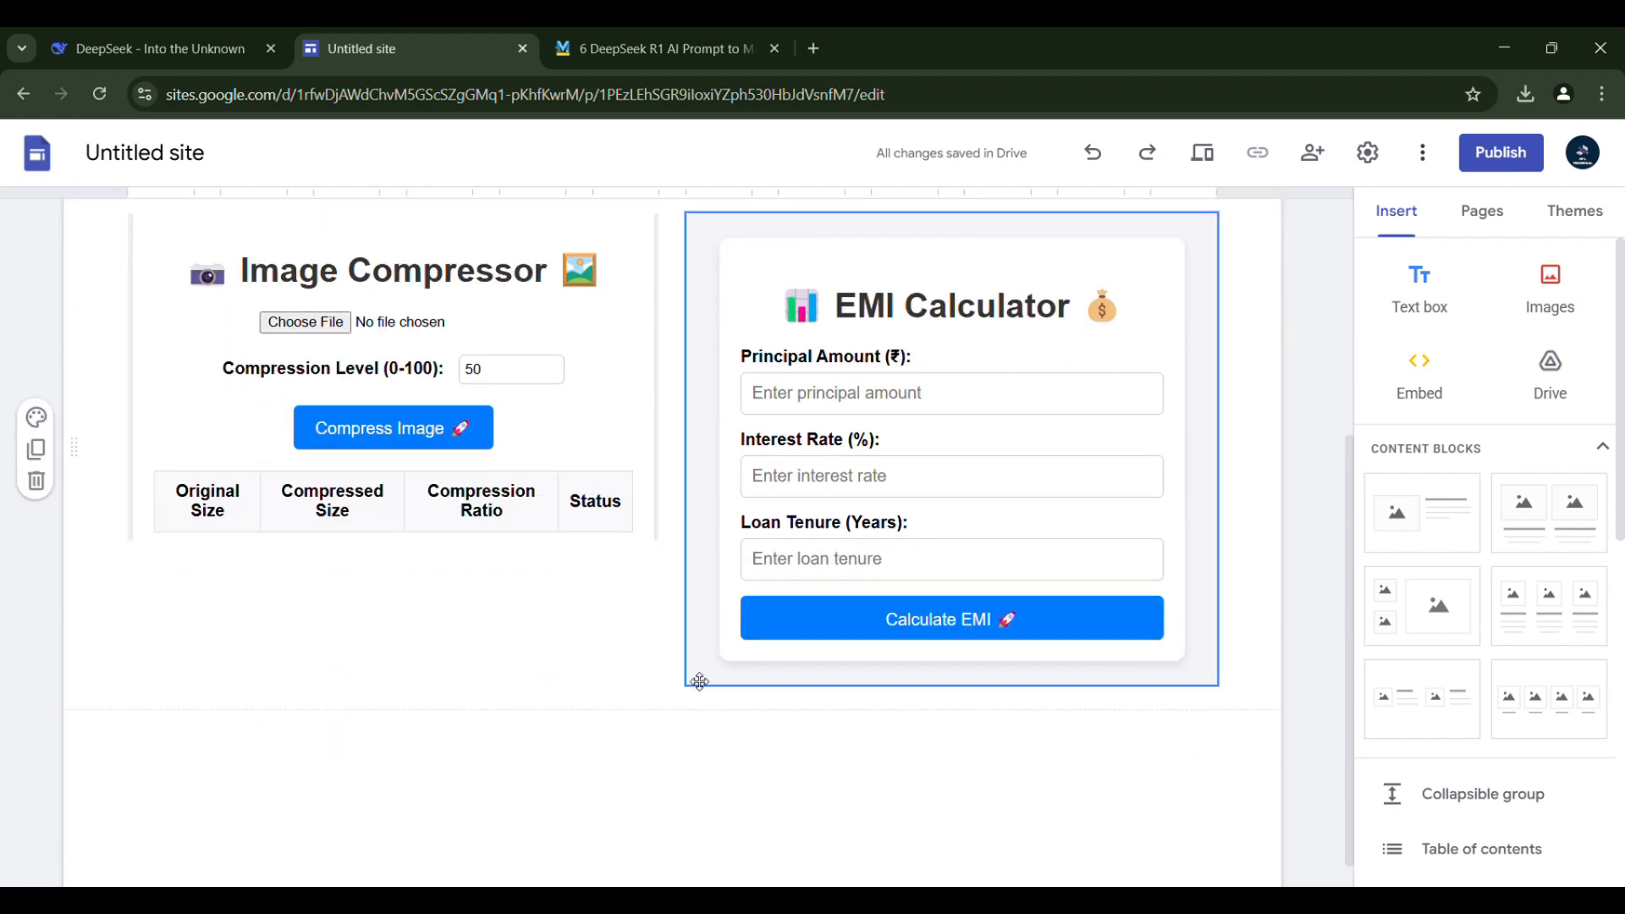
# Position the EMI Calculator embed beside the Image Compressor block
pyautogui.click(950, 446)
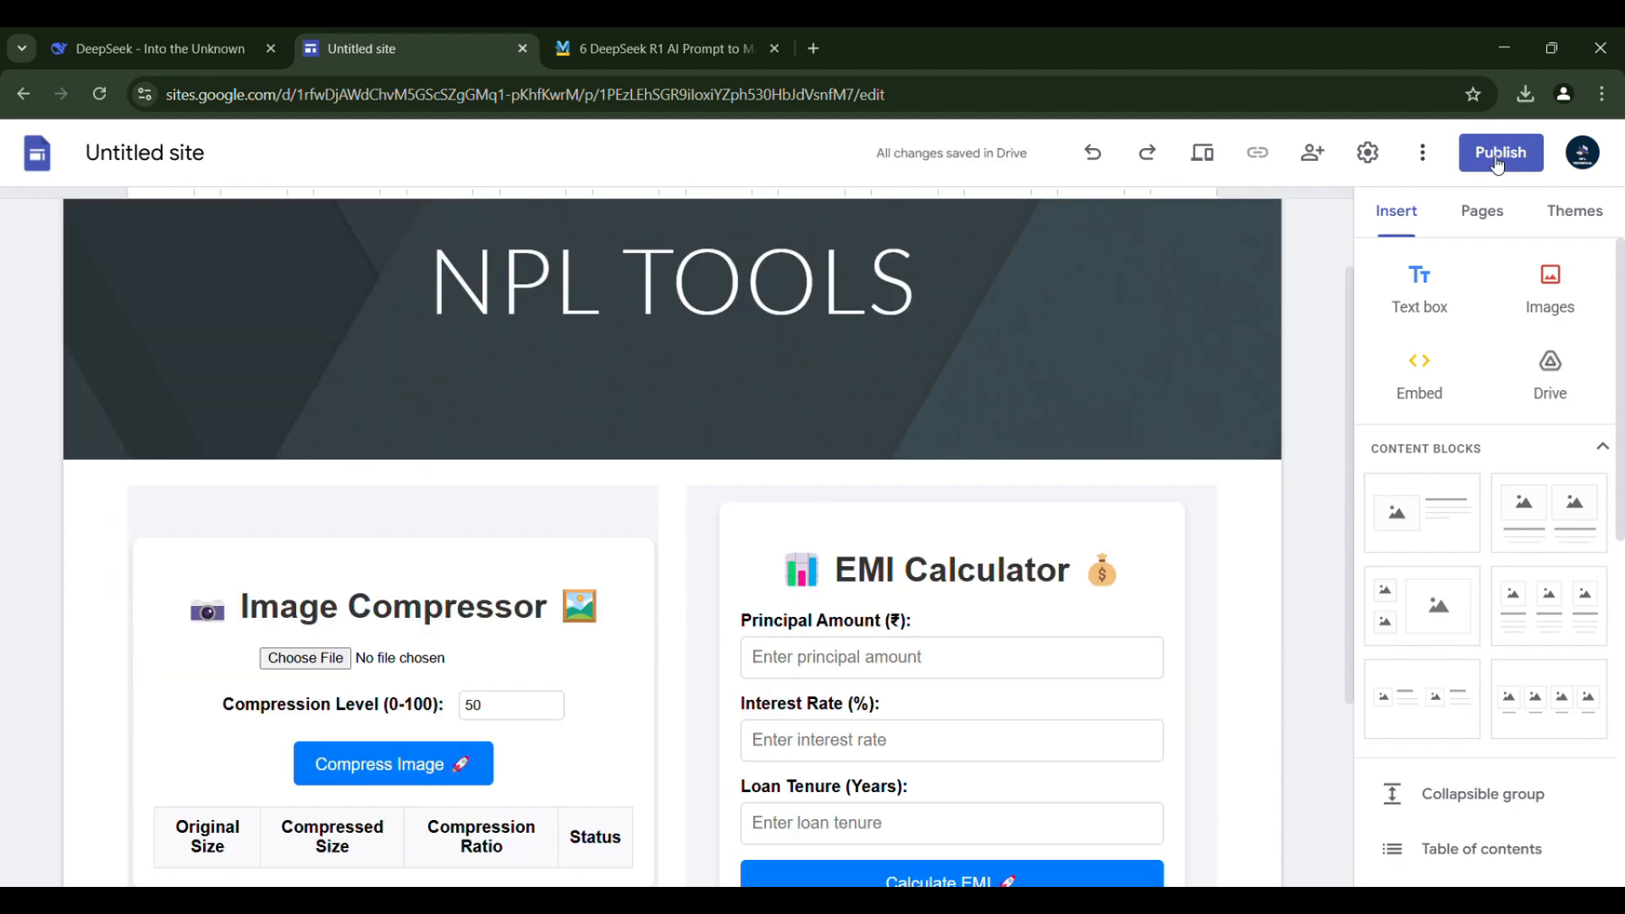
# Publish the site with the web address 'npltools'
pyautogui.click(1499, 152)
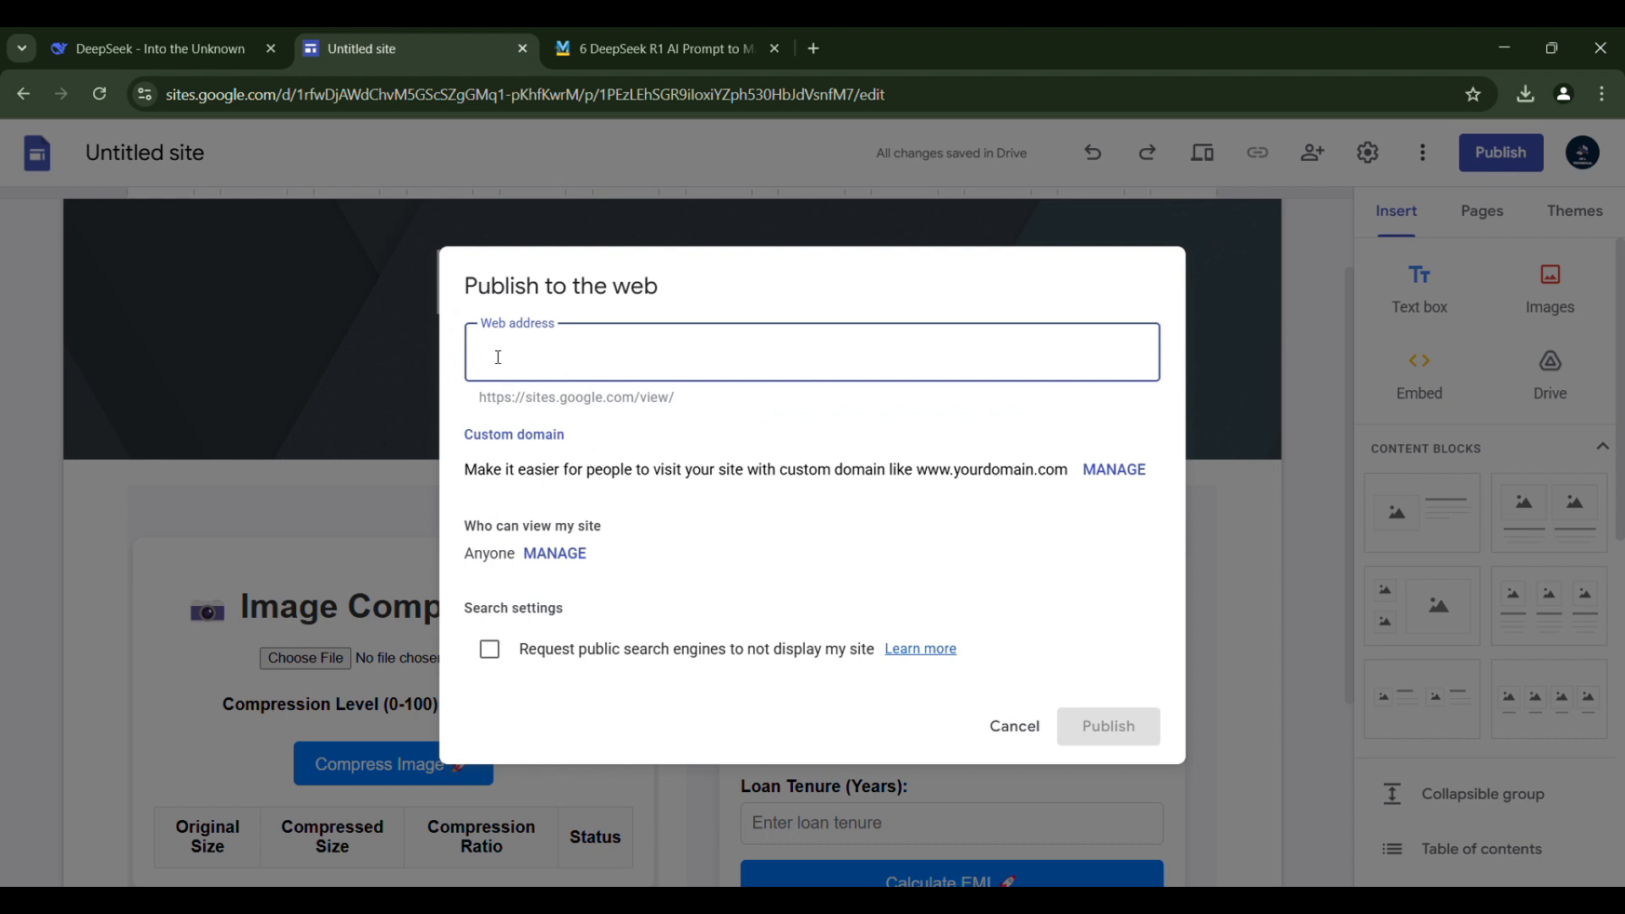
pyautogui.write('n')
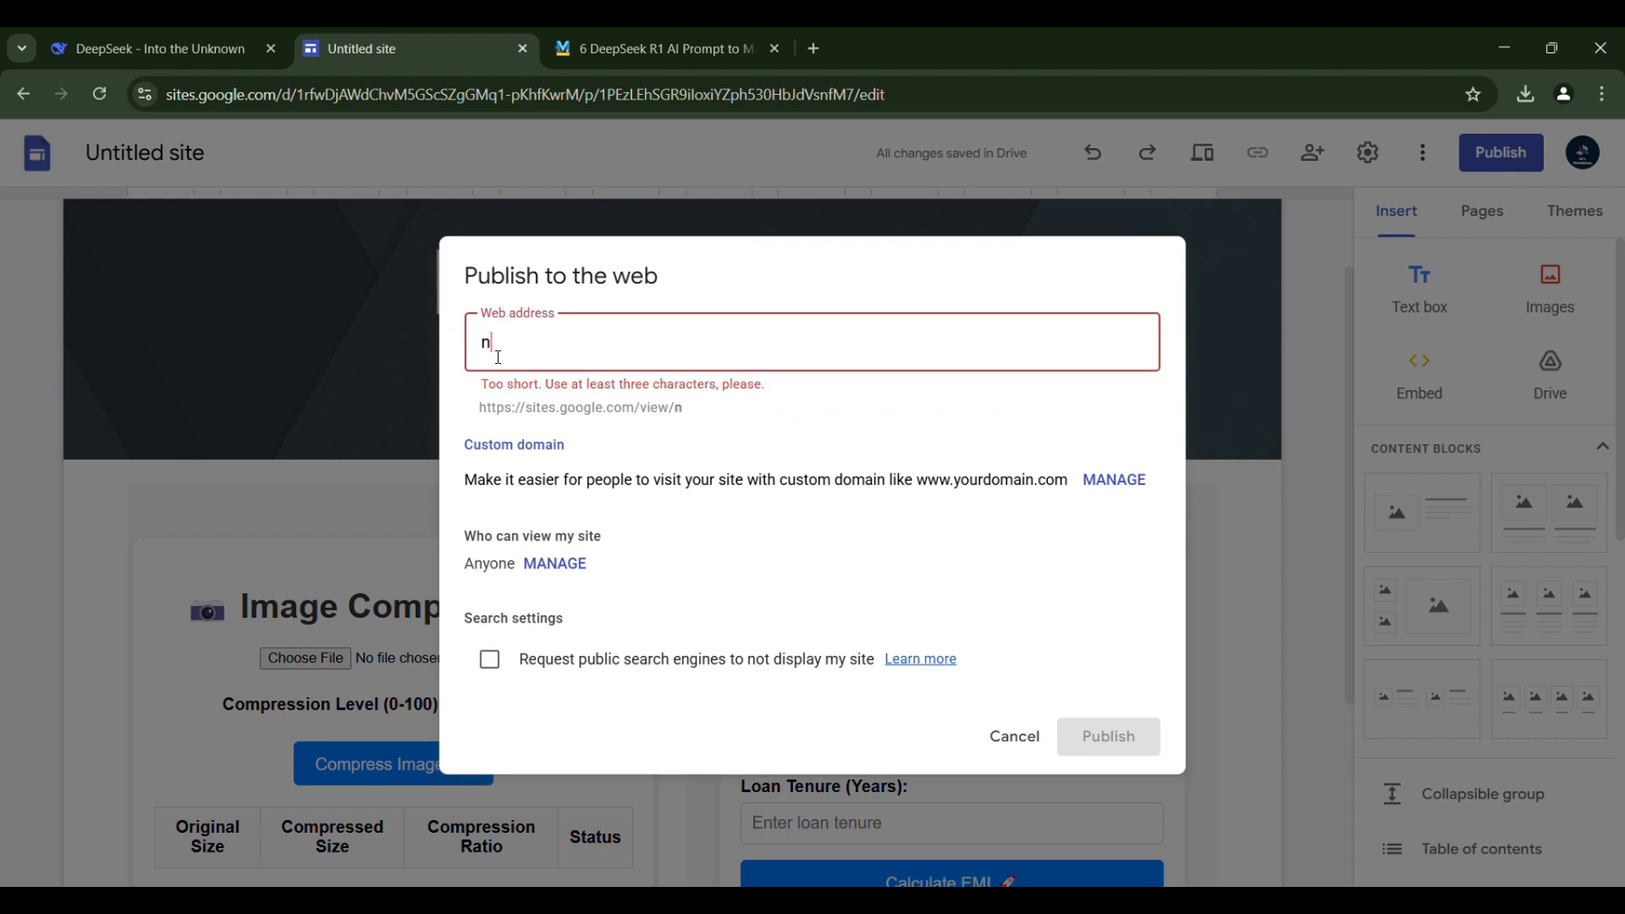
pyautogui.write('pltools')
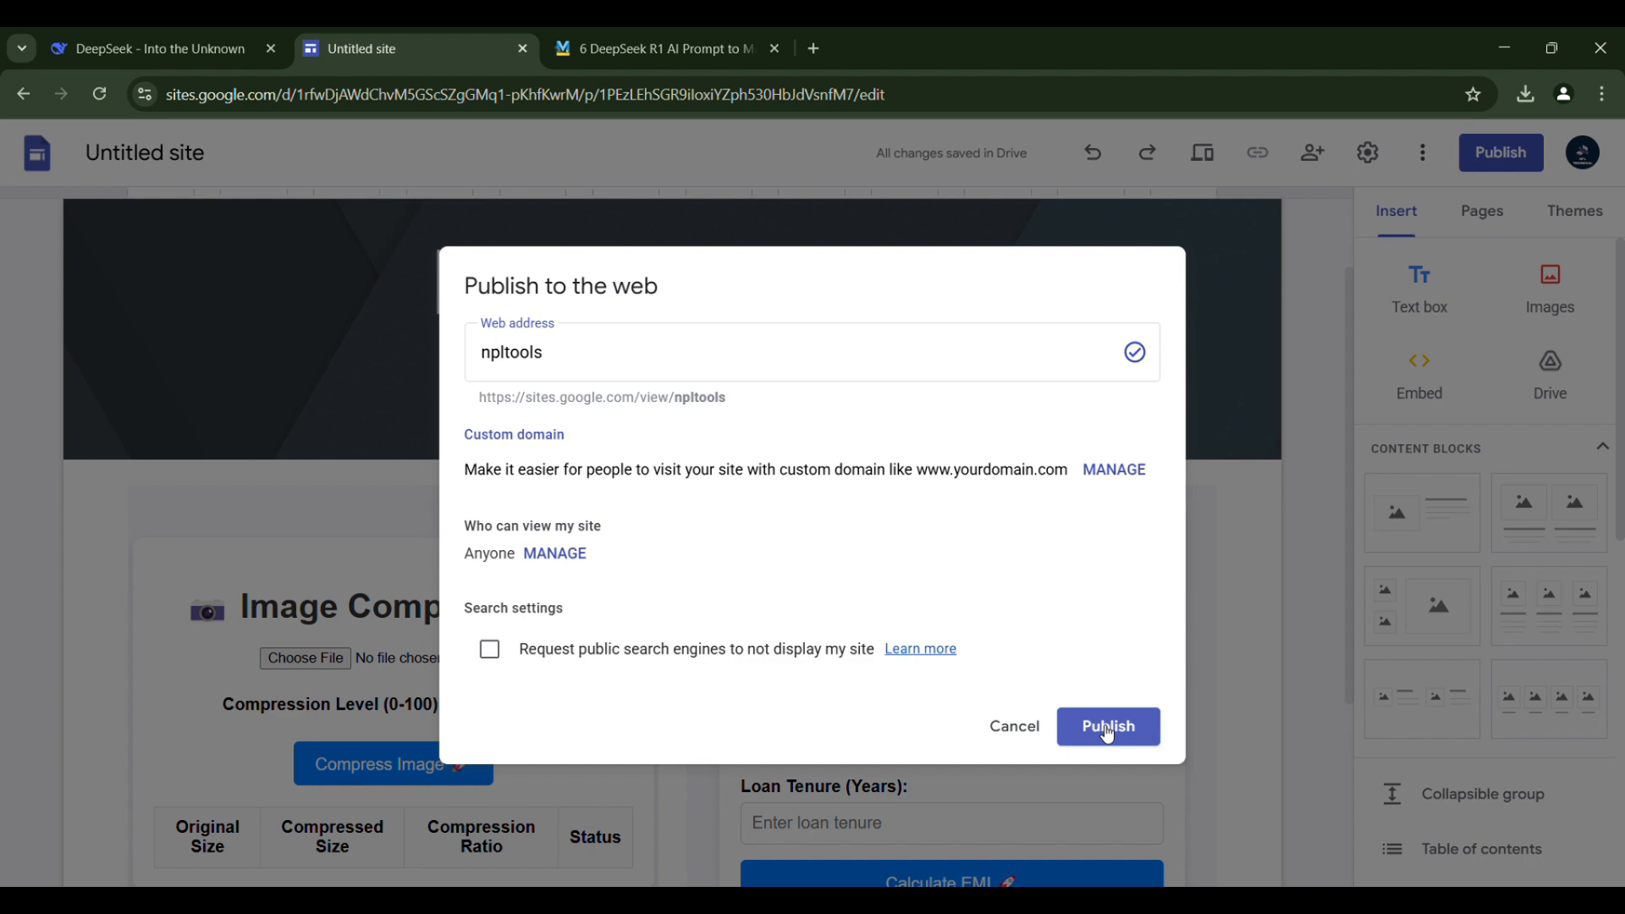
pyautogui.click(1107, 725)
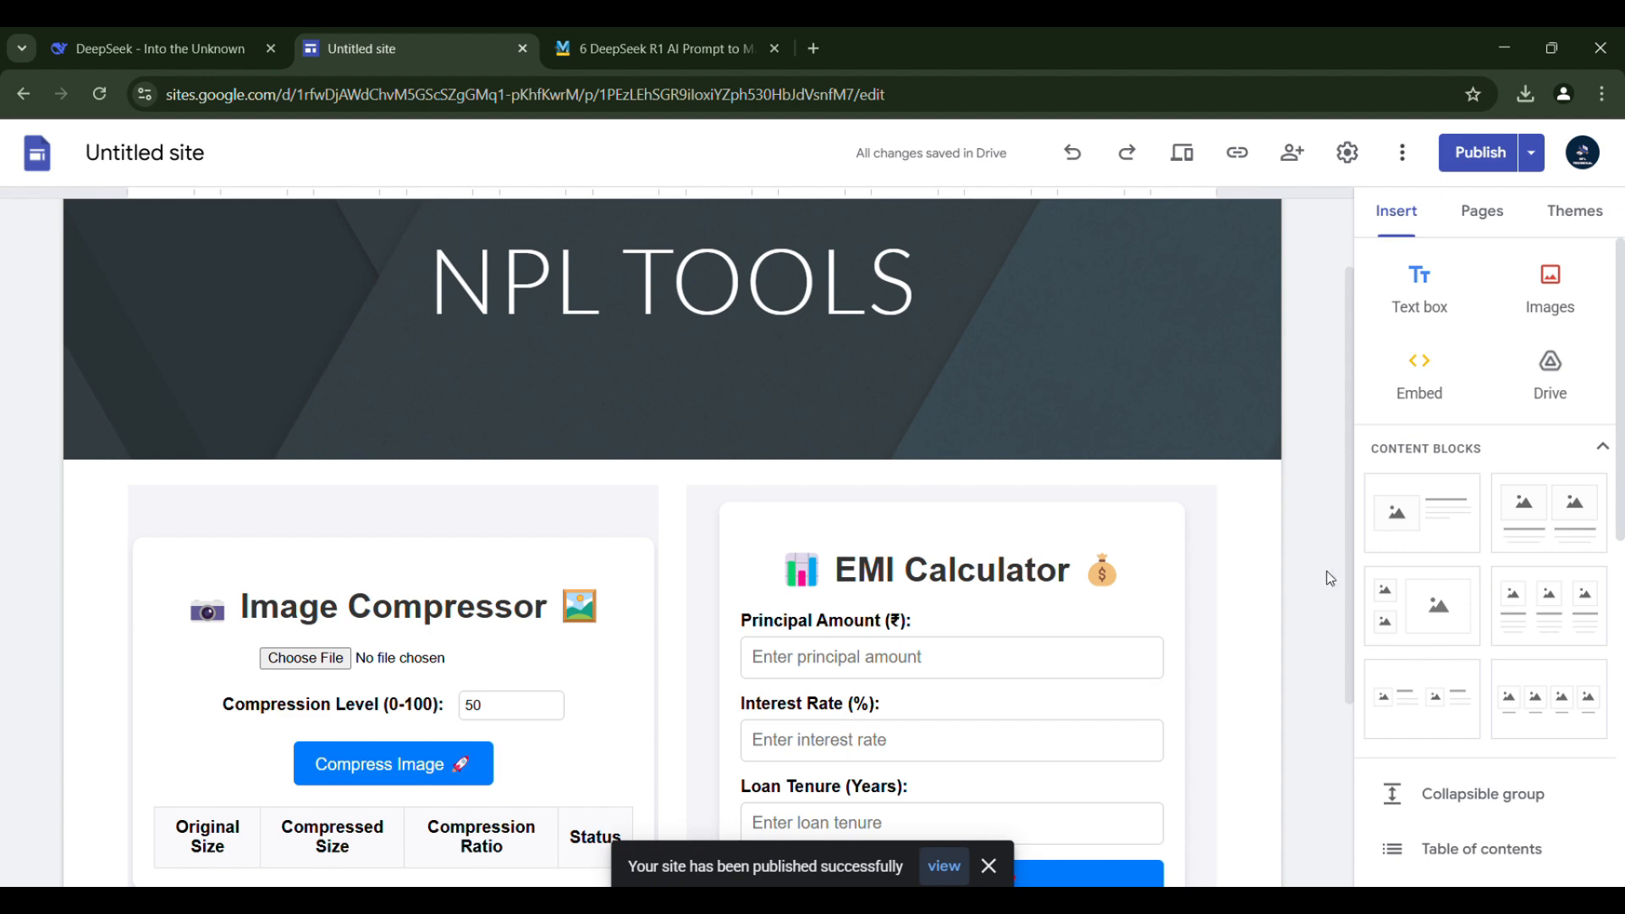
pyautogui.moveTo(1237, 152)
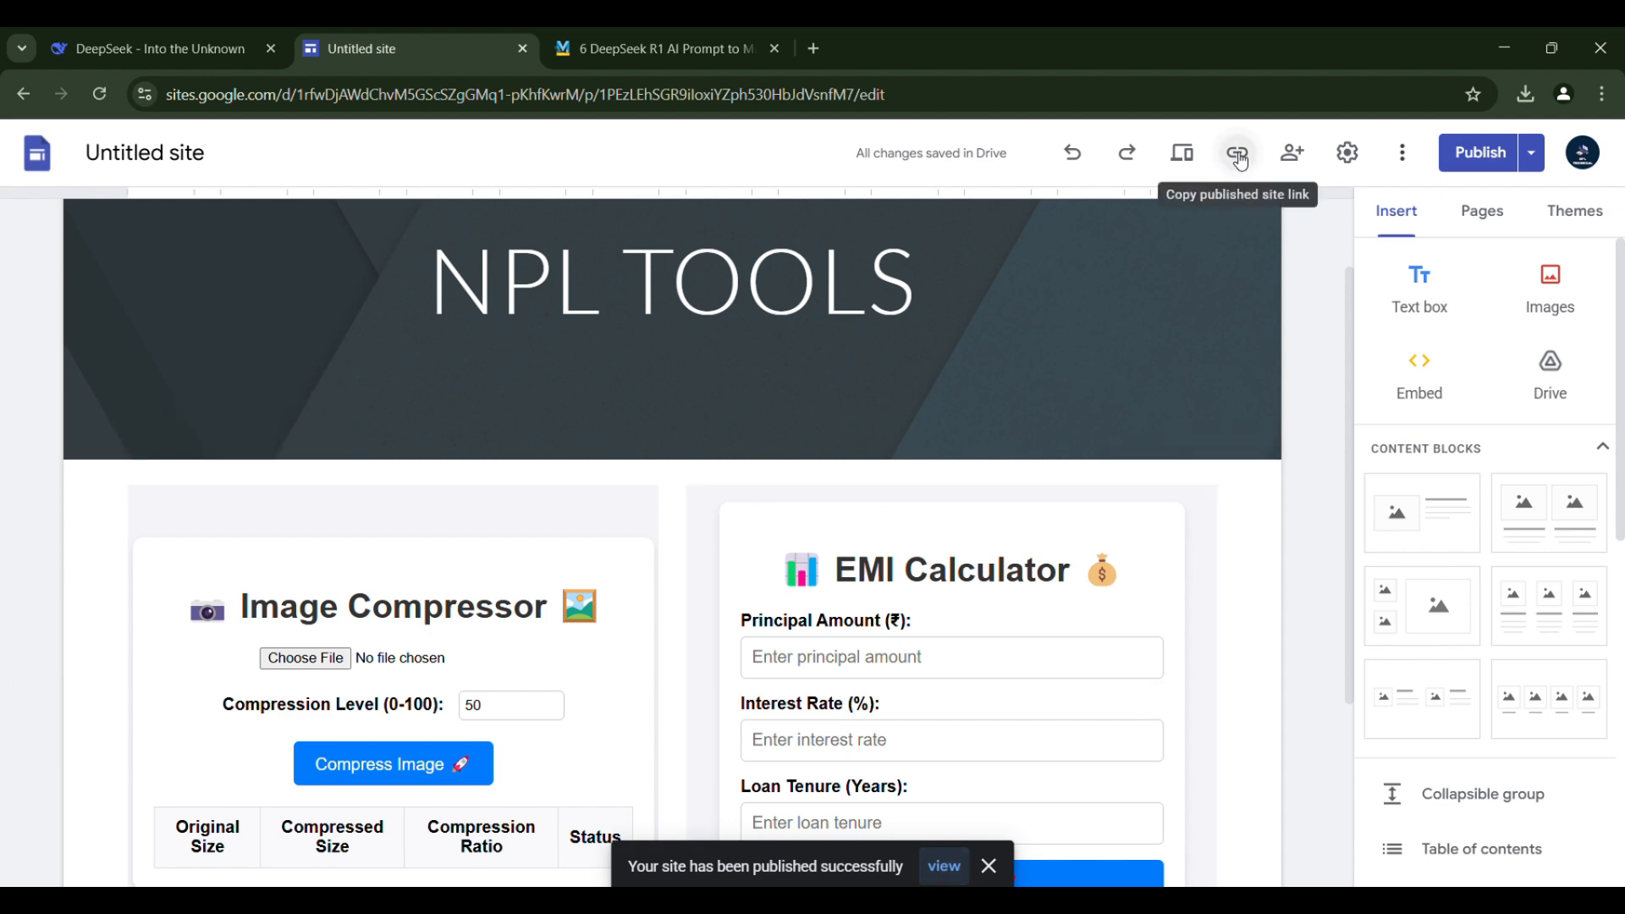
# Copy the link to the published NPL TOOLS site
pyautogui.click(1237, 152)
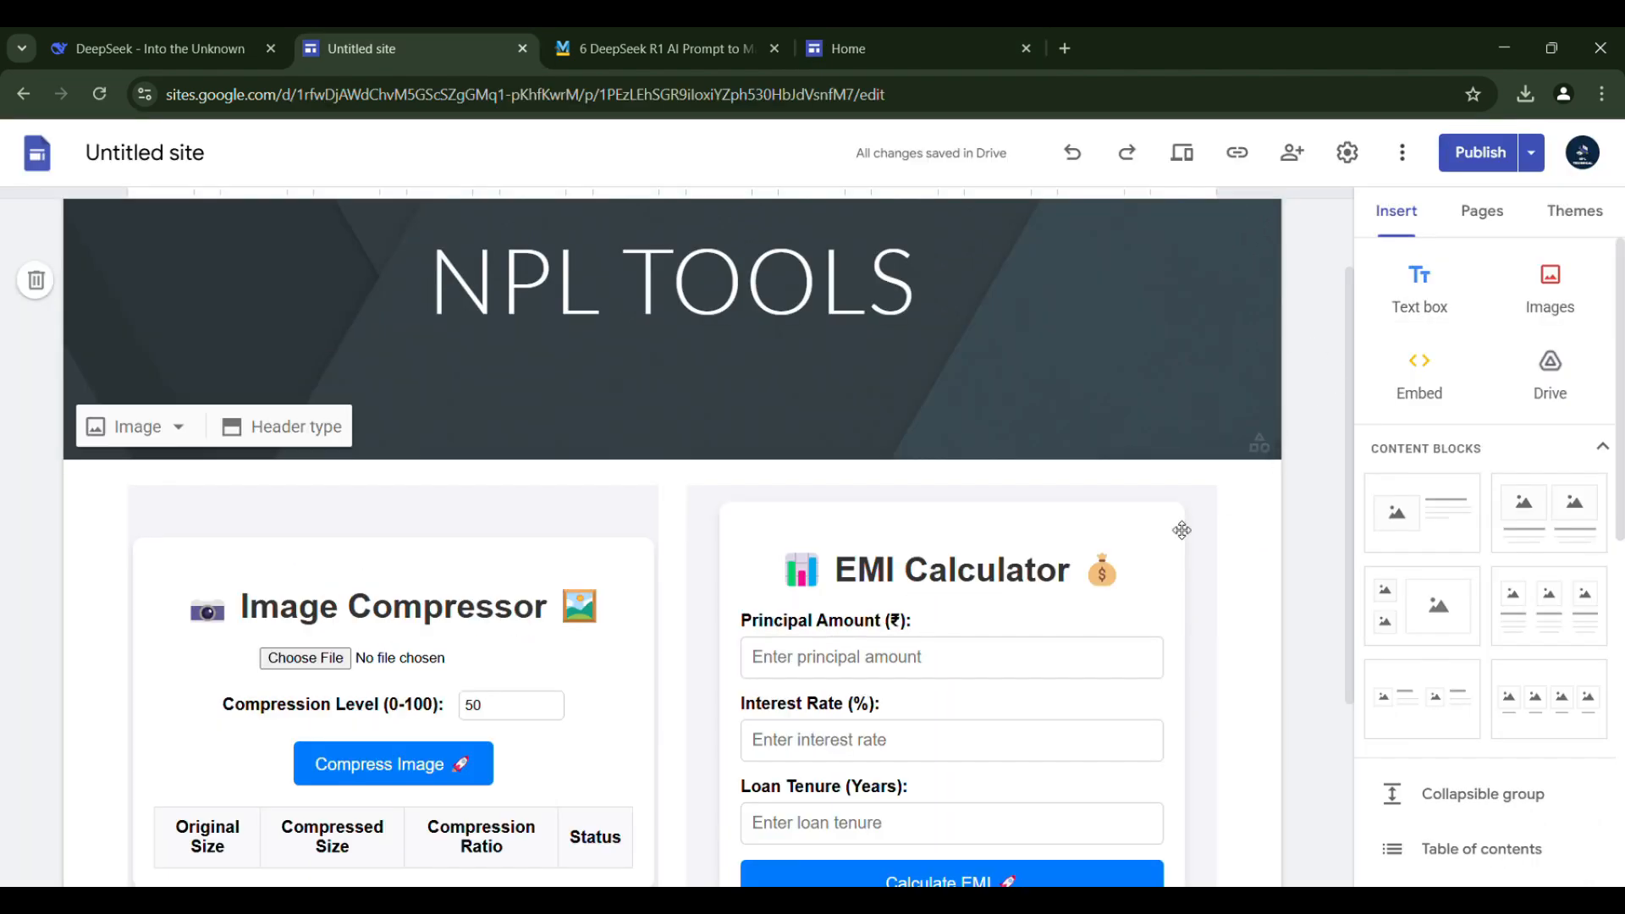
# Republish the home page with the Image Compressor row above the EMI Calculator, then check the live layout
pyautogui.scroll(-3)
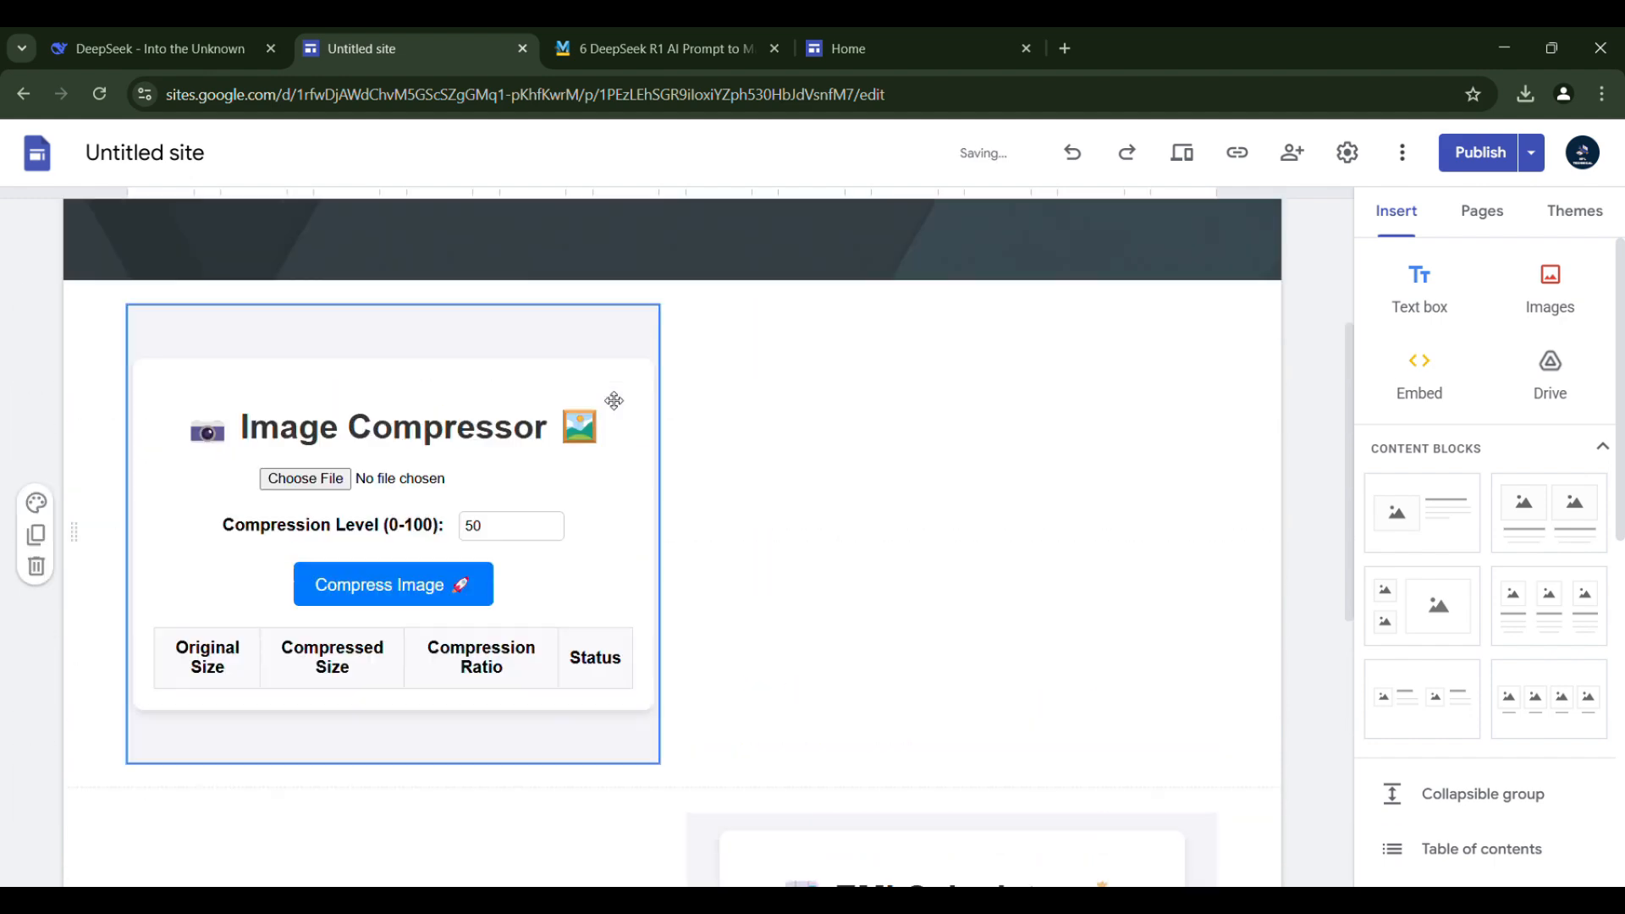
pyautogui.scroll(-3)
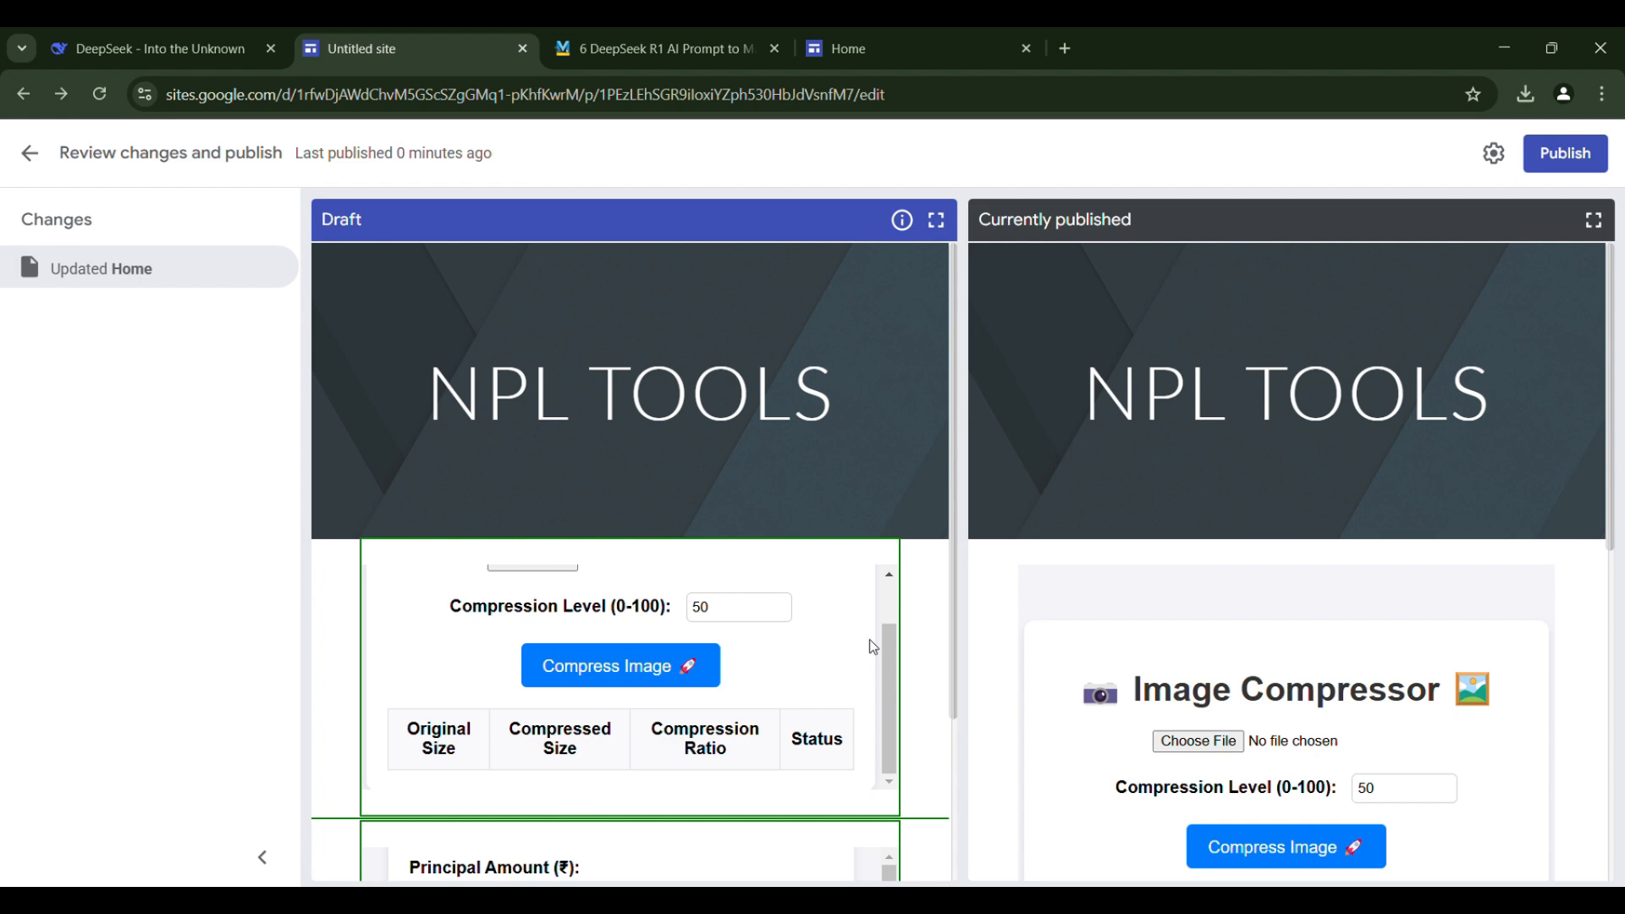
pyautogui.click(1564, 153)
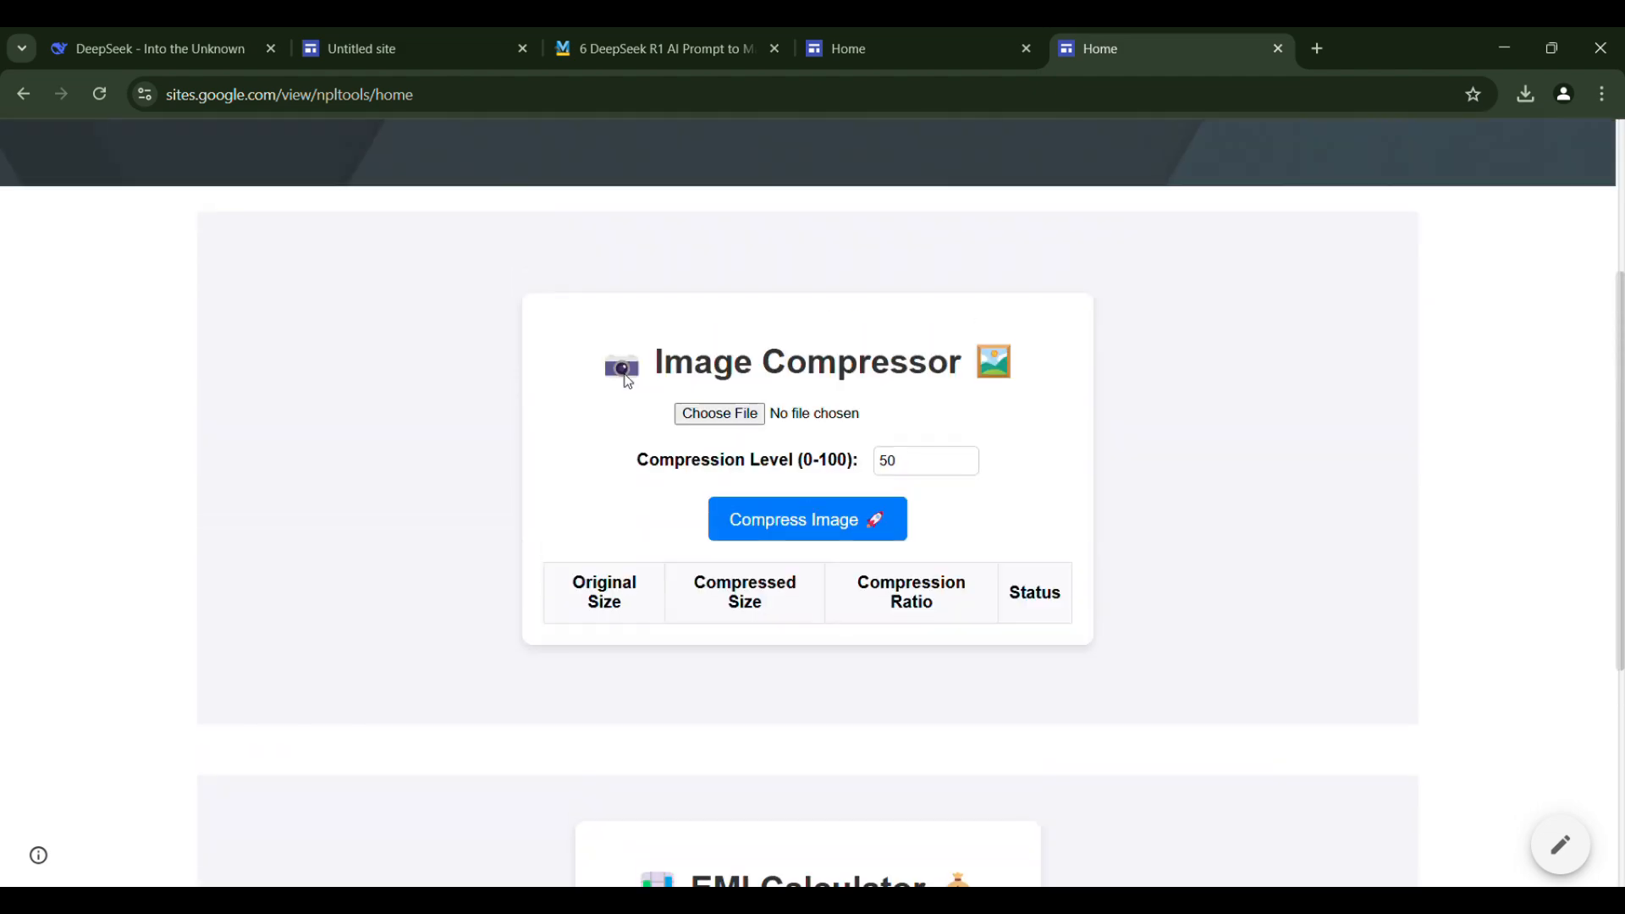
pyautogui.scroll(-3)
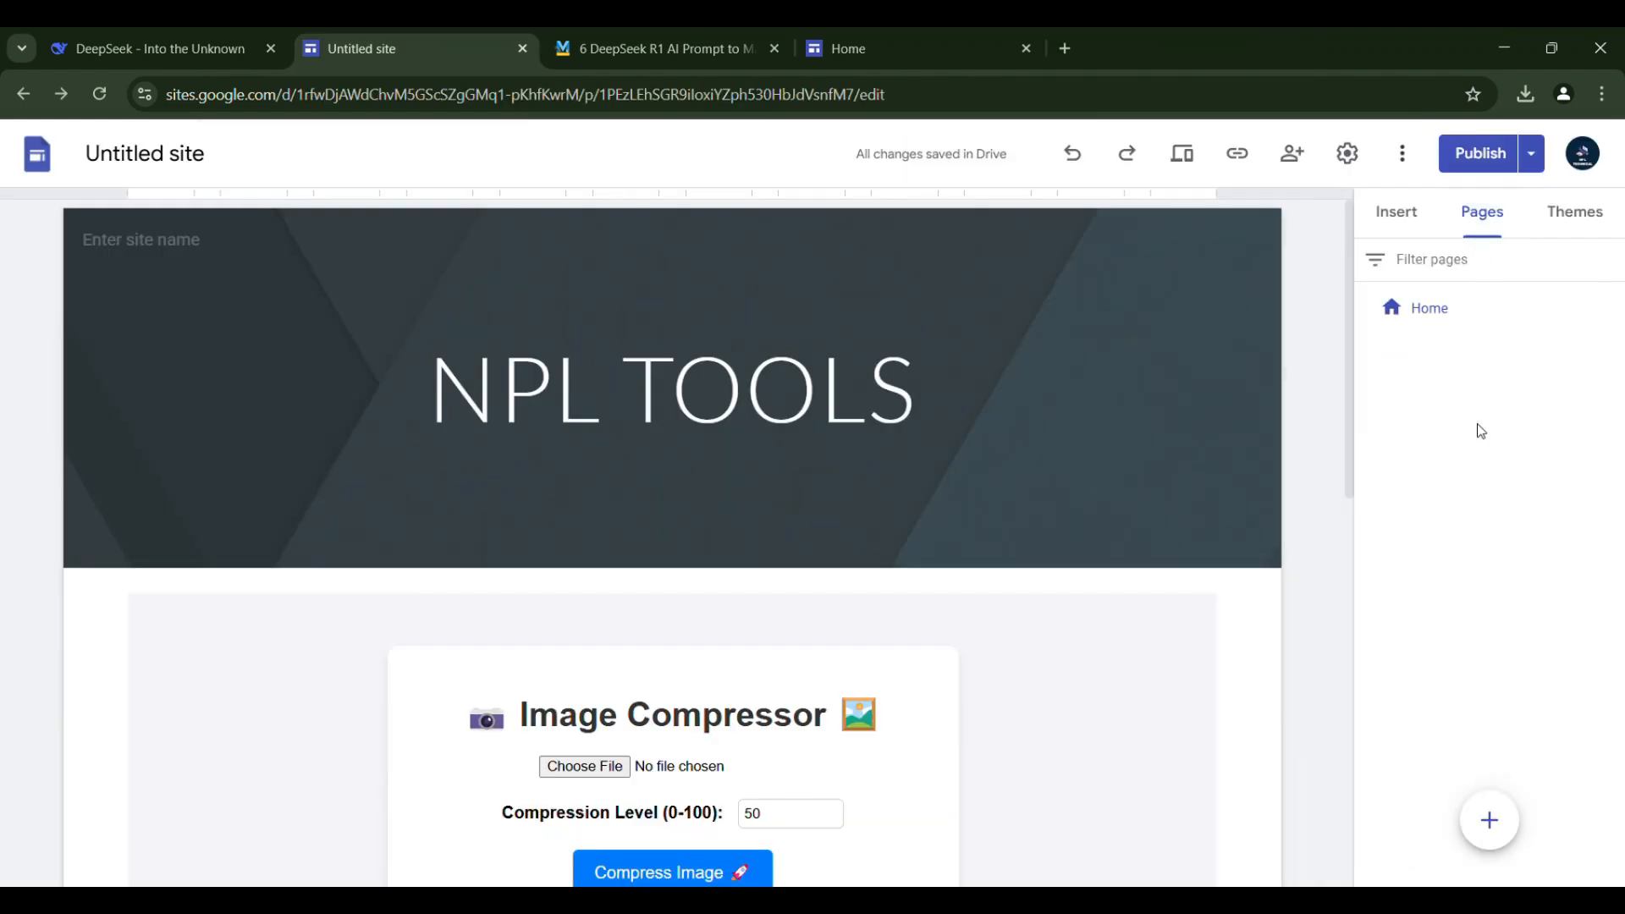
# Create the 'image' full-page embed page and insert the Image Compressor code into it
pyautogui.click(1489, 820)
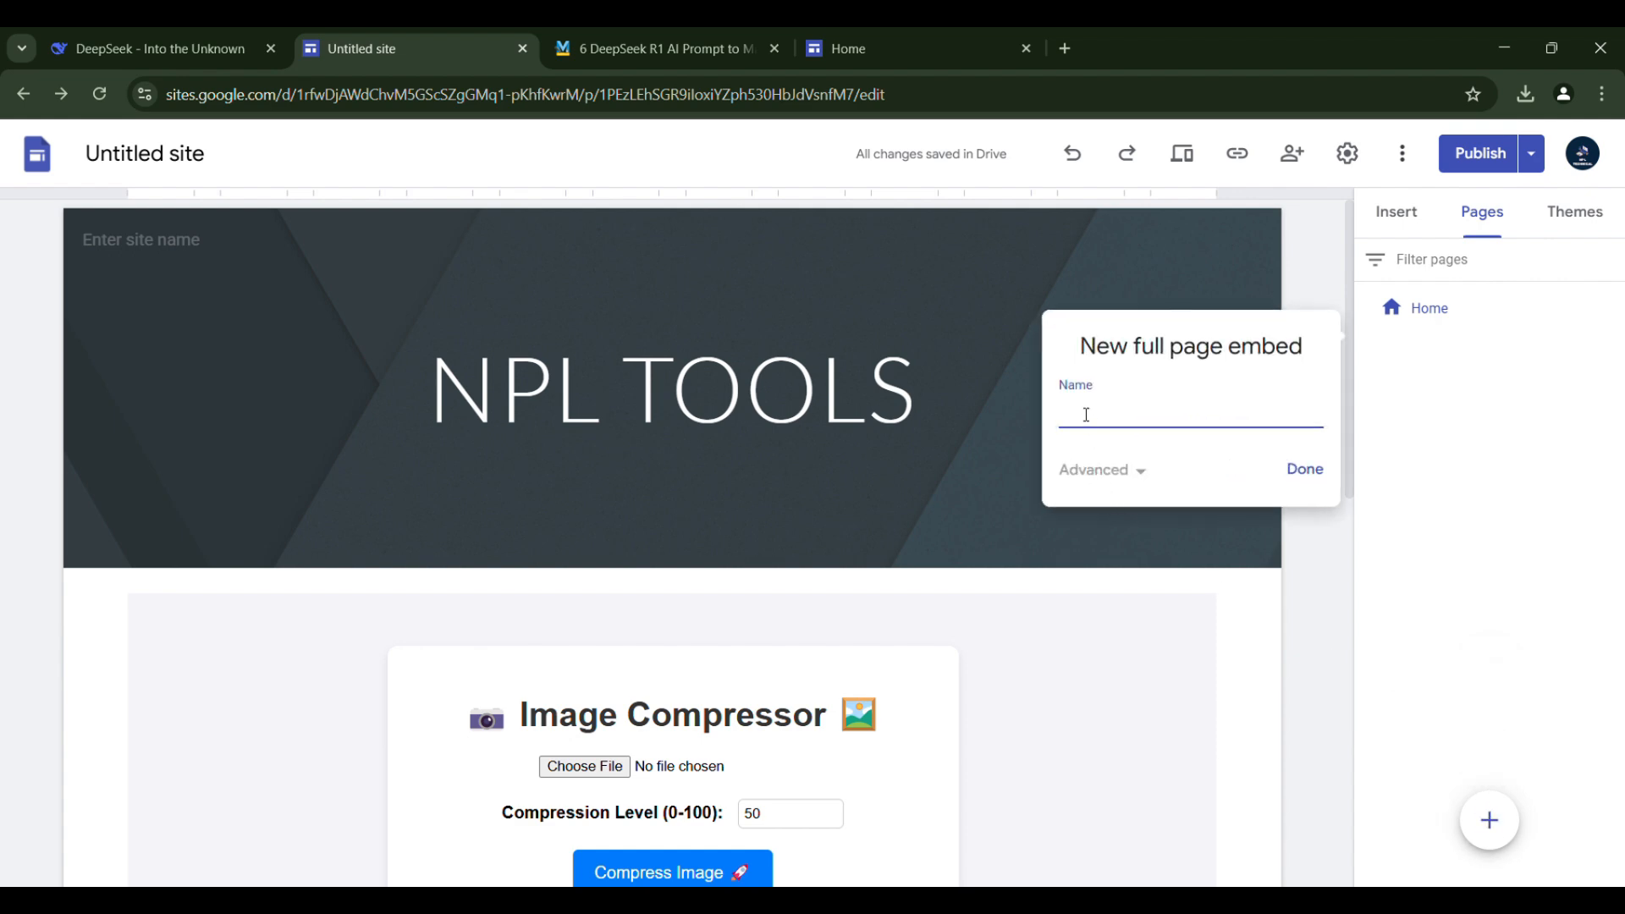
pyautogui.write('ima')
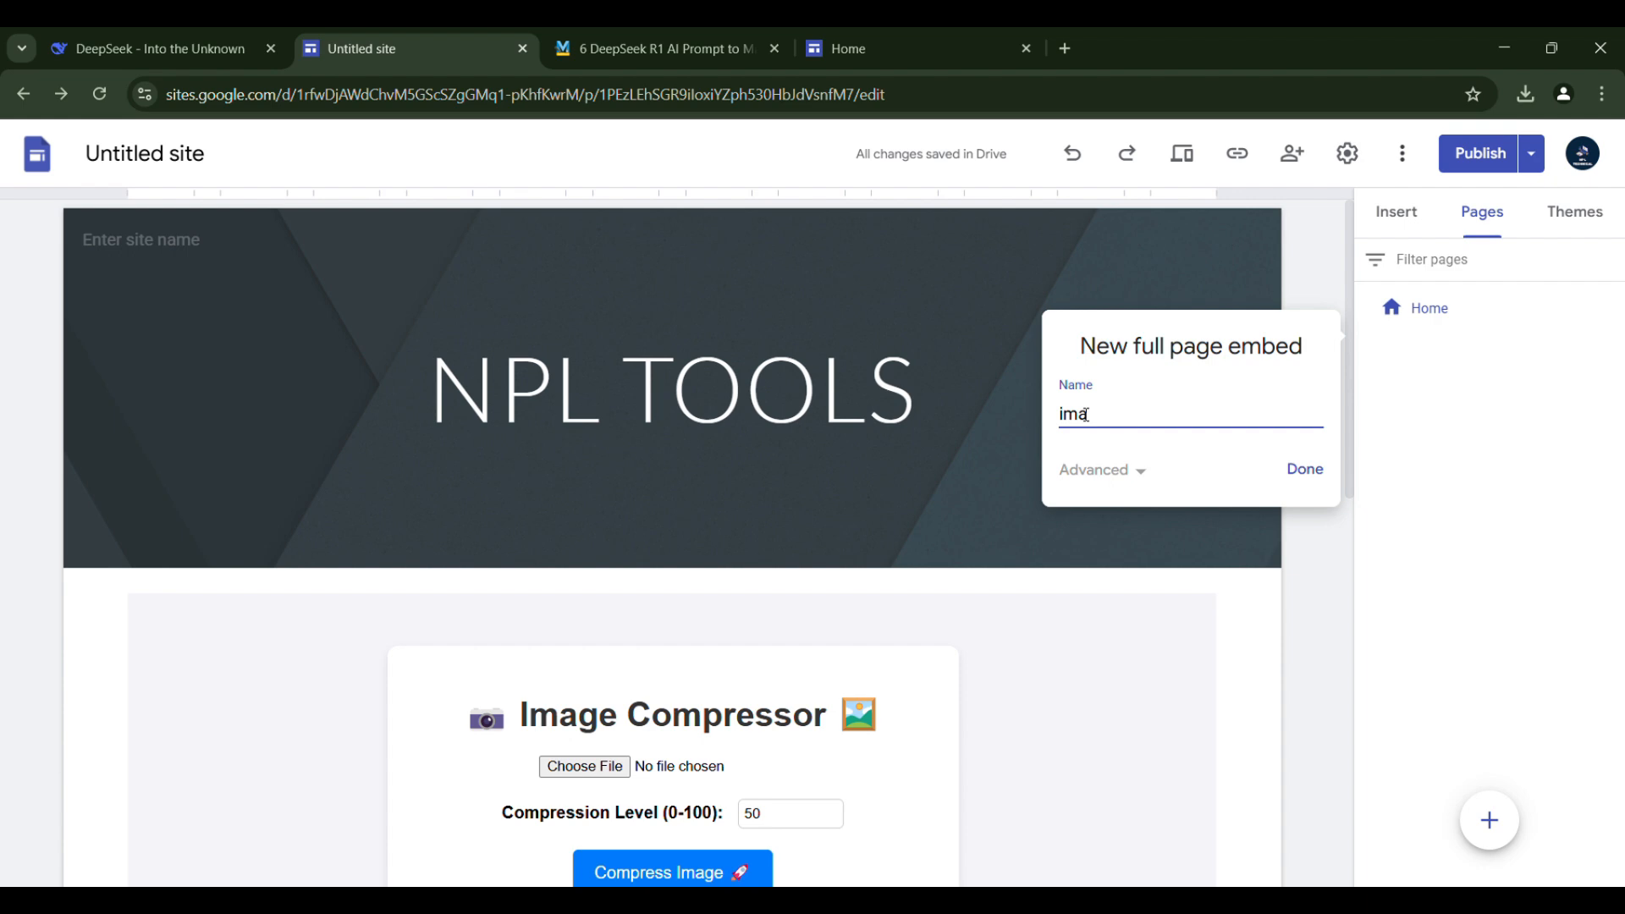
pyautogui.click(1303, 468)
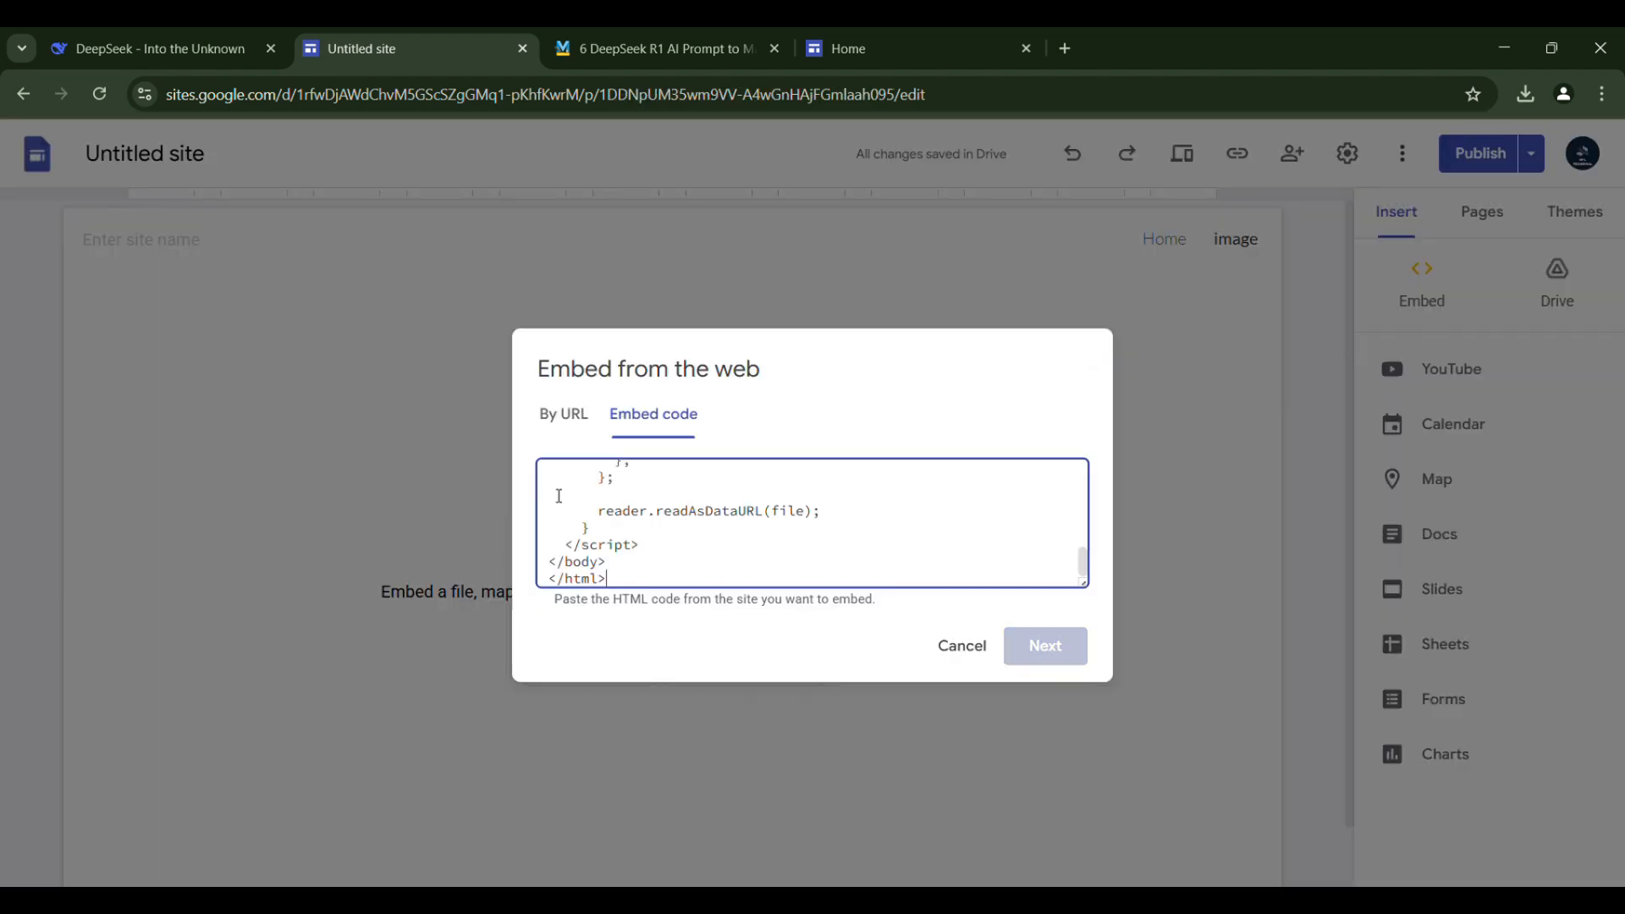
pyautogui.click(1044, 645)
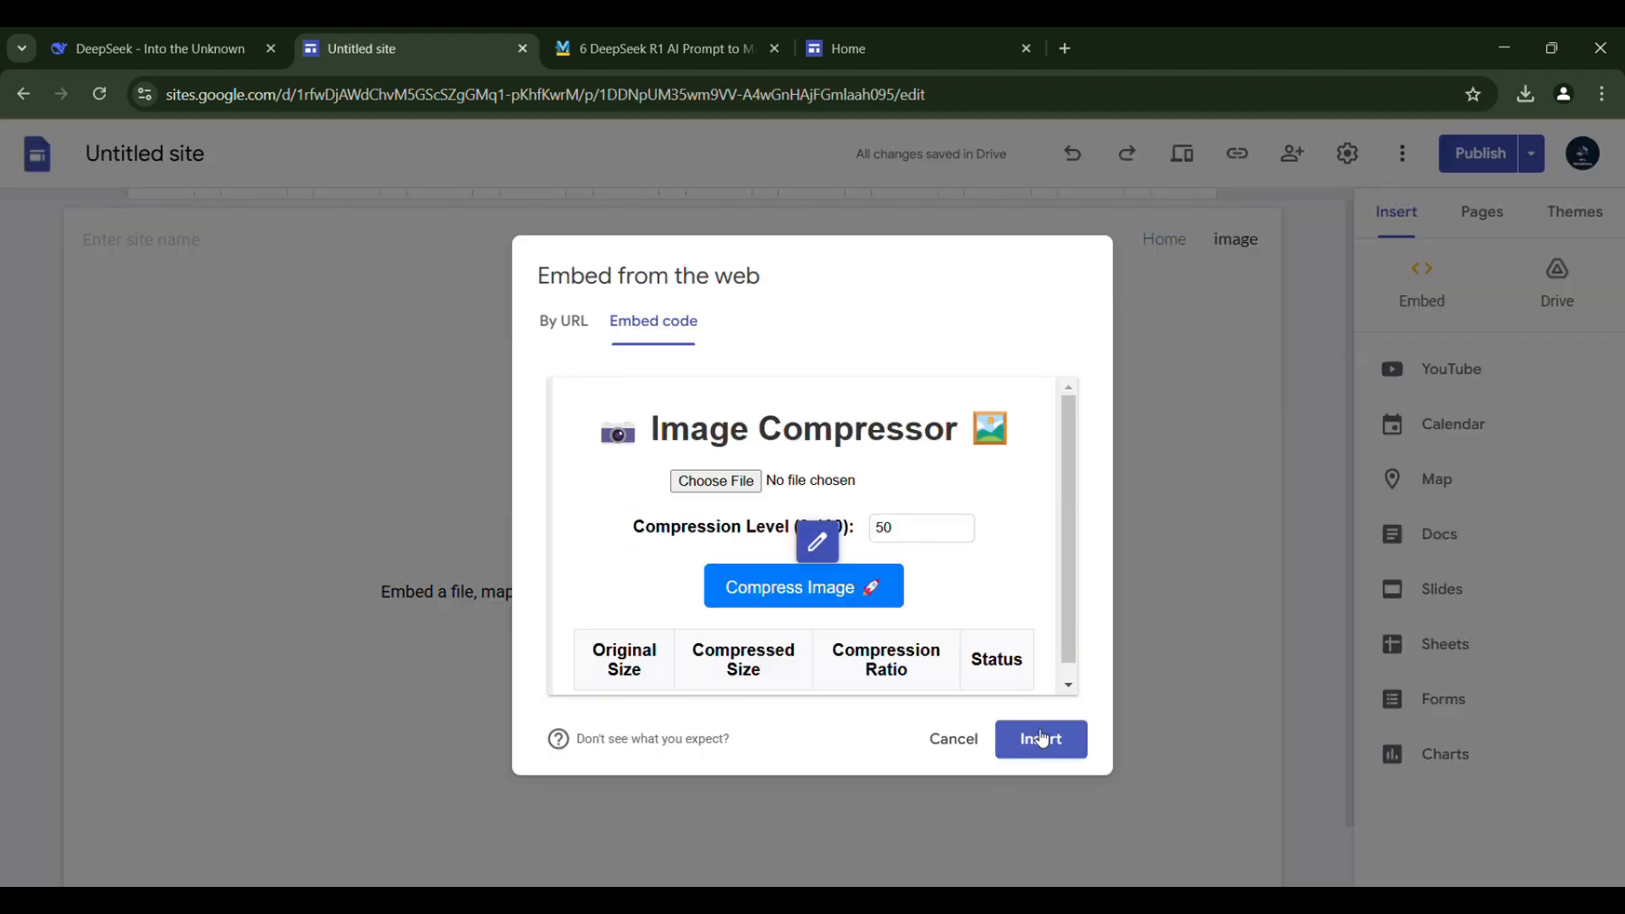
pyautogui.click(1039, 738)
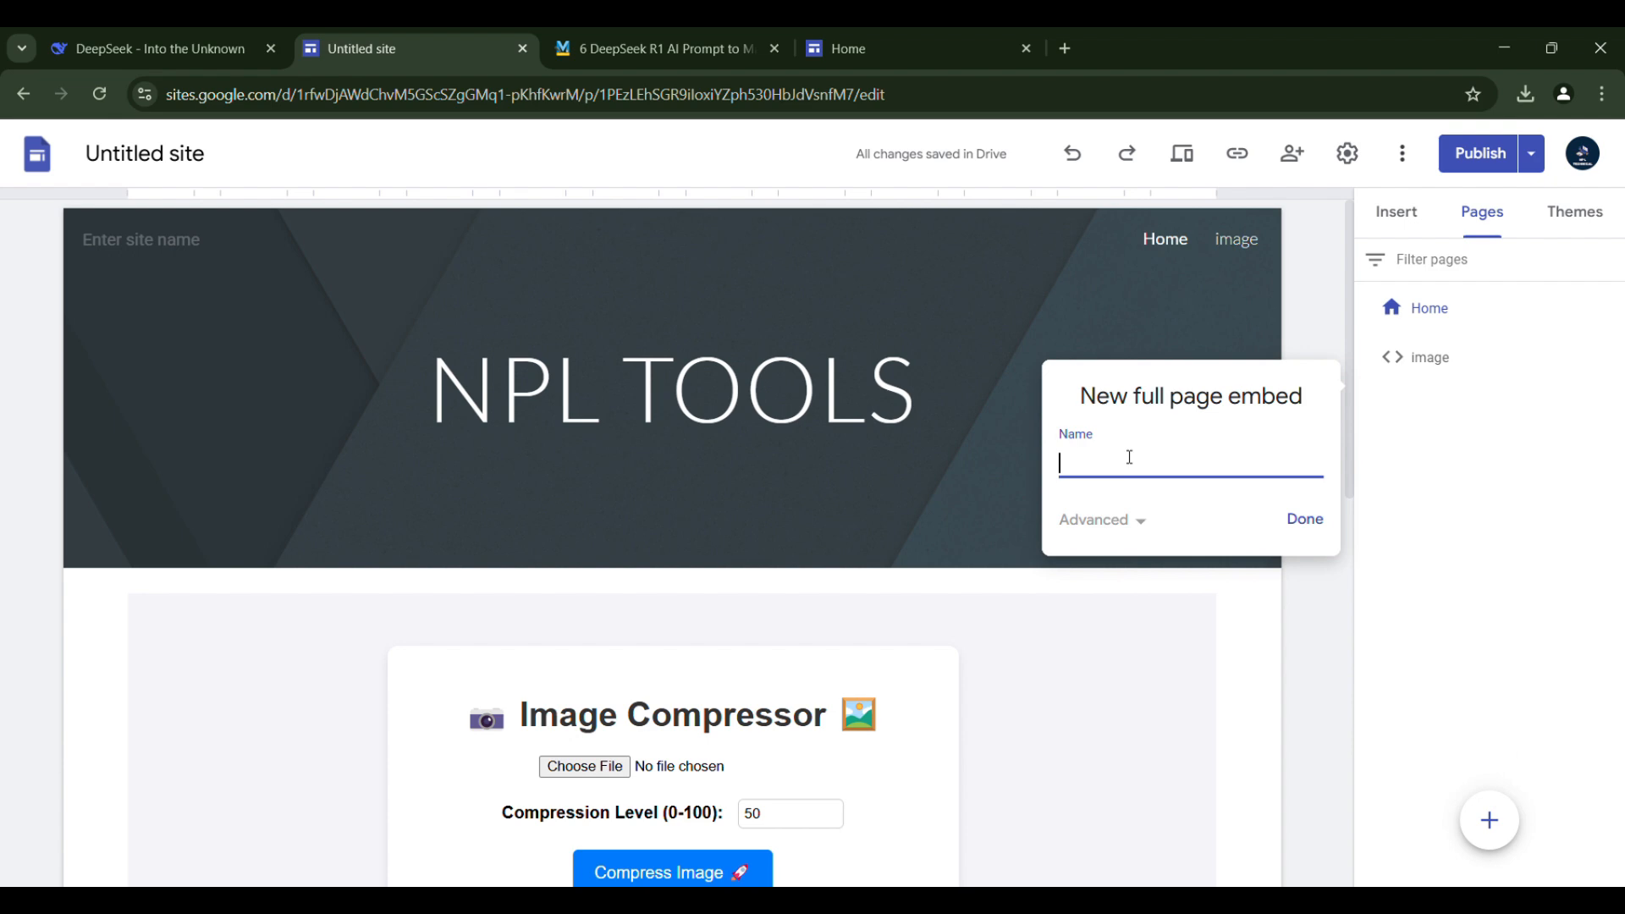
# Name a new full-page embed page 'Emi' and add the EMI Calculator code copied from DeepSeek
pyautogui.write('EM')
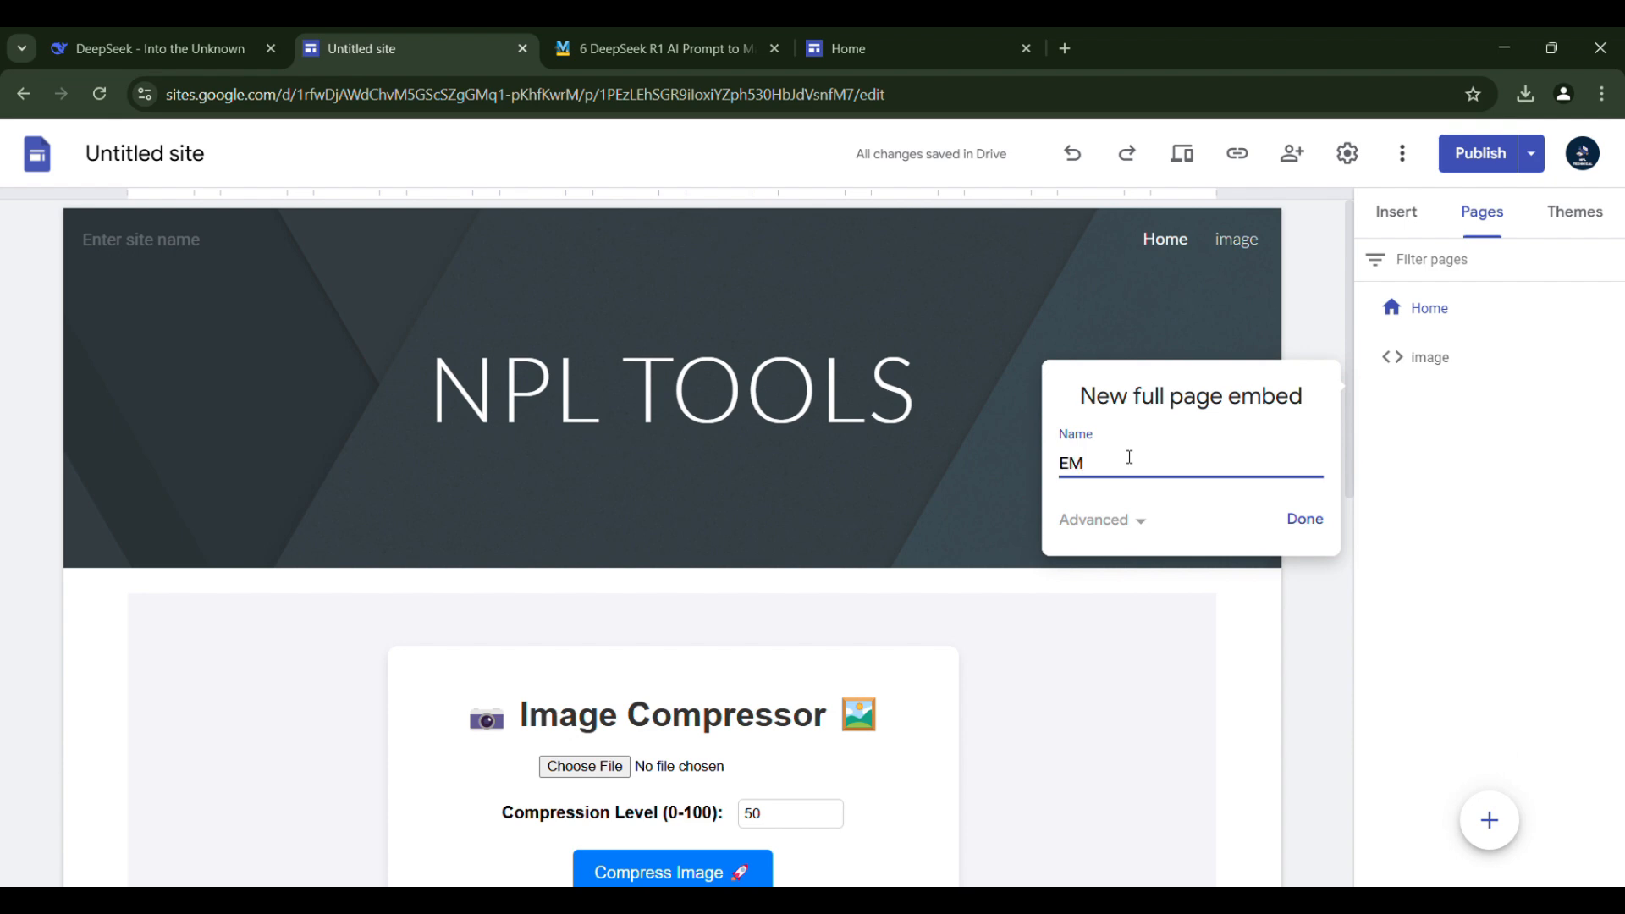
pyautogui.click(1305, 519)
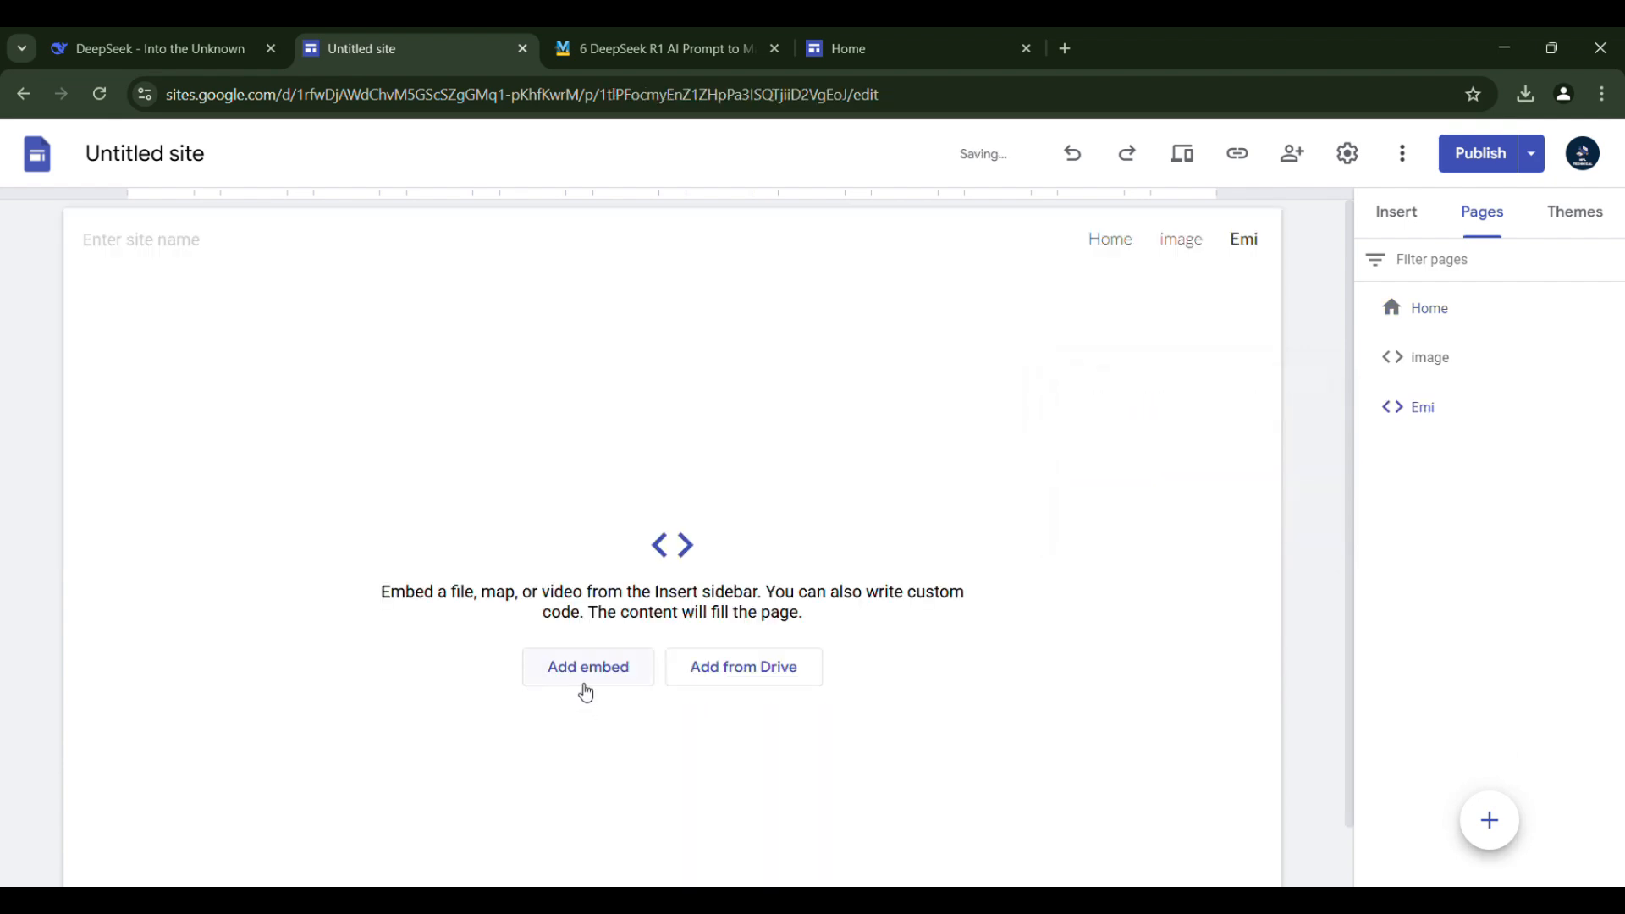
pyautogui.click(587, 666)
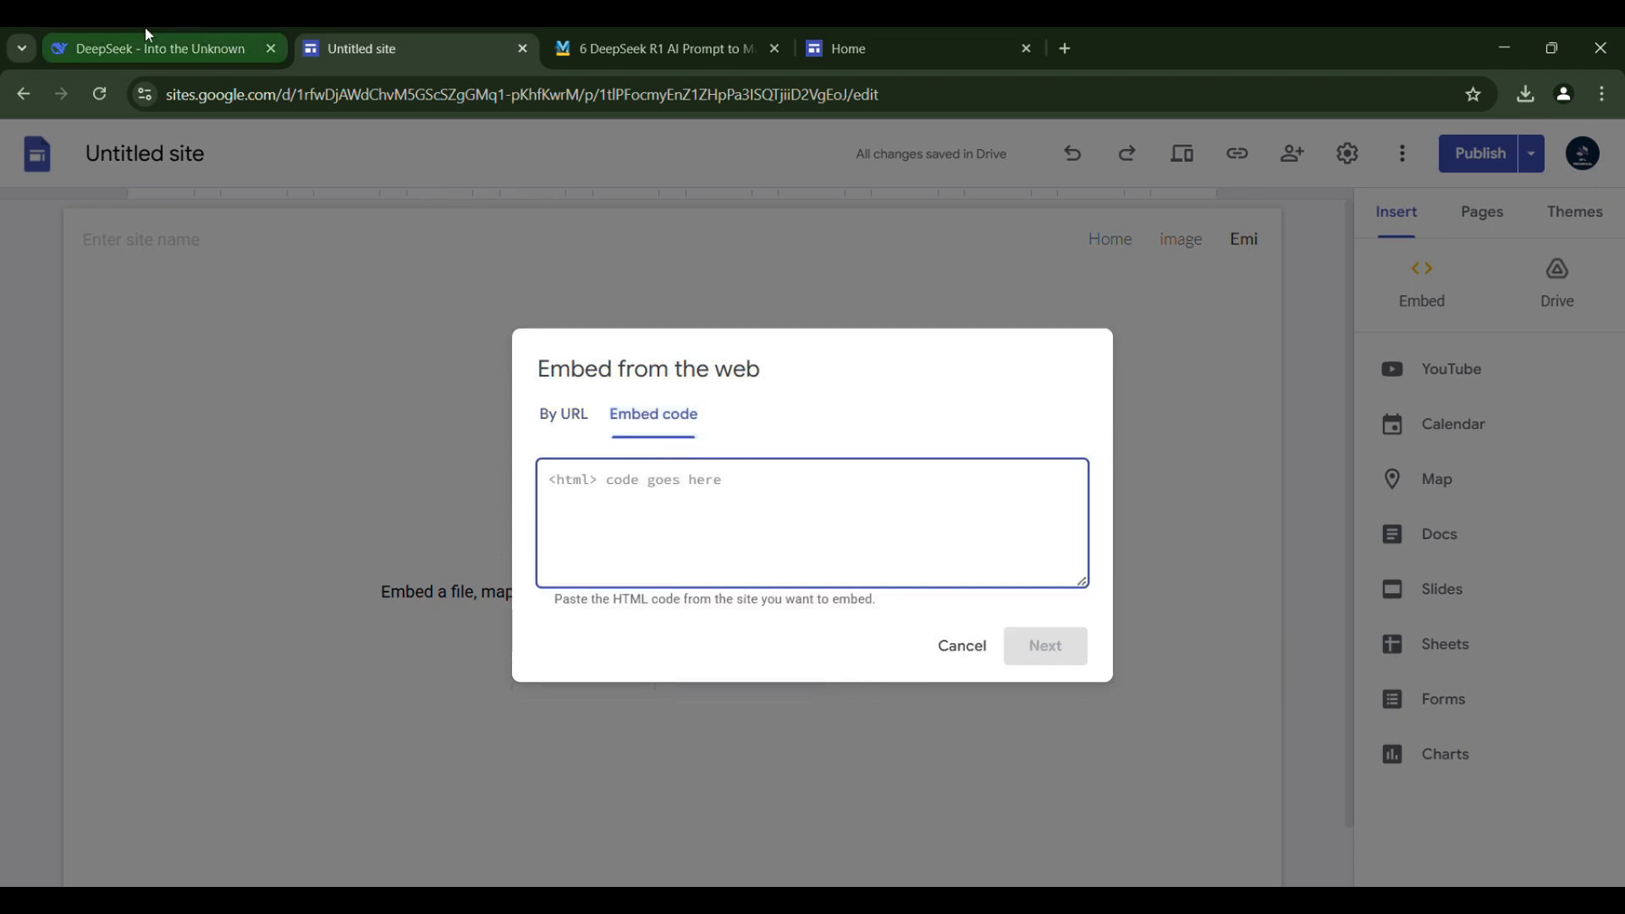
pyautogui.click(156, 47)
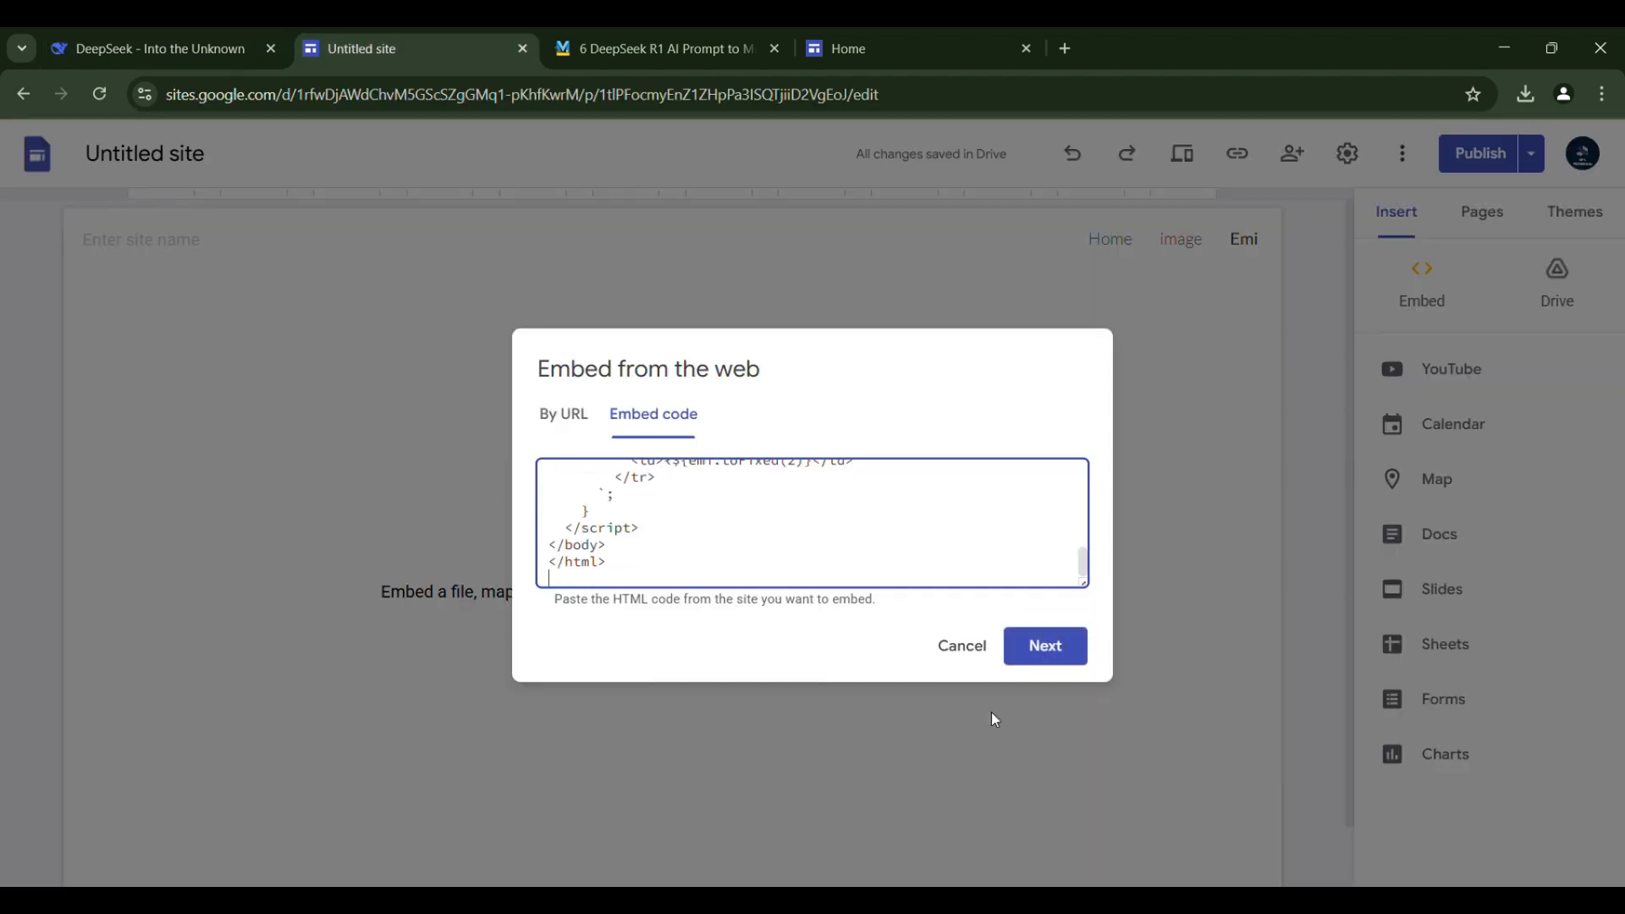
pyautogui.click(1043, 646)
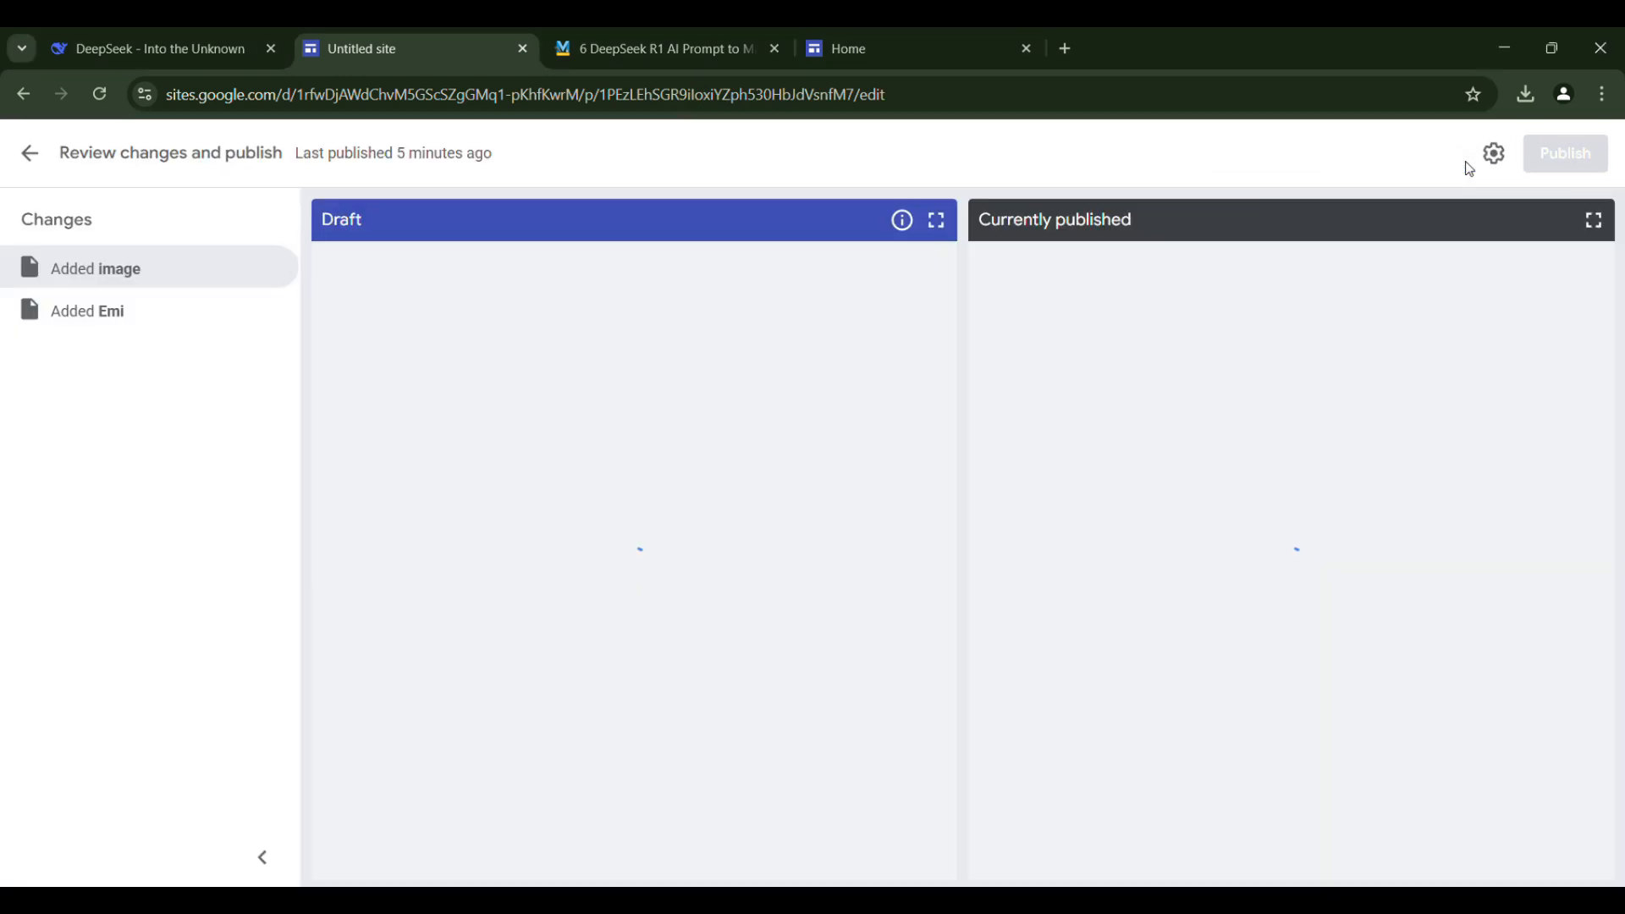
# Publish NPL TOOLS with the image and Emi pages, then open the live site
pyautogui.click(1564, 152)
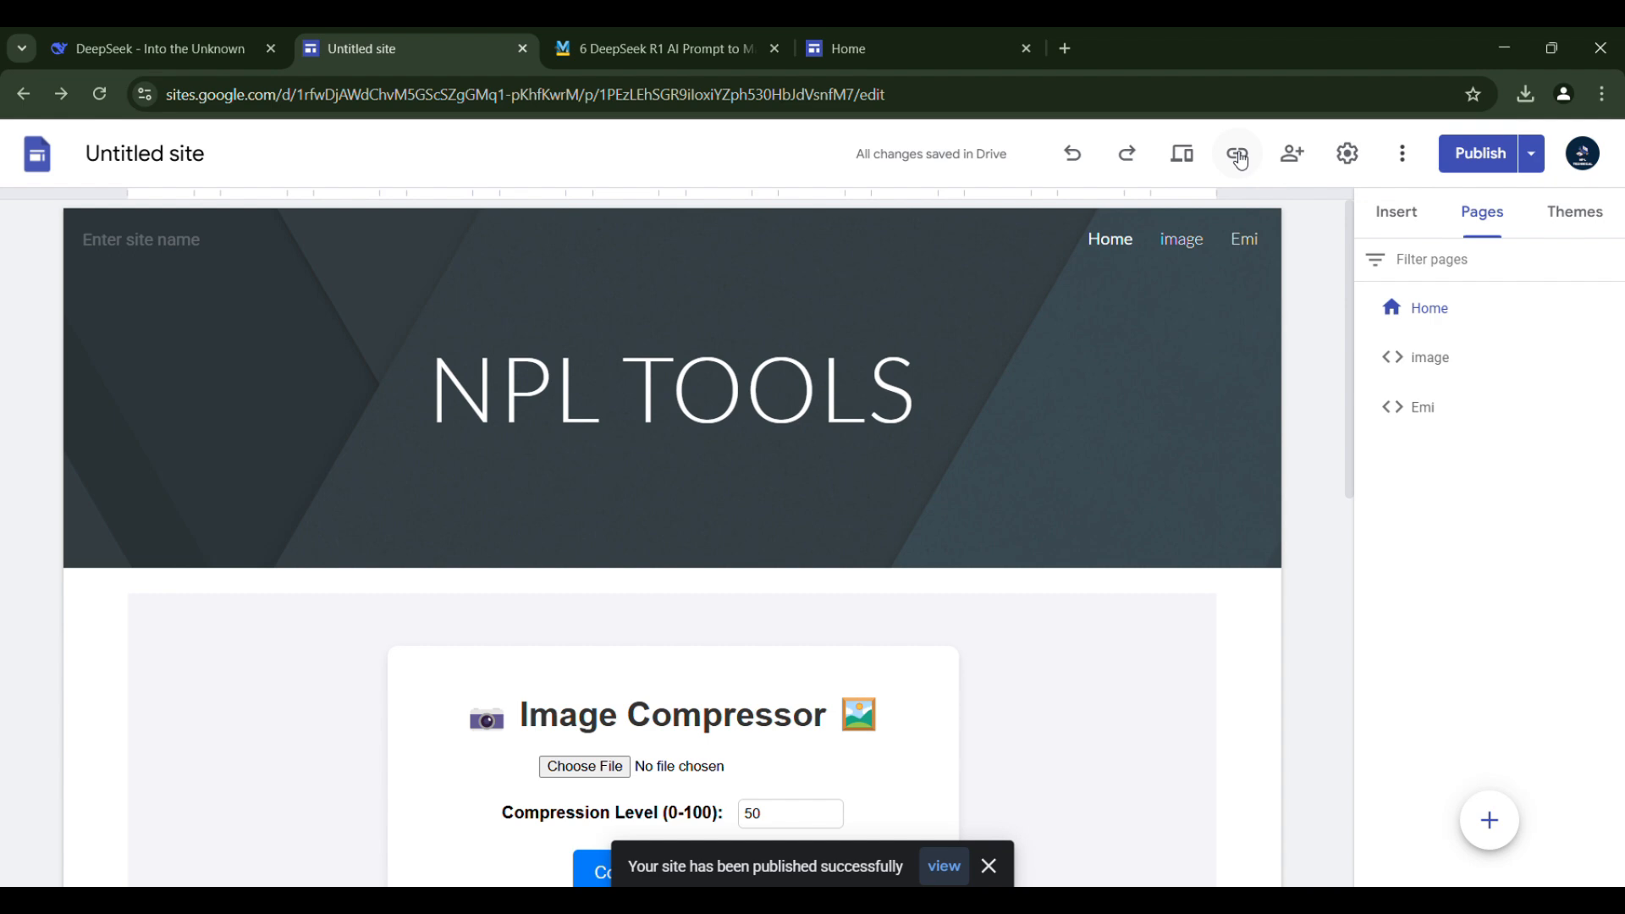
pyautogui.click(1236, 153)
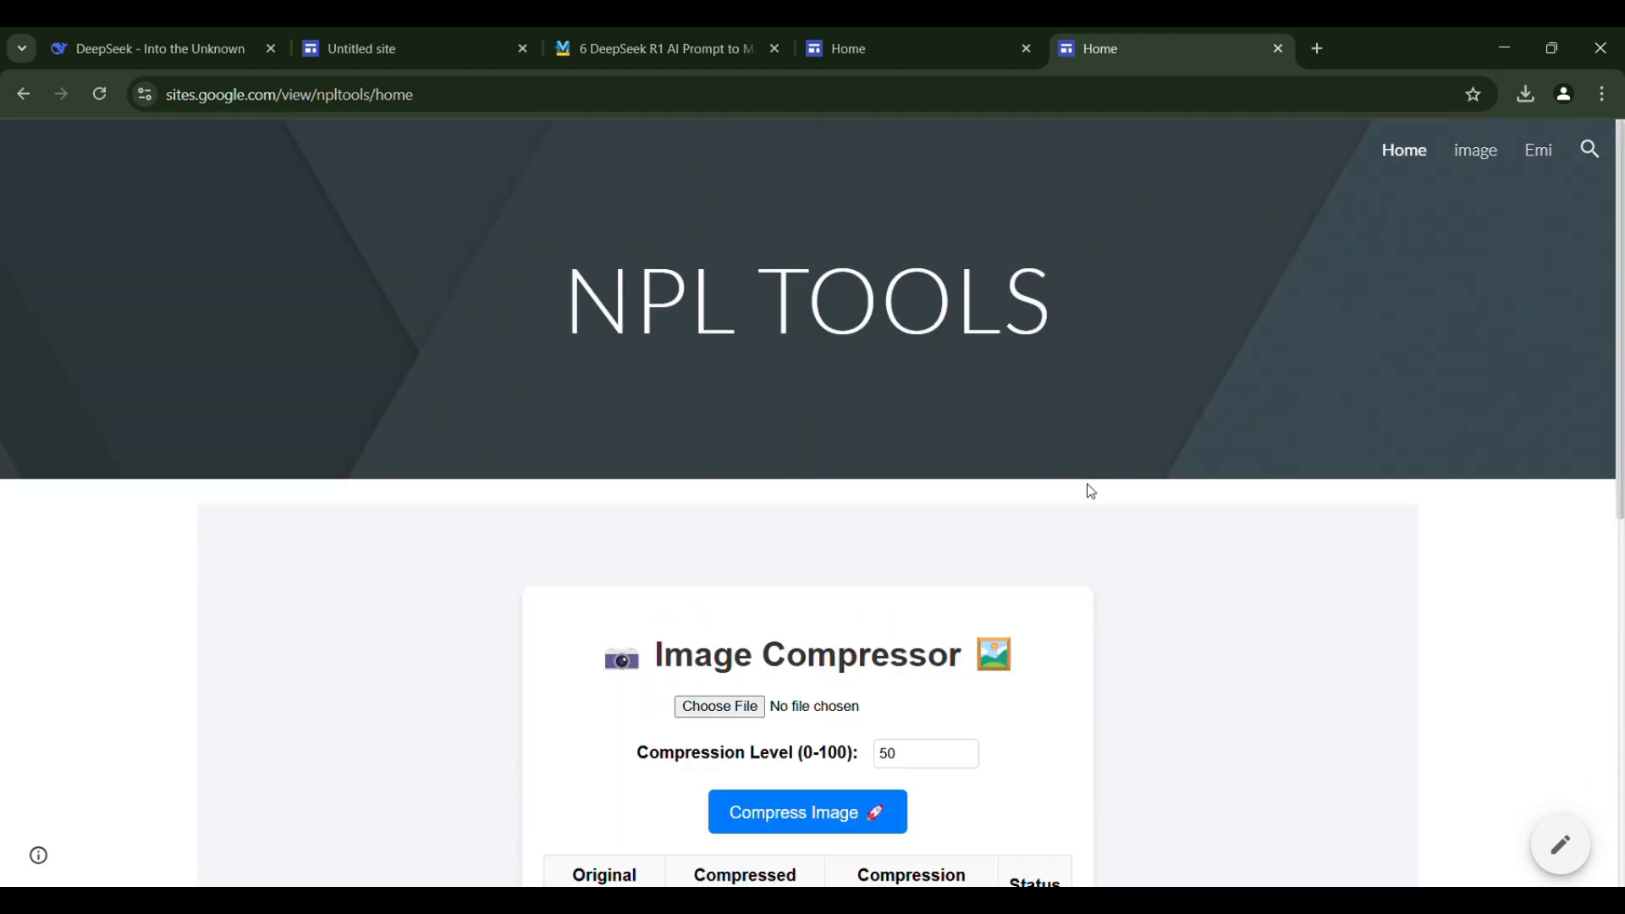
pyautogui.click(1474, 150)
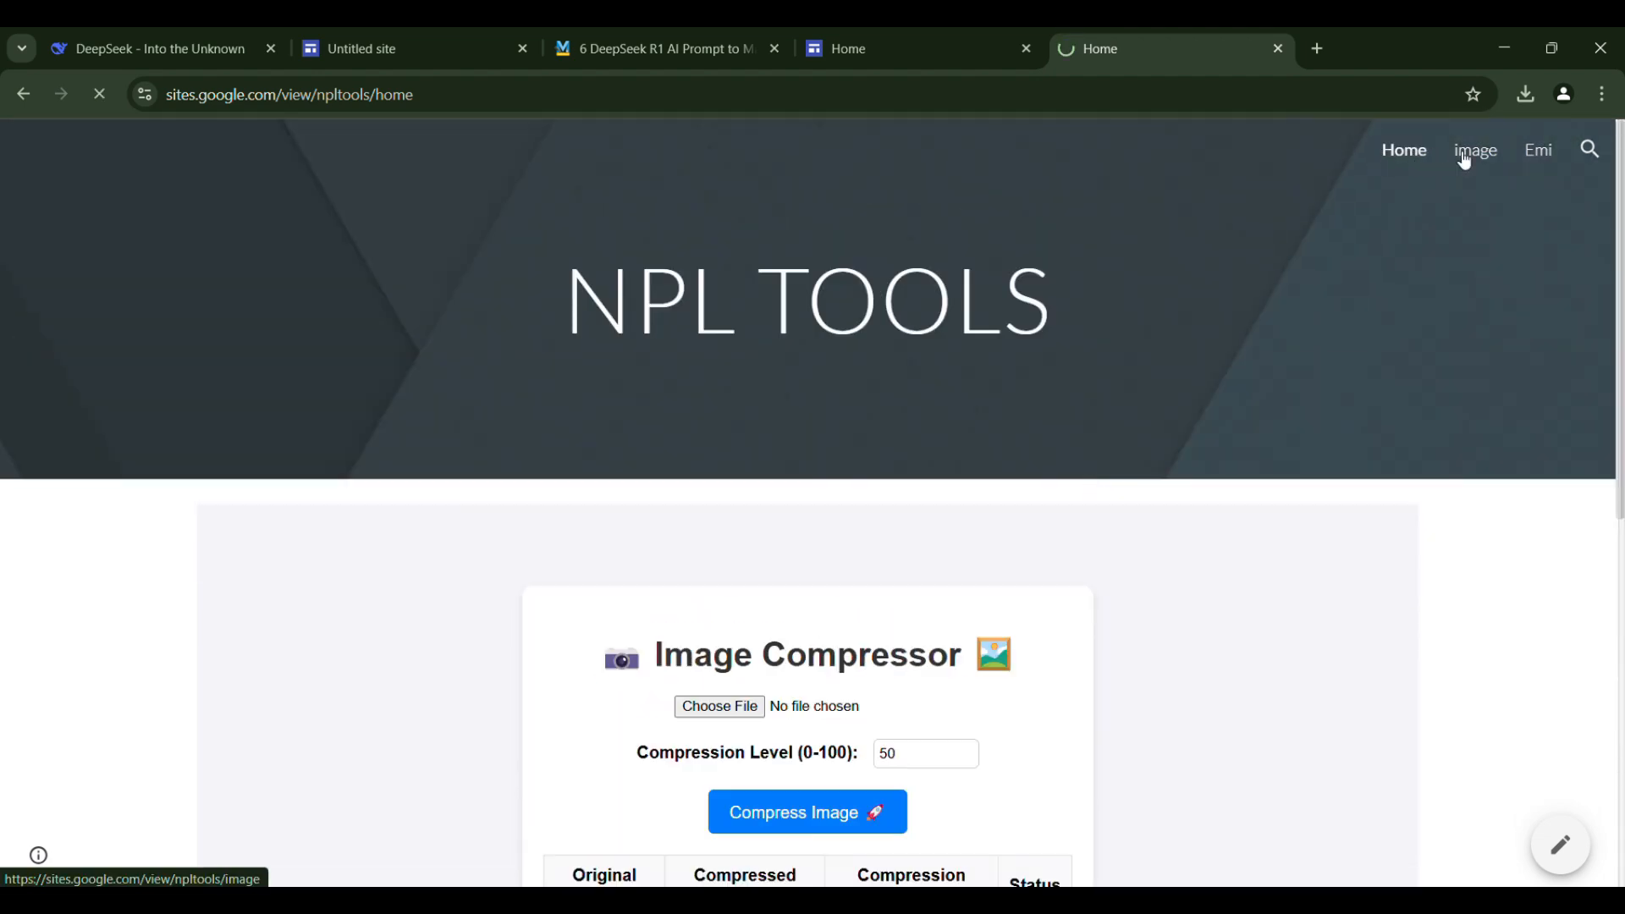